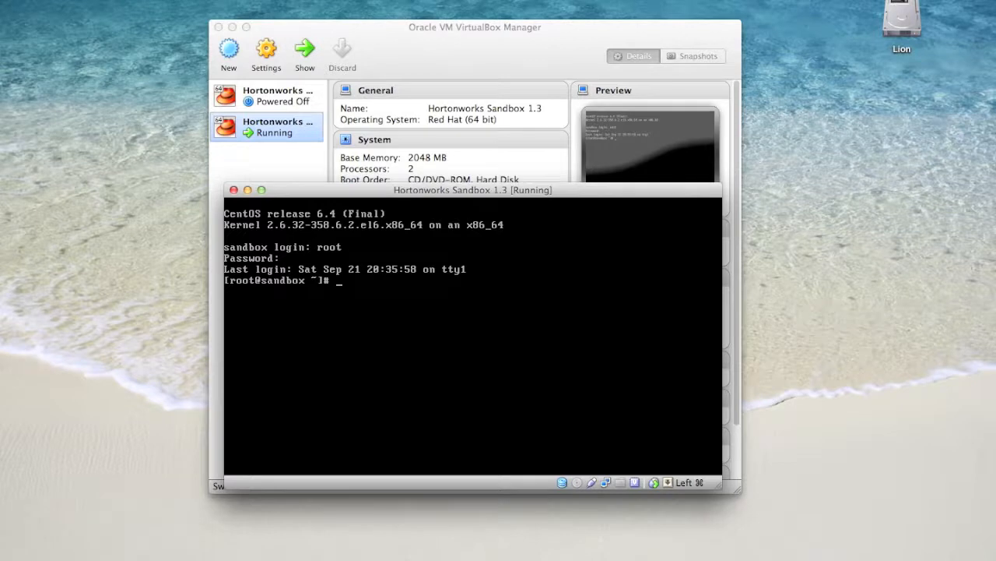
Step: Check the current directory in the terminal before switching to the Hue About page
text(pwd)
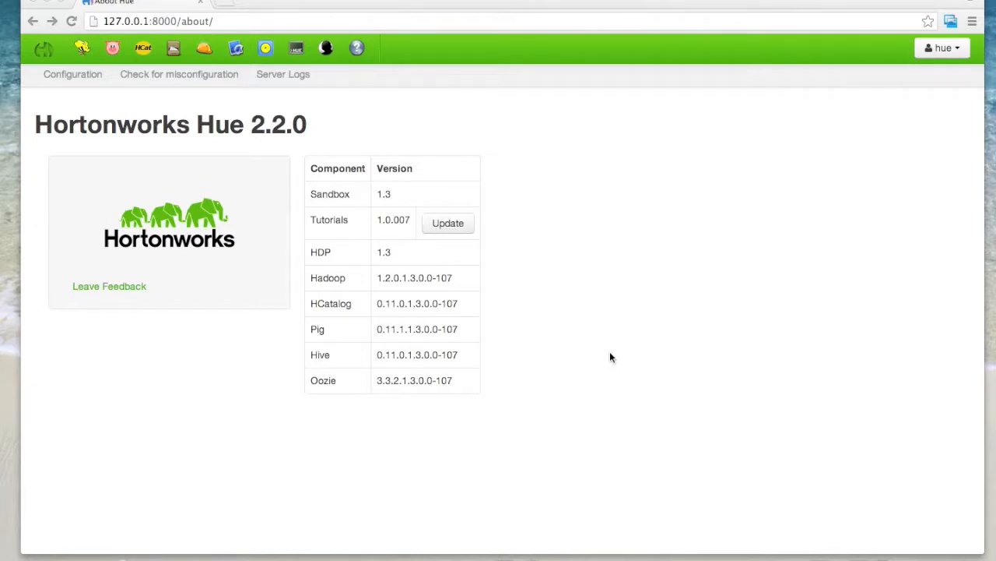
mouse_move(173, 48)
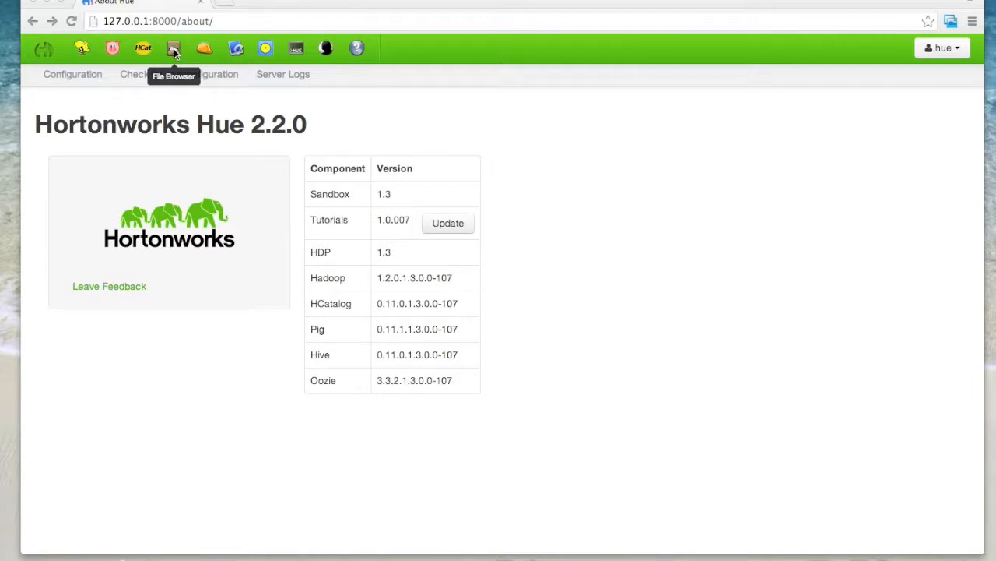
Step: Browse to the /user/hue user folder listing E0.csv, Master.csv and the Splunk beta archive
click(174, 48)
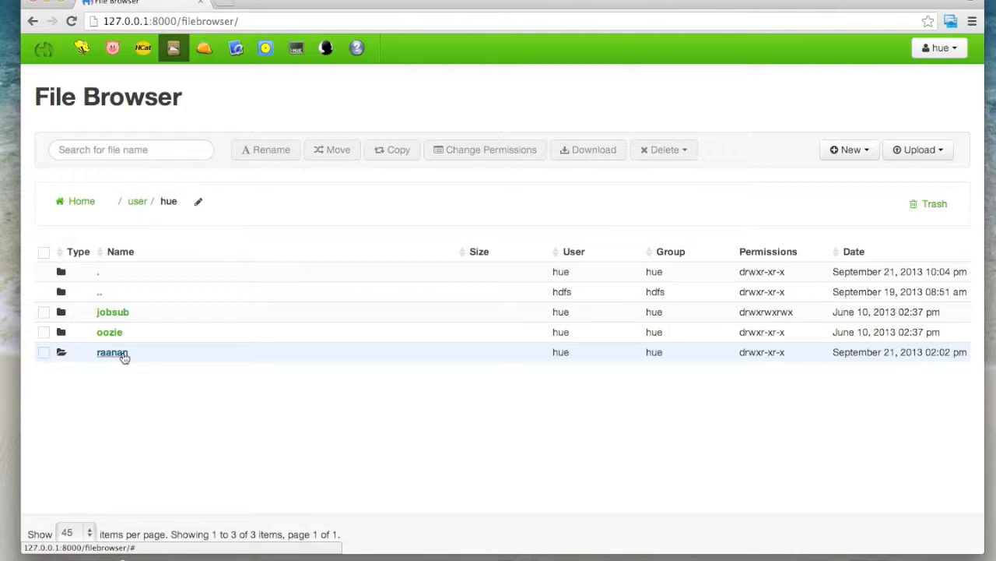
click(112, 352)
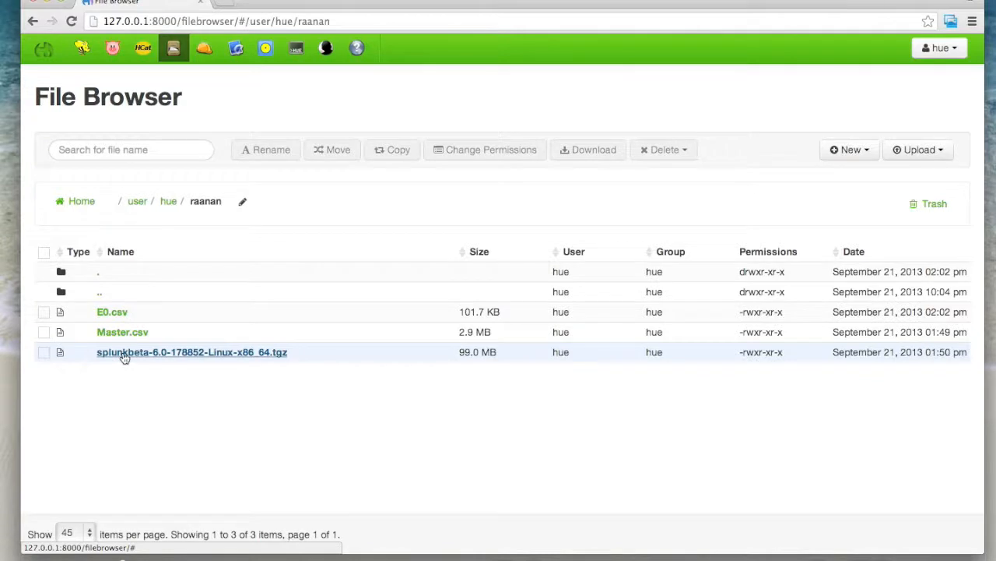
mouse_move(122, 331)
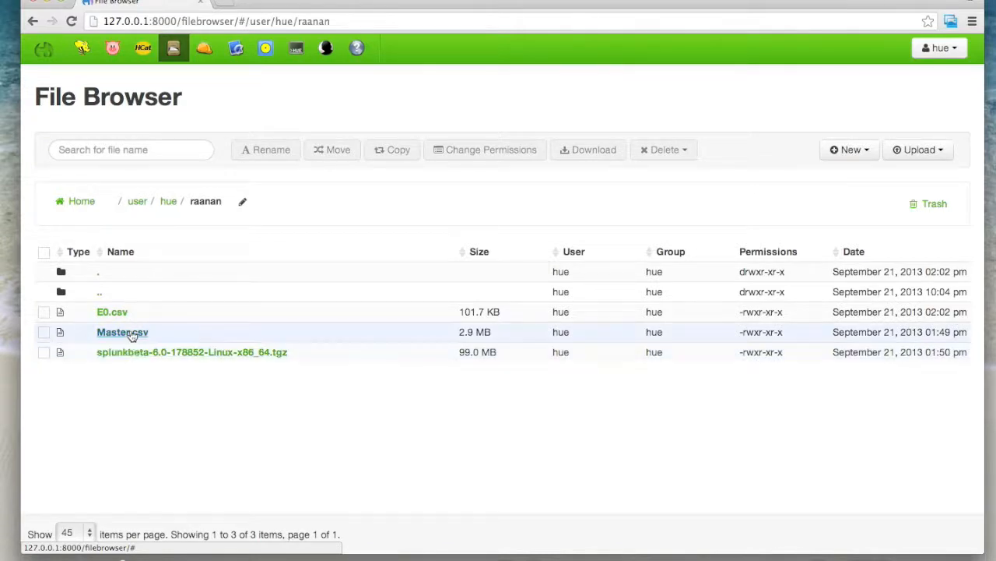
mouse_move(113, 311)
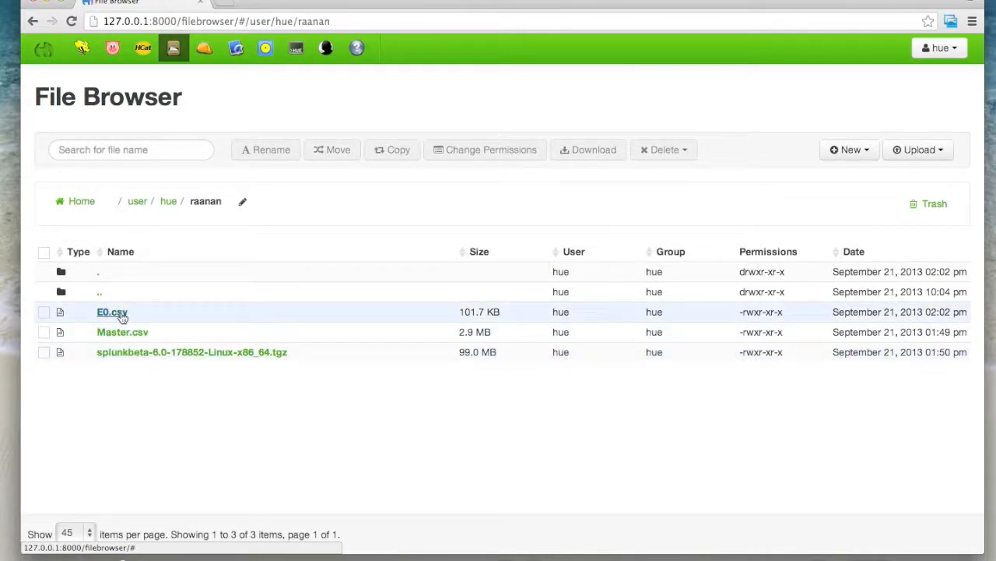
mouse_move(122, 332)
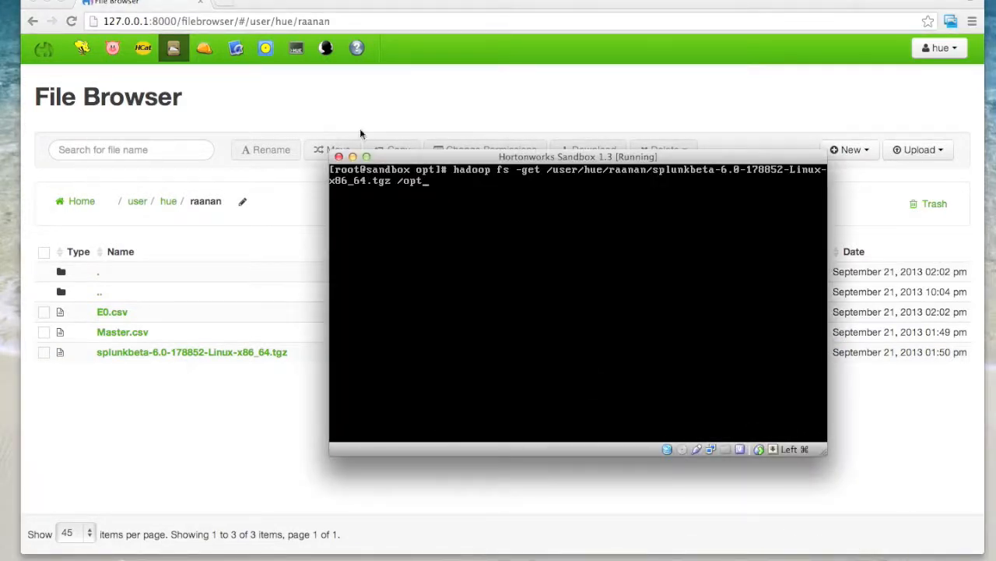
Step: Extract splunkbeta-6.0-178852-Linux-x86_64.tgz in /opt with tar xvzf
drag(578, 155, 515, 121)
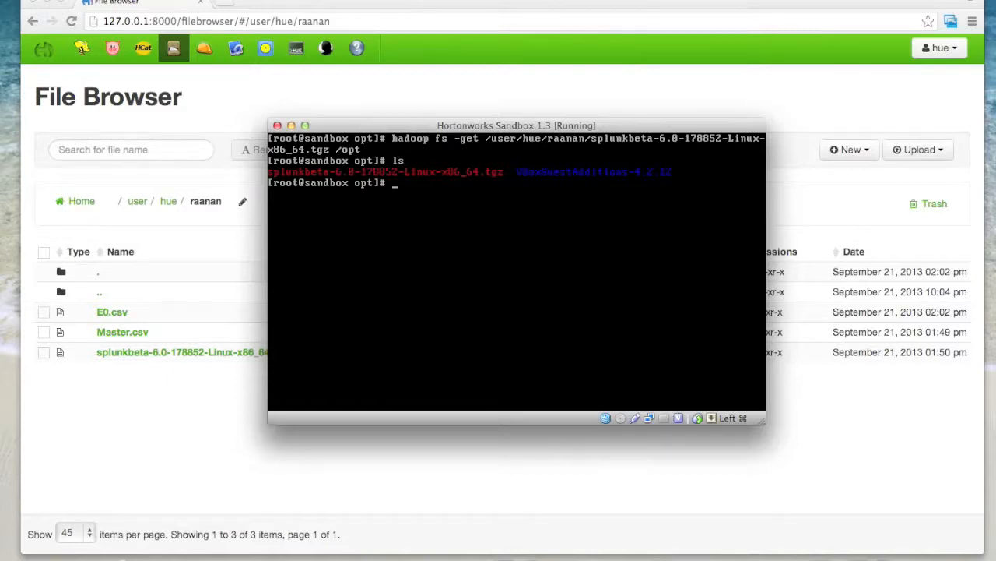
text(tar)
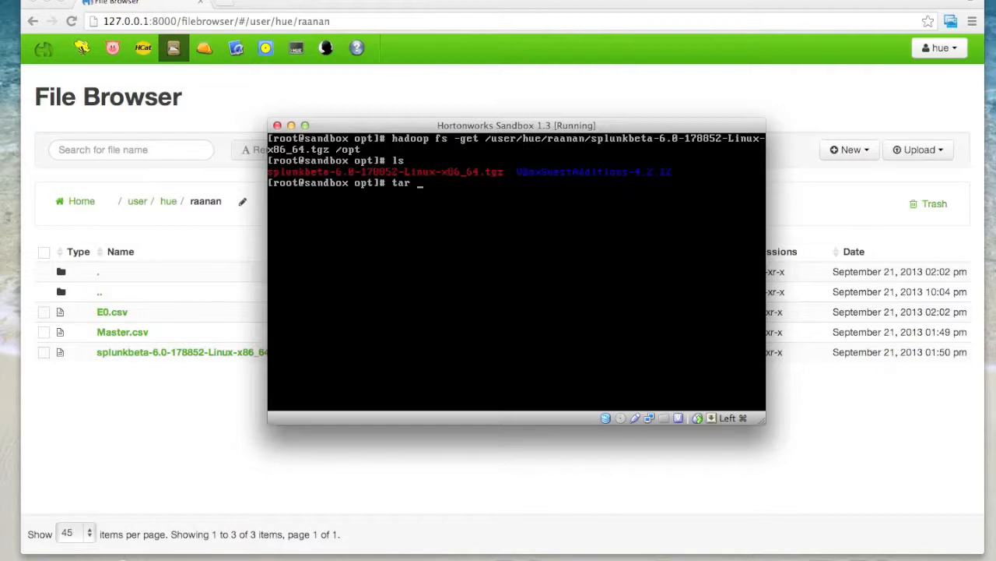
text(xvz)
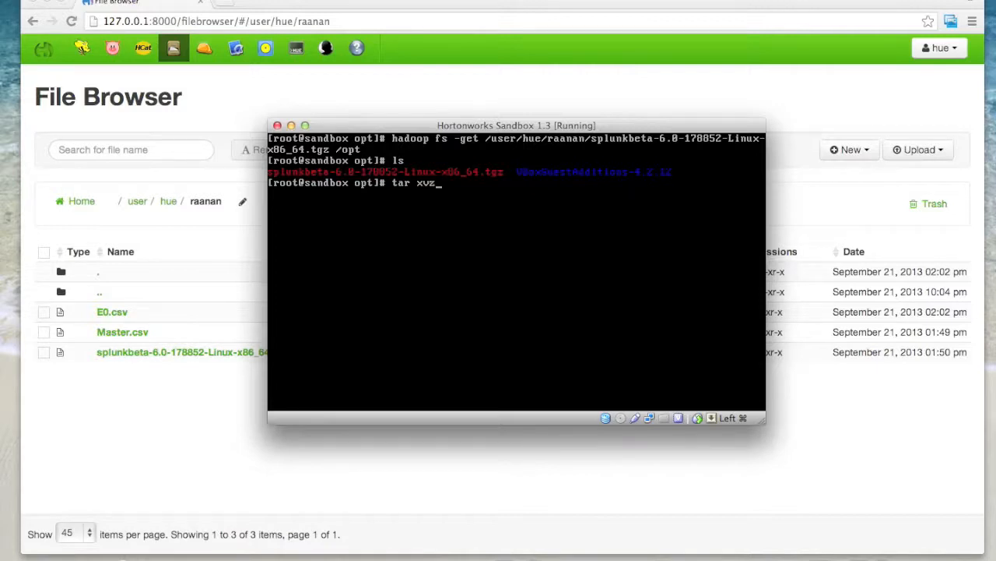
text(f splunkbeta-6.0-178852-Linux-x86_64.tgz)
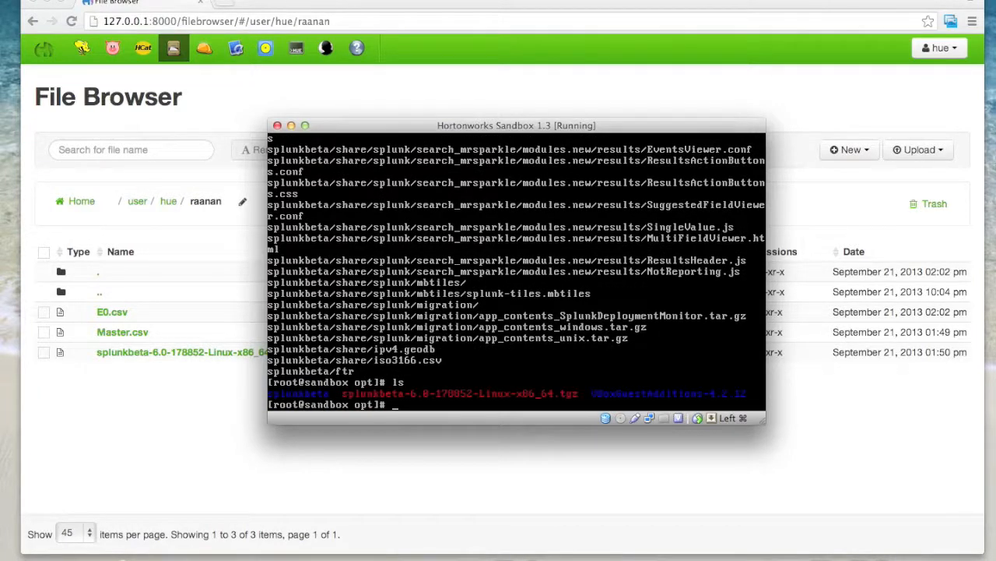
Step: Change into the splunkbeta/bin directory
text(cd splunkbeta)
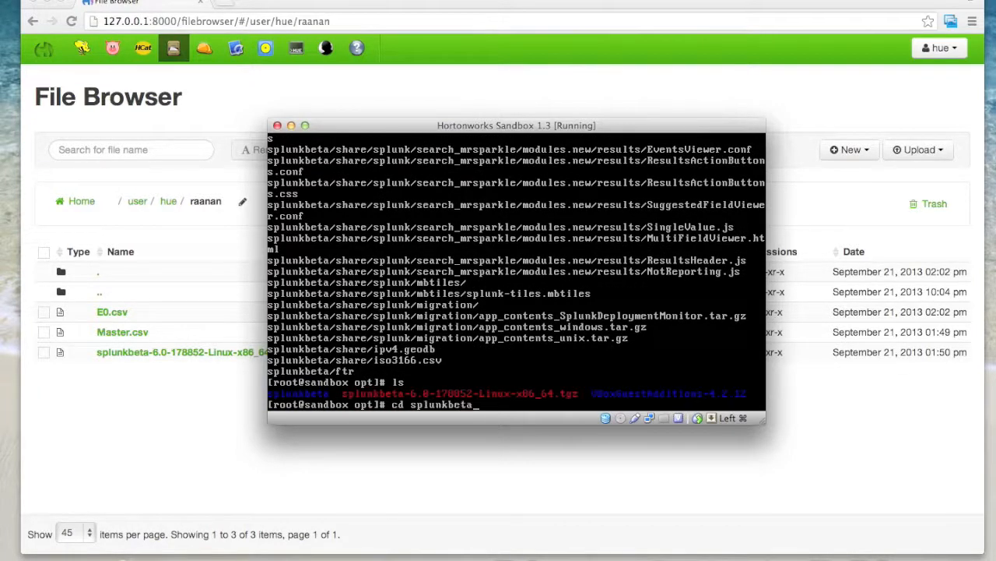
text(/)
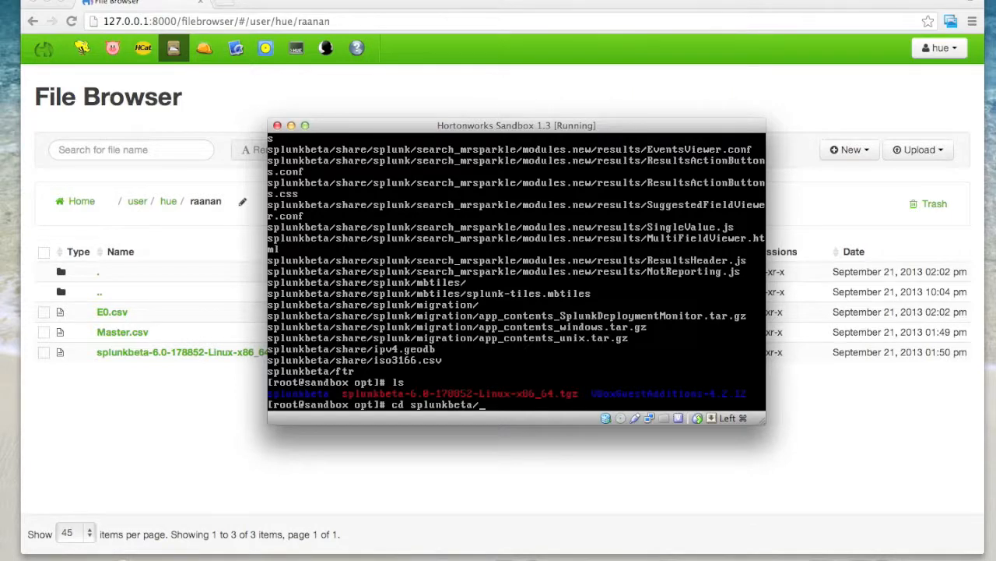
text(bin)
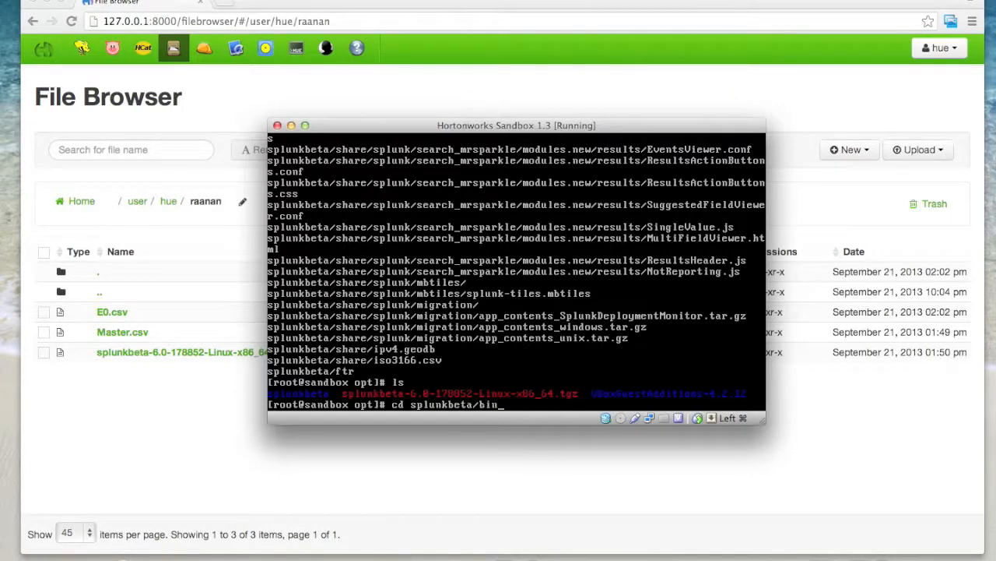
key(Return)
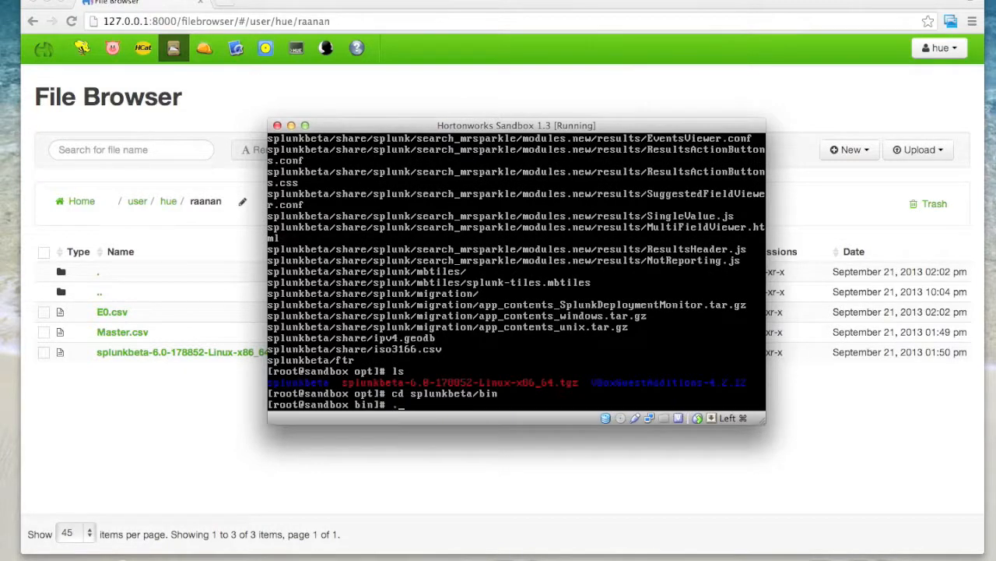
Step: Run ./splunk start to launch Splunk and show its license agreement
text(./splunk)
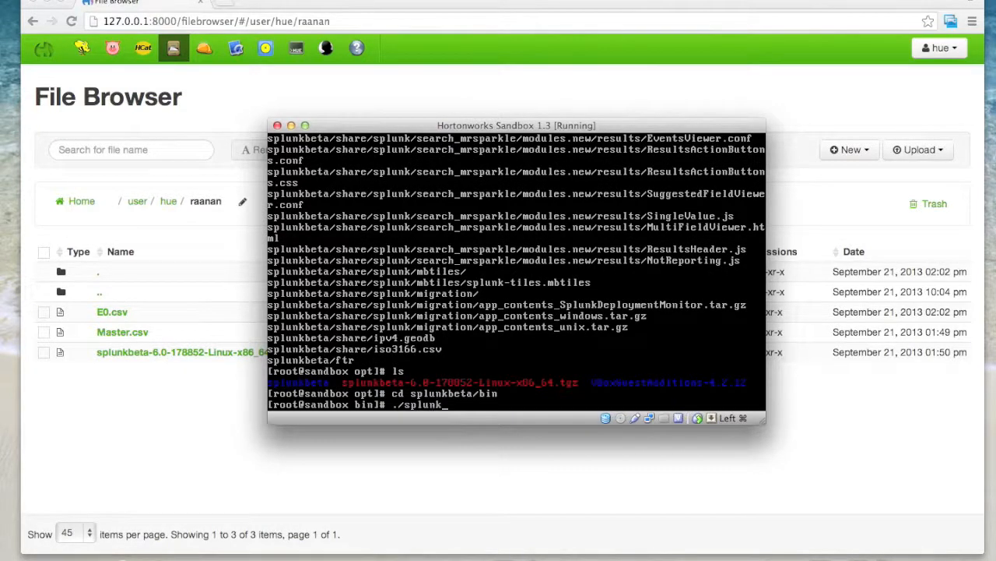
text(start)
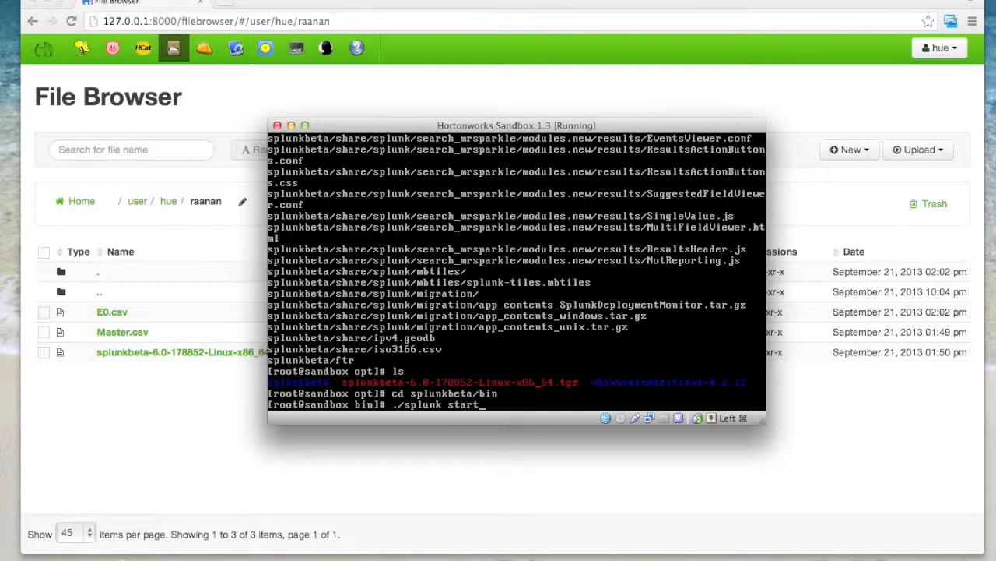
key(Return)
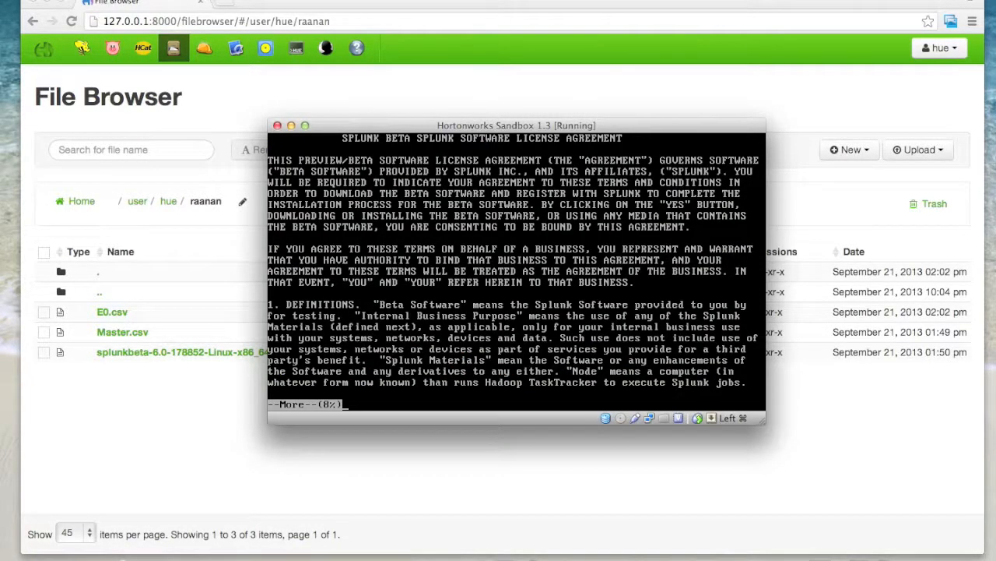
Step: Page through the beta license and answer y to accept it, letting first-run setup proceed
key(space)
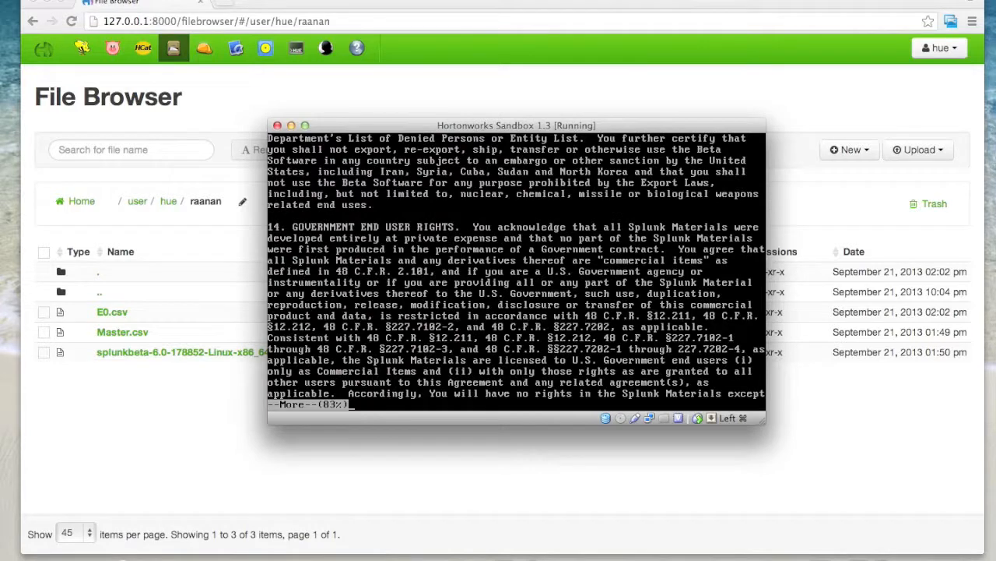
key(space)
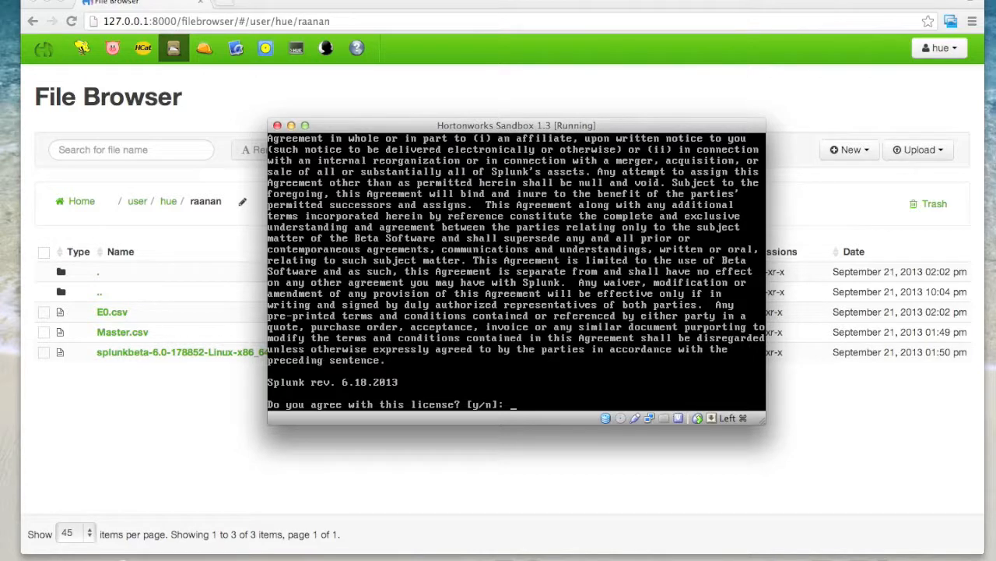
text(y)
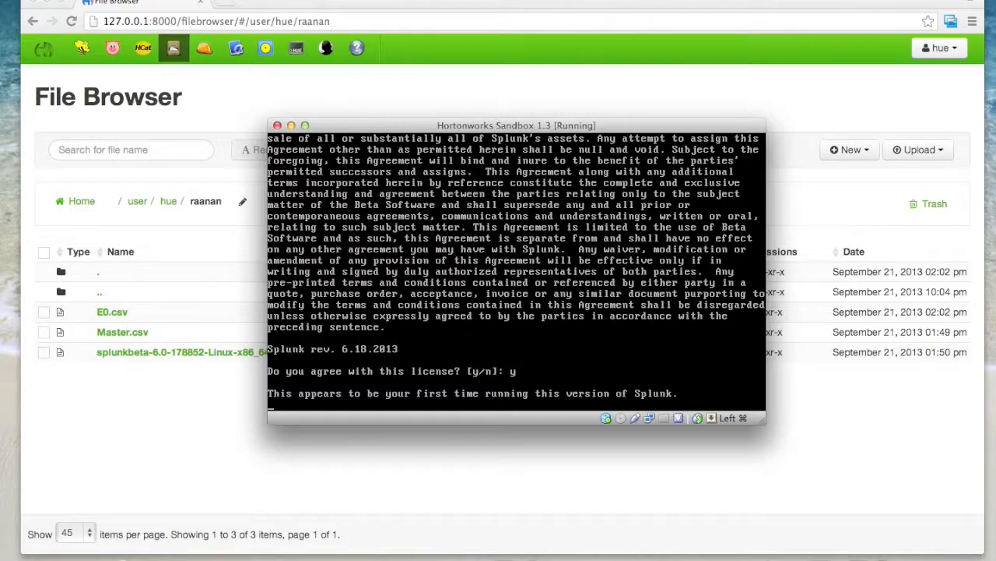
text(y)
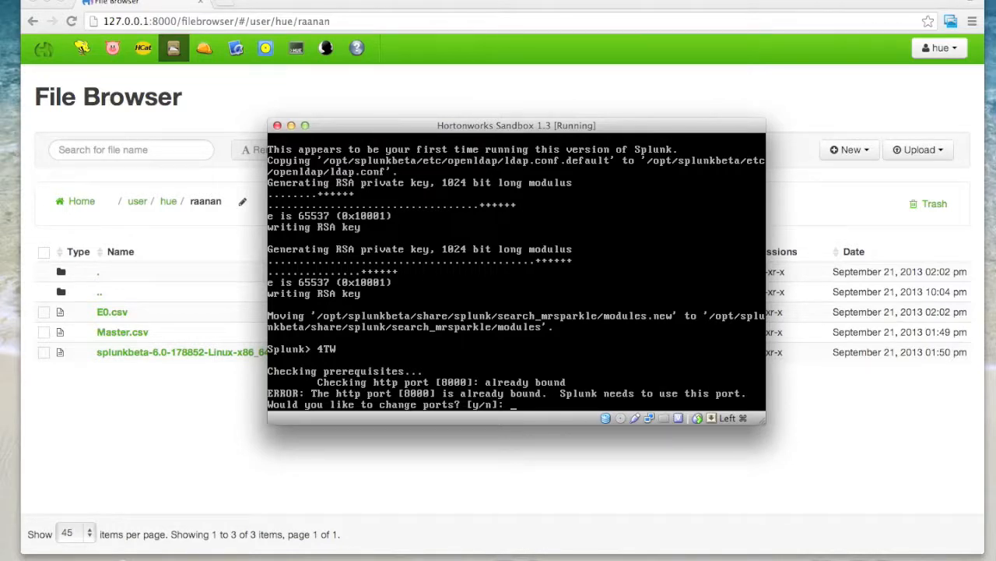
Step: Agree to change ports and set Splunk's web port to 9000
text(y)
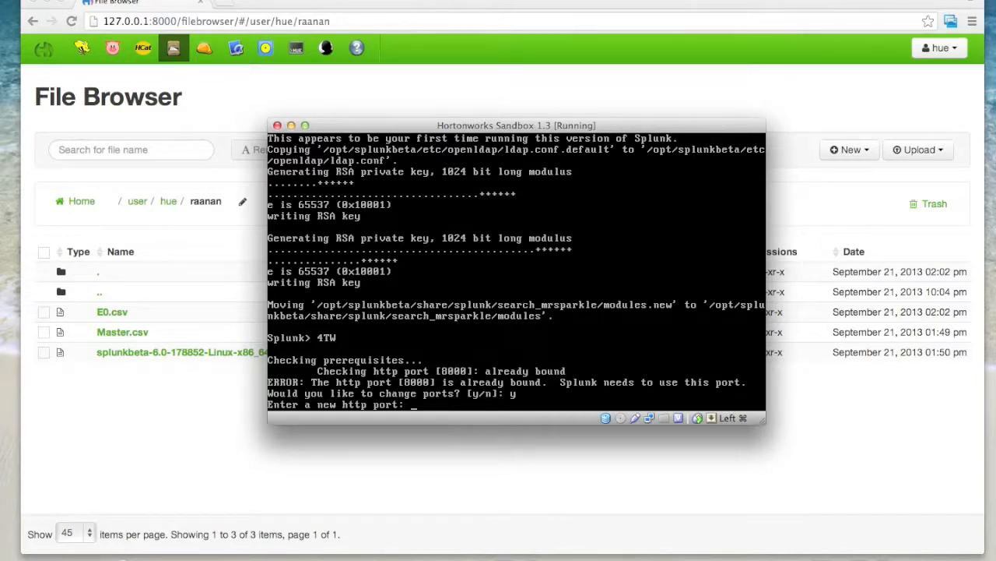
text(9000)
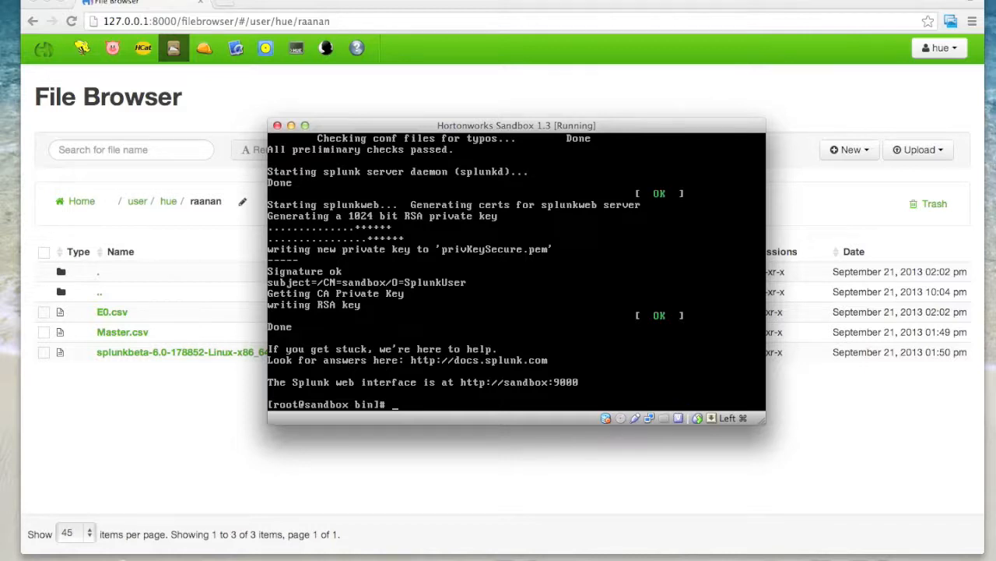
mouse_move(358, 76)
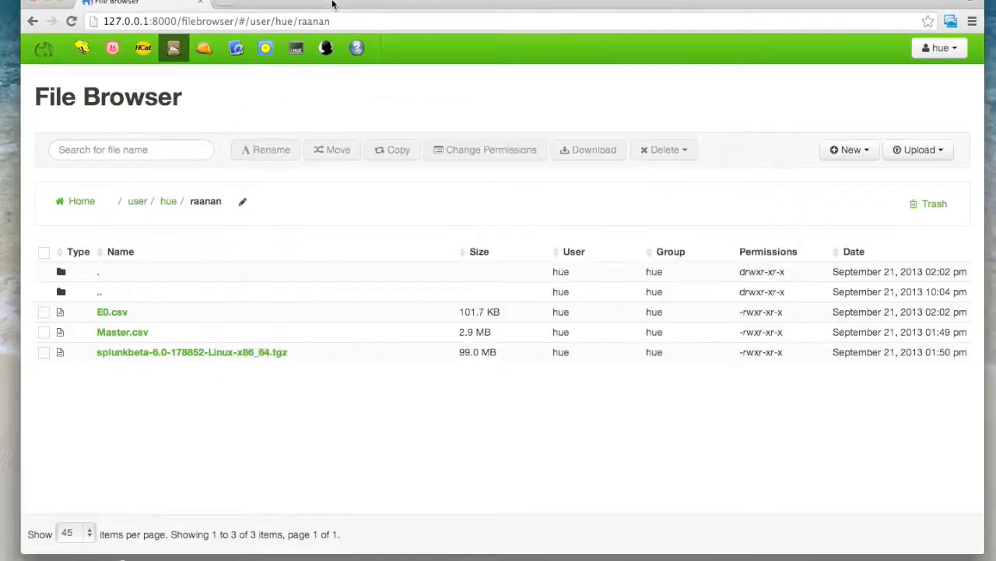
mouse_move(227, 5)
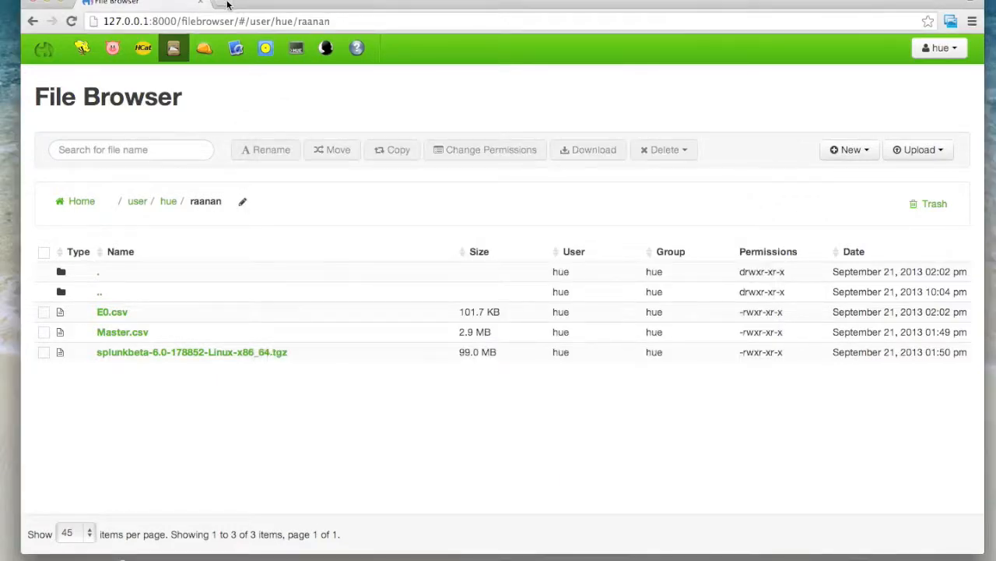
Step: Load Splunk's web interface at 127.0.0.1:9000 in a new browser tab
click(277, 3)
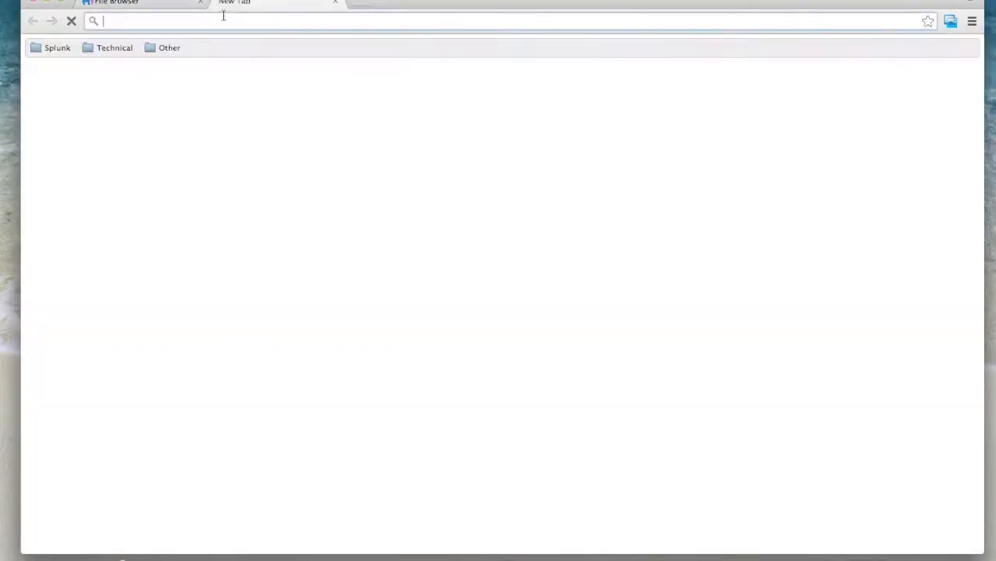
text(http://www.facebook.com)
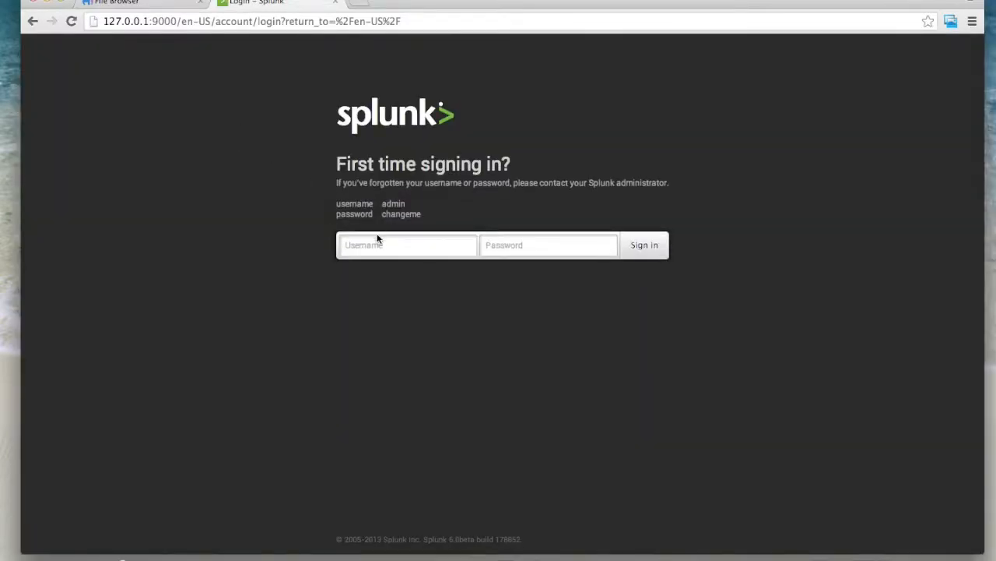
mouse_move(392, 308)
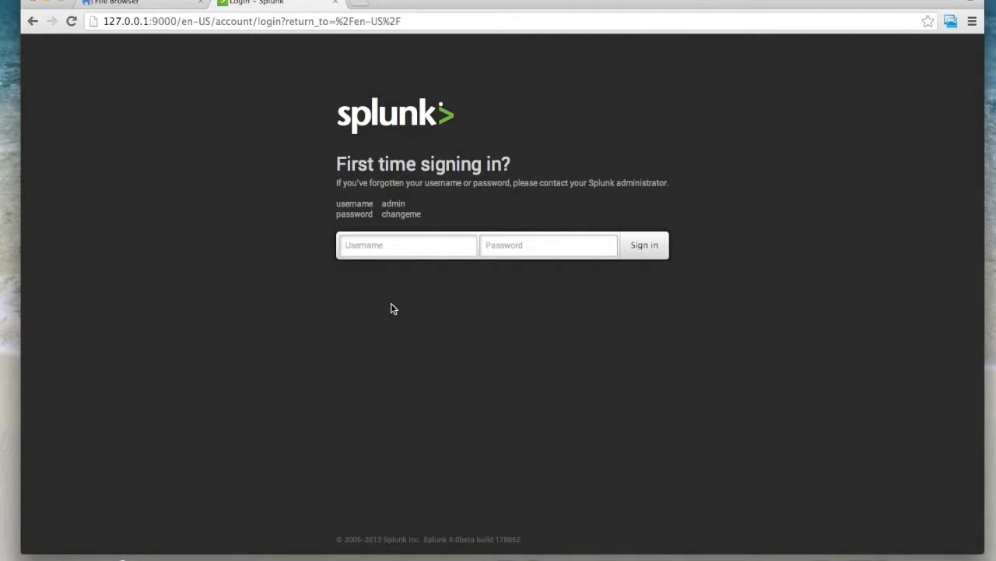
Step: Sign in as admin / changeme and skip the password change
text(admin)
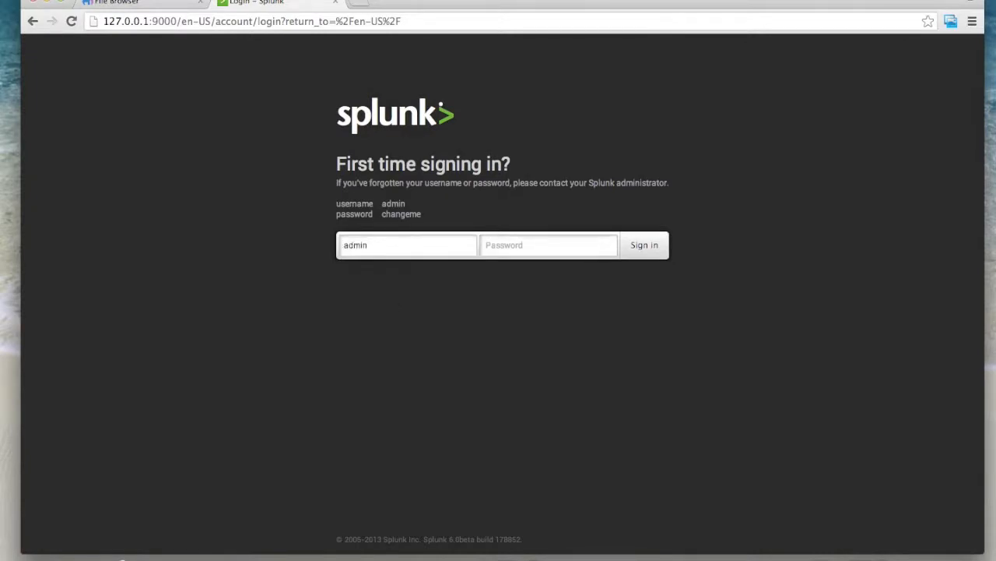
text(changeme)
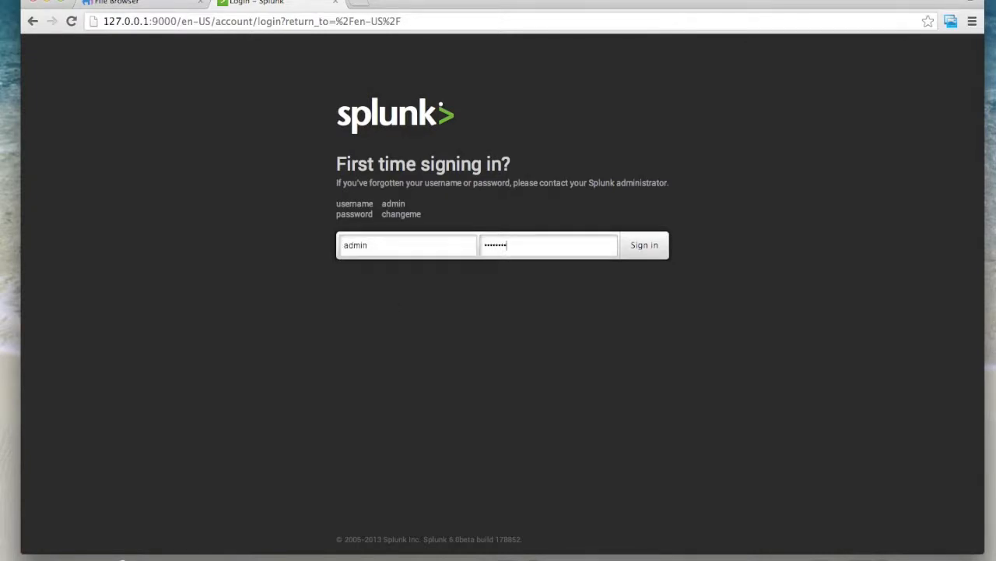
click(643, 244)
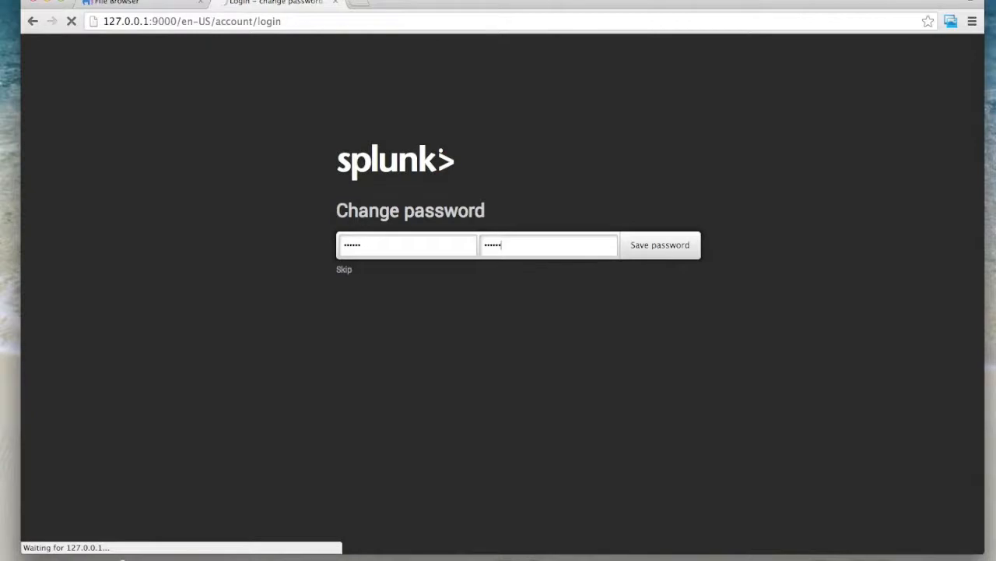
click(661, 244)
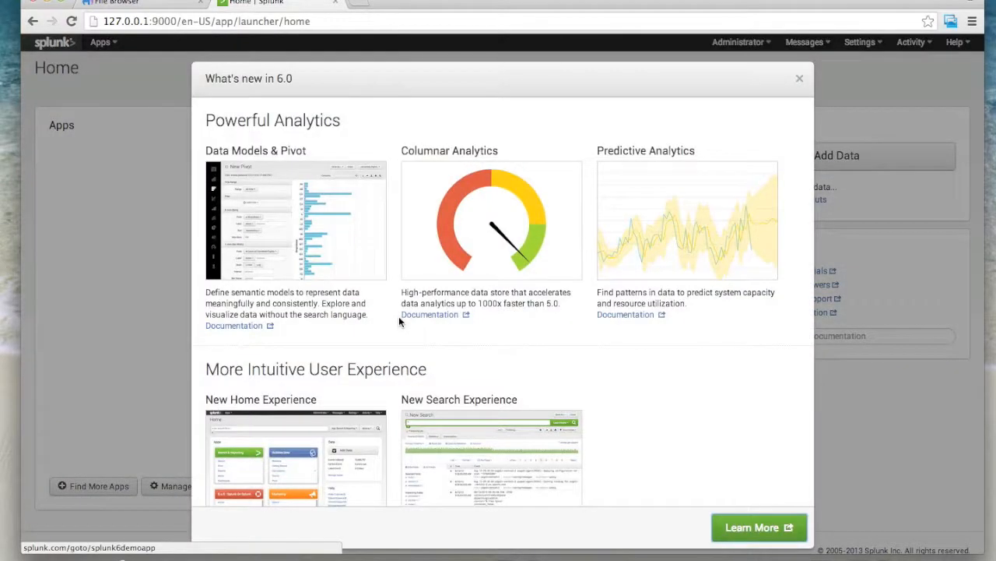
Step: Close the 'What's new in 6.0' overview to reveal the Home page apps
click(798, 77)
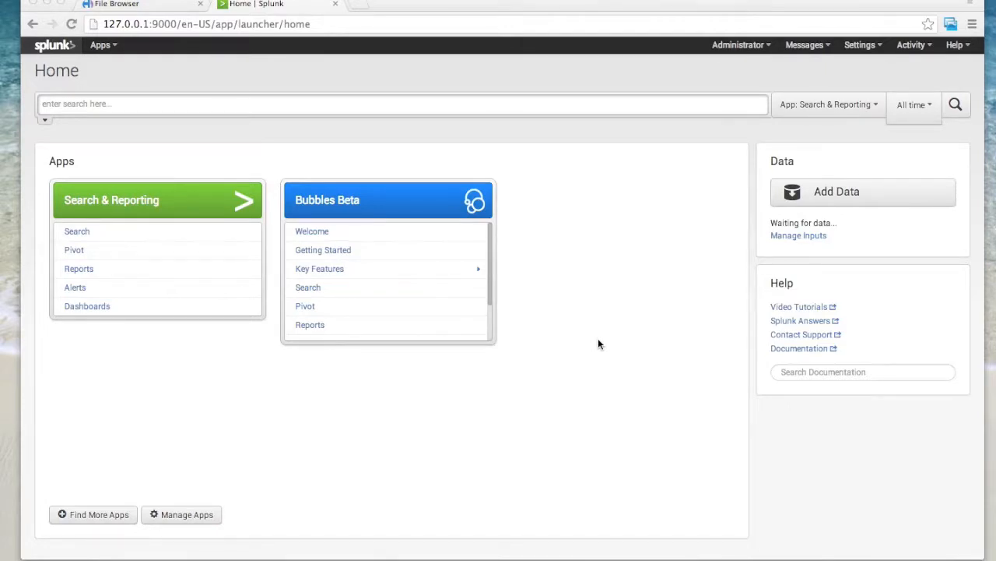
mouse_move(862, 70)
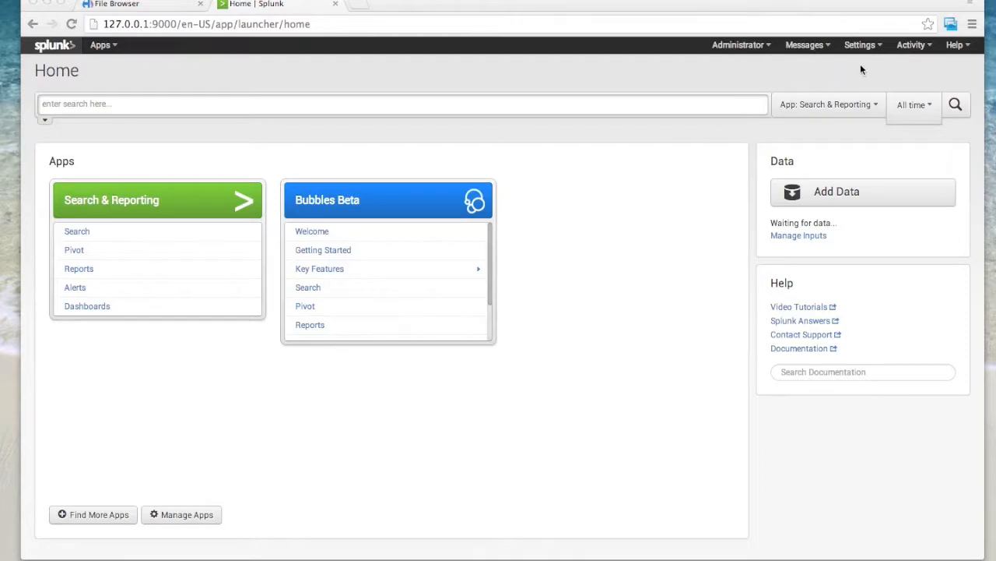
mouse_move(864, 48)
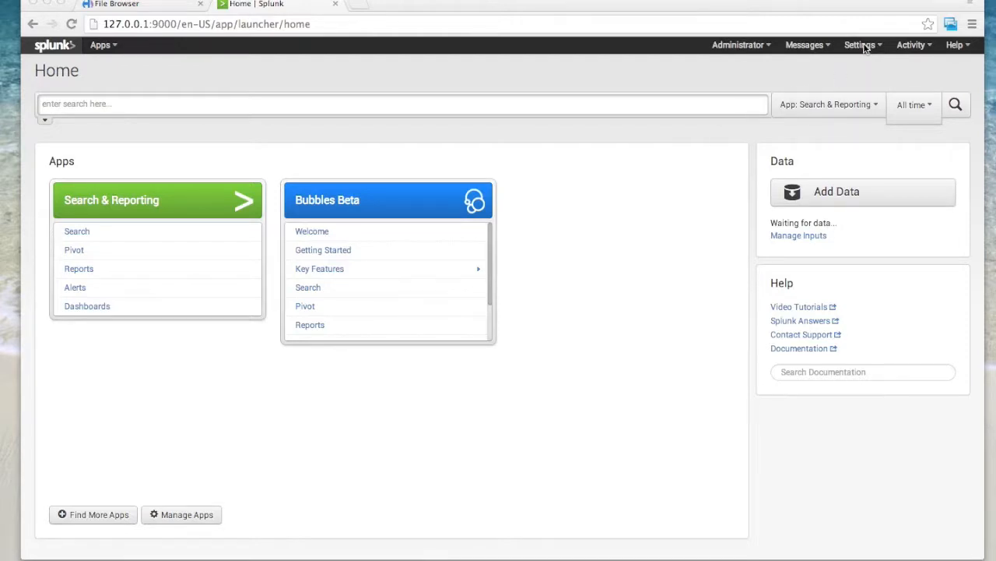
Step: Go to Settings > Virtual indexes and view the empty Providers list
click(859, 43)
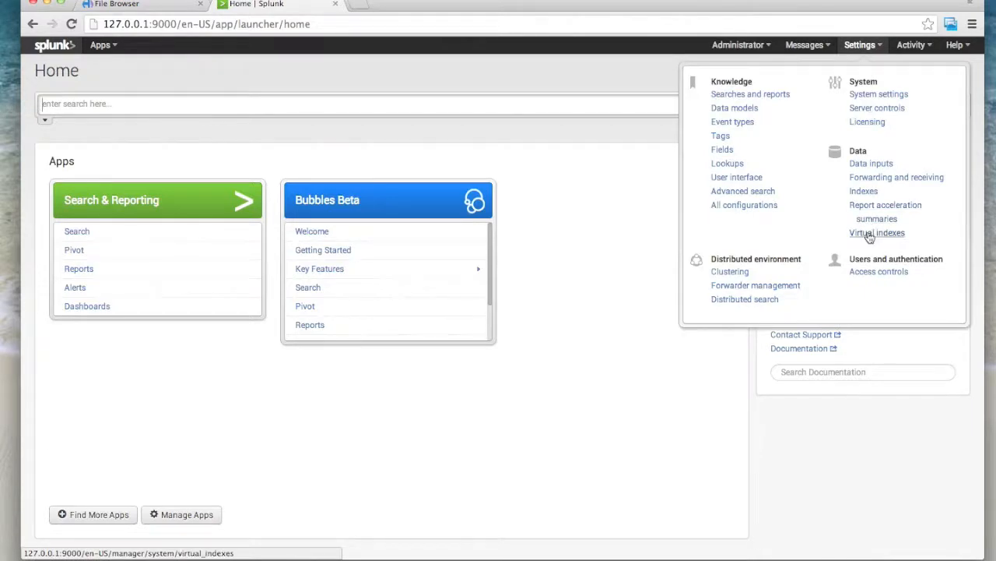
click(878, 233)
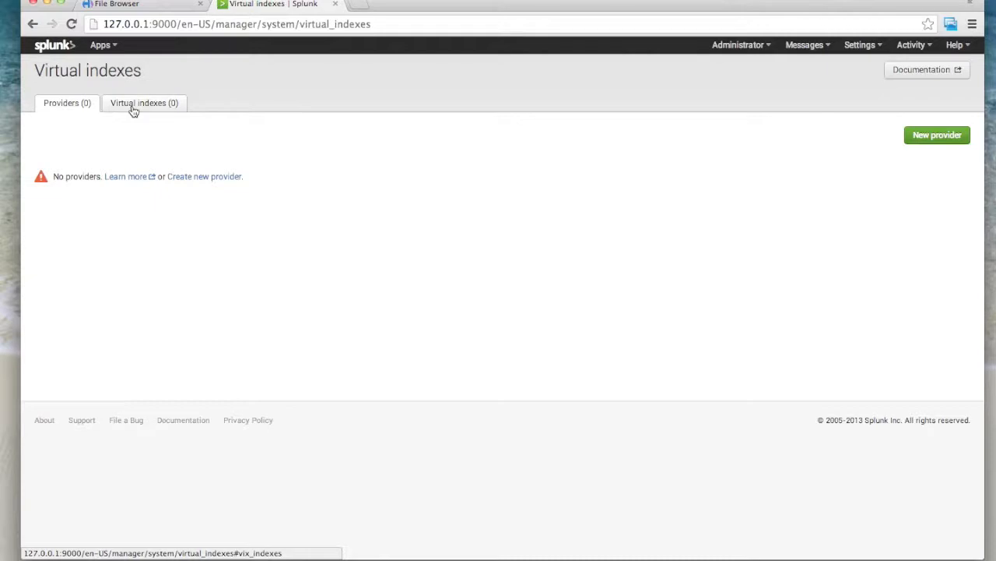
click(65, 103)
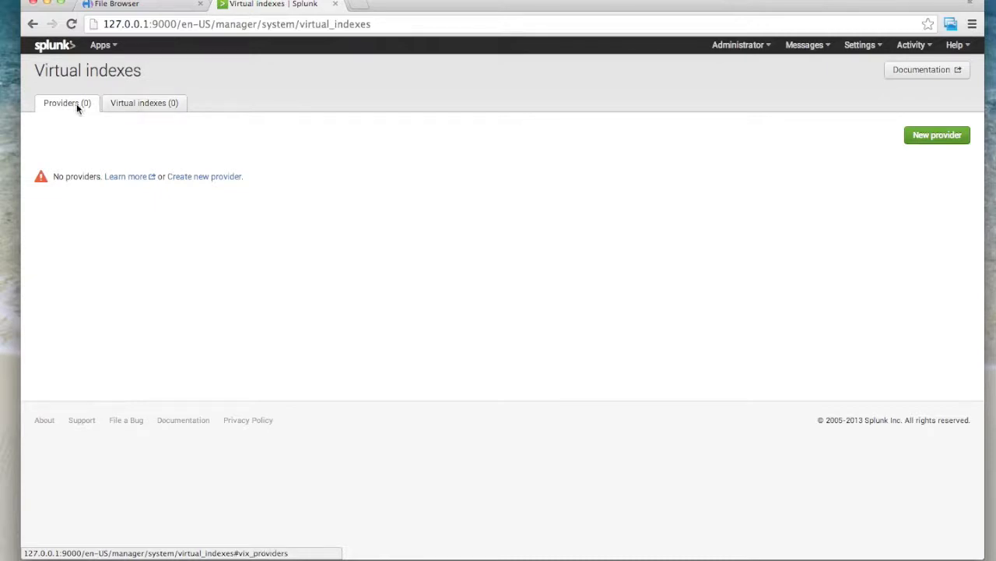
mouse_move(162, 118)
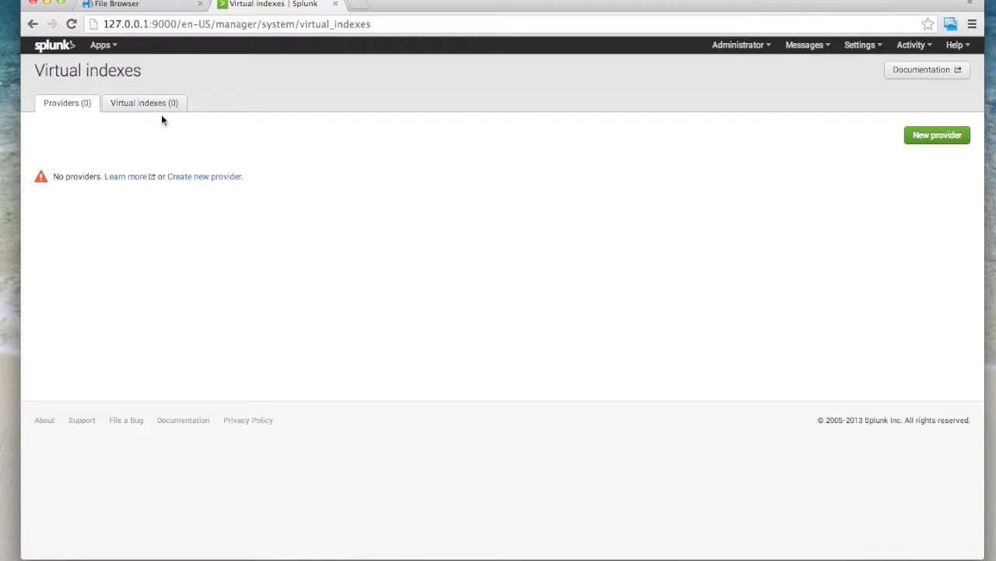
mouse_move(937, 133)
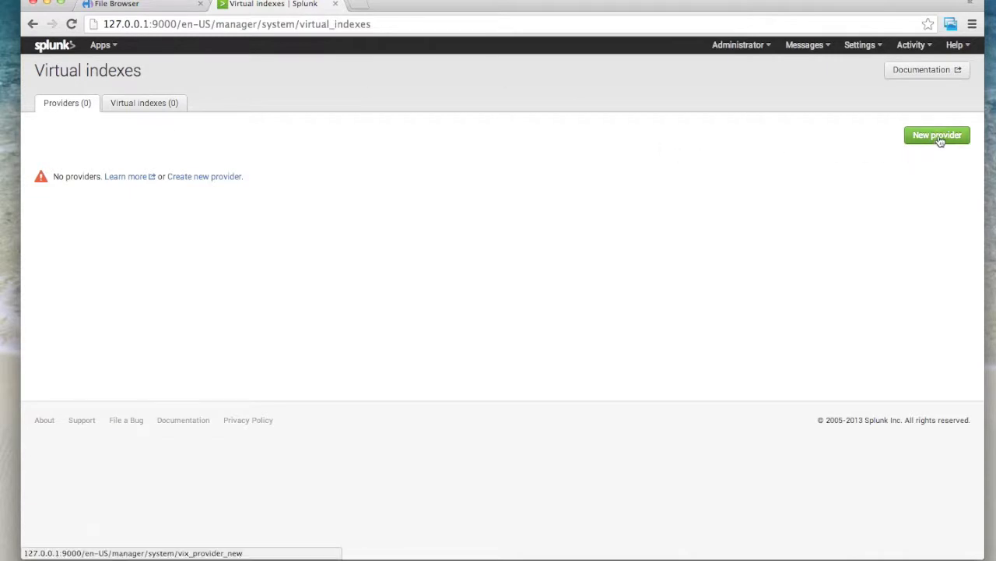
Step: Start a new Hadoop provider and name it hdpprovier
click(938, 134)
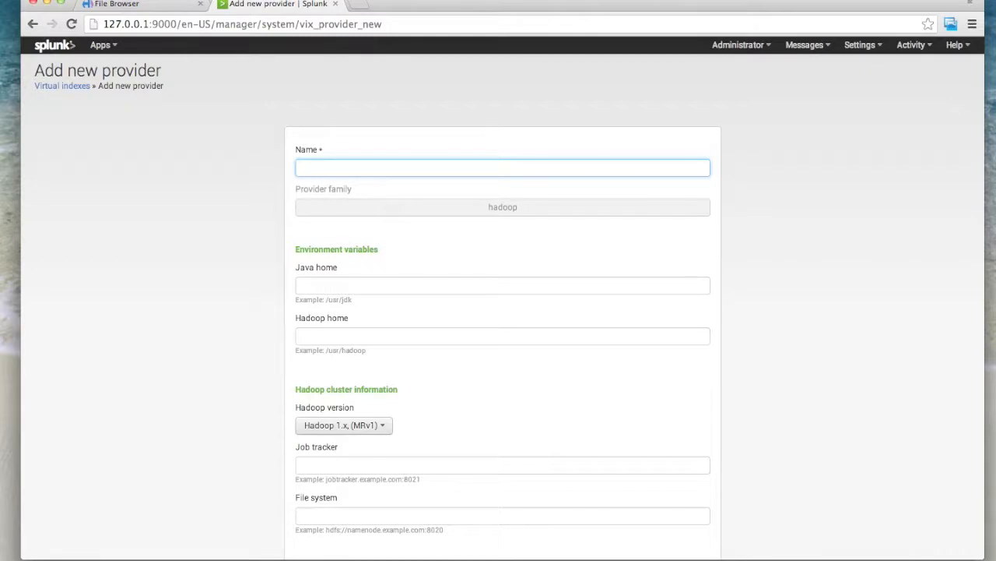
text(h)
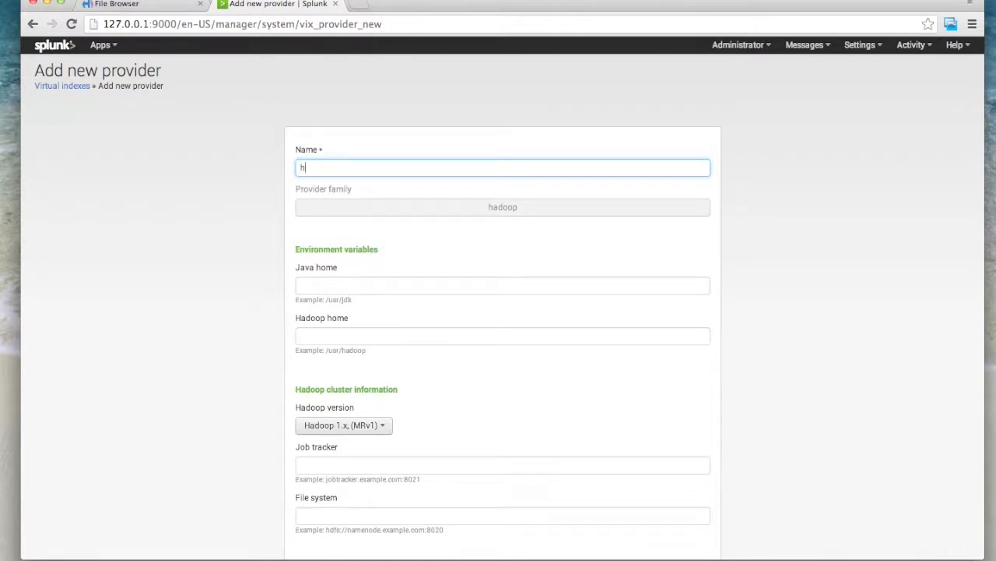
text(dppro)
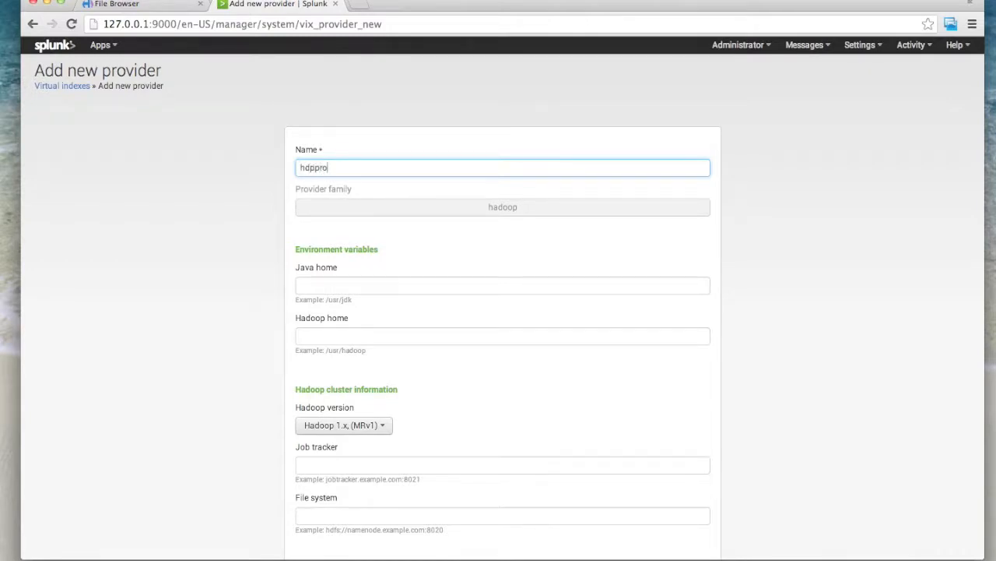
text(vier)
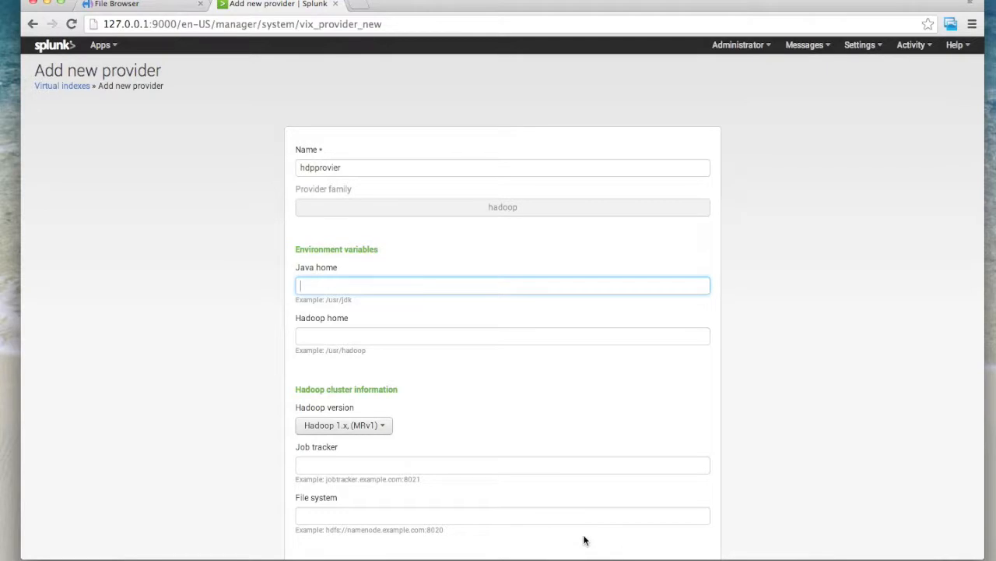
mouse_move(475, 514)
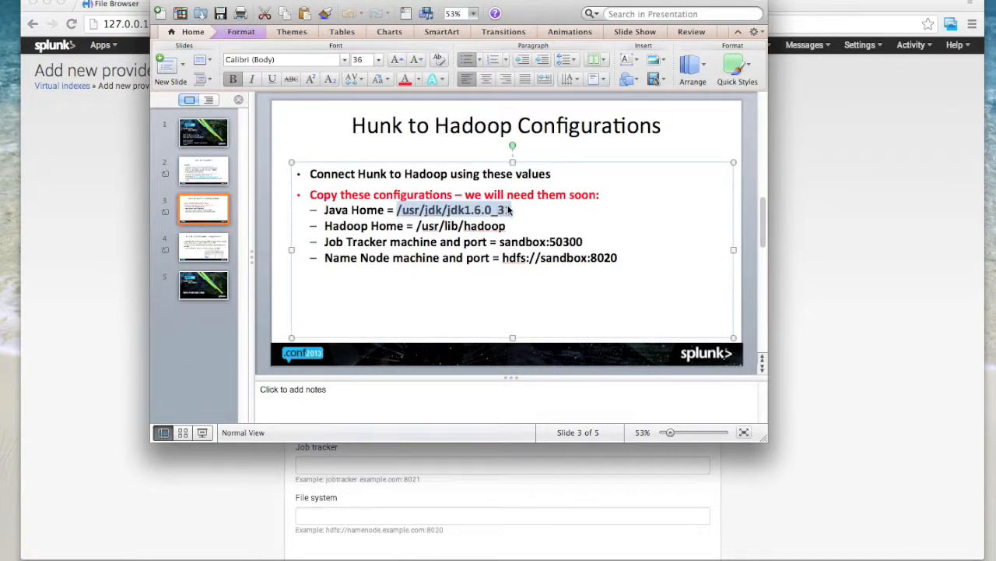
Step: Set Java home to /usr/jdk/jdk1.6.0_31 and Hadoop home to /usr/lib/hadoop
click(523, 210)
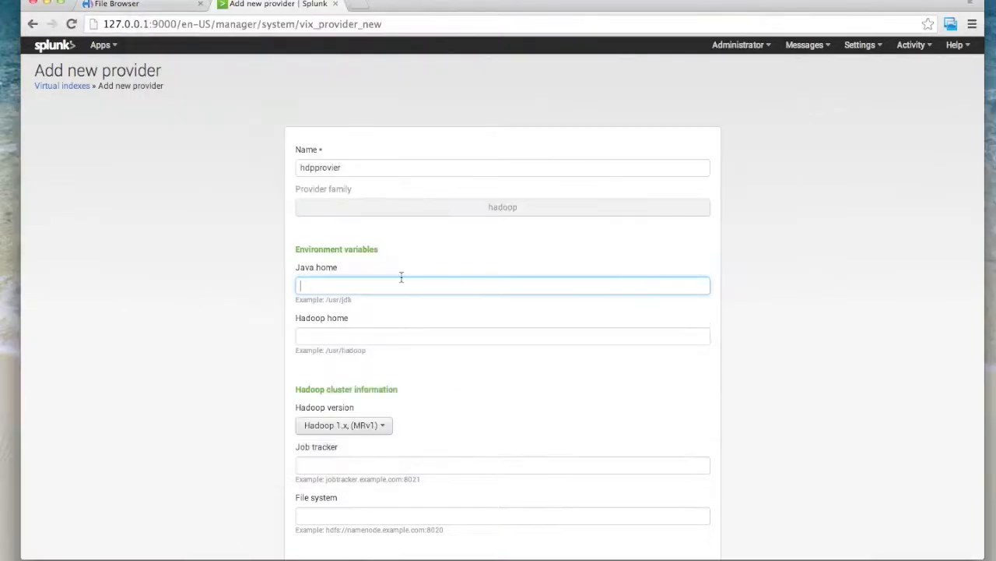
text(/usr/jdk/jdk1.6.0_31)
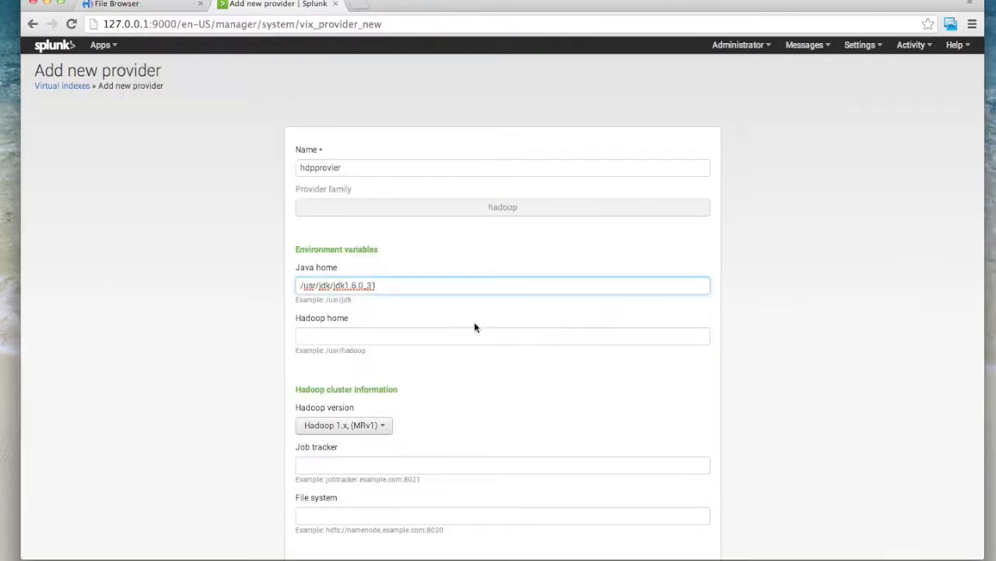
text(/usr/lib/hadoop)
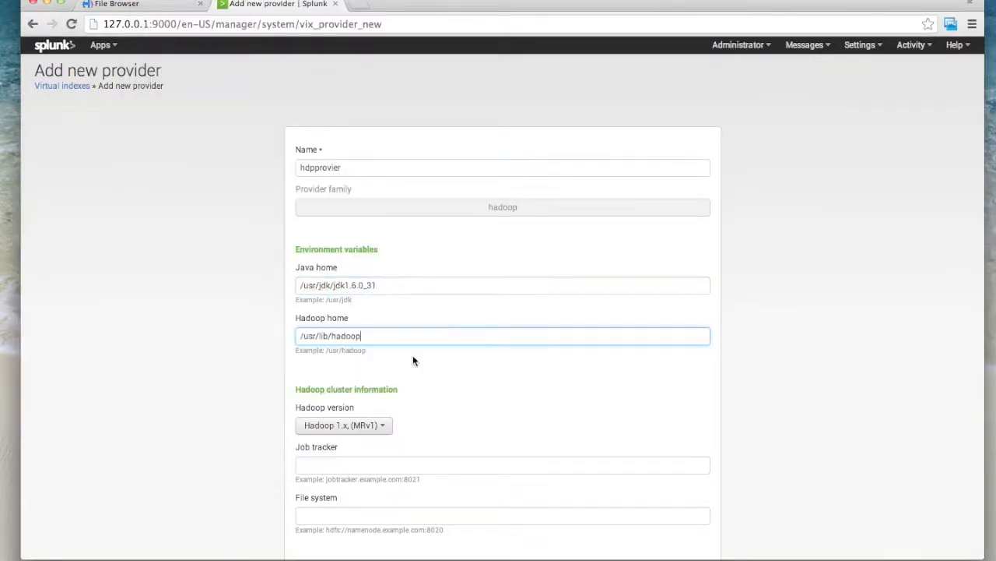
mouse_move(860, 355)
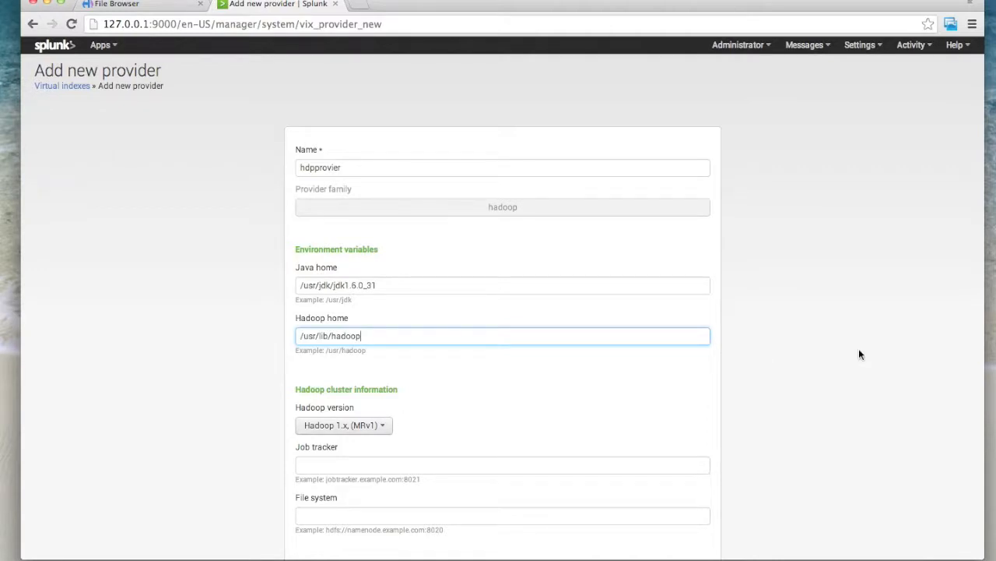
Step: Keep Hadoop 1.x (MRv1), set job tracker sandbox:50300 and file system hdfs://sandbox:8020
scroll(down, 3)
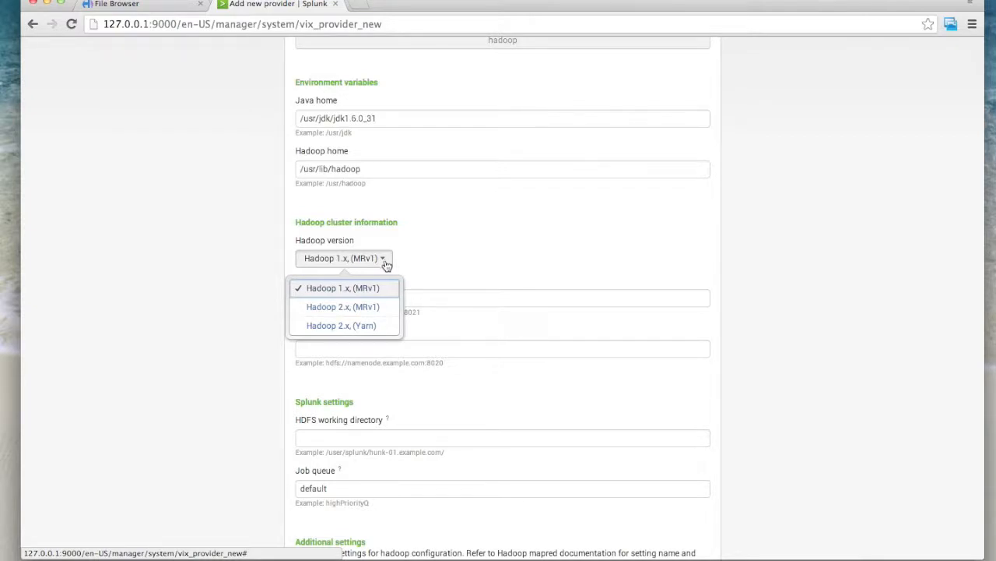
mouse_move(377, 312)
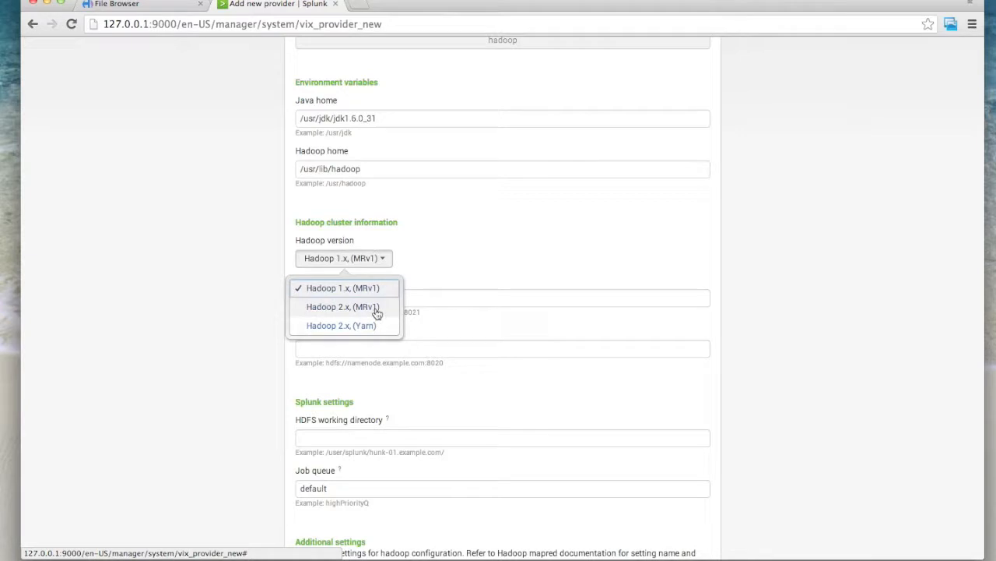
mouse_move(460, 295)
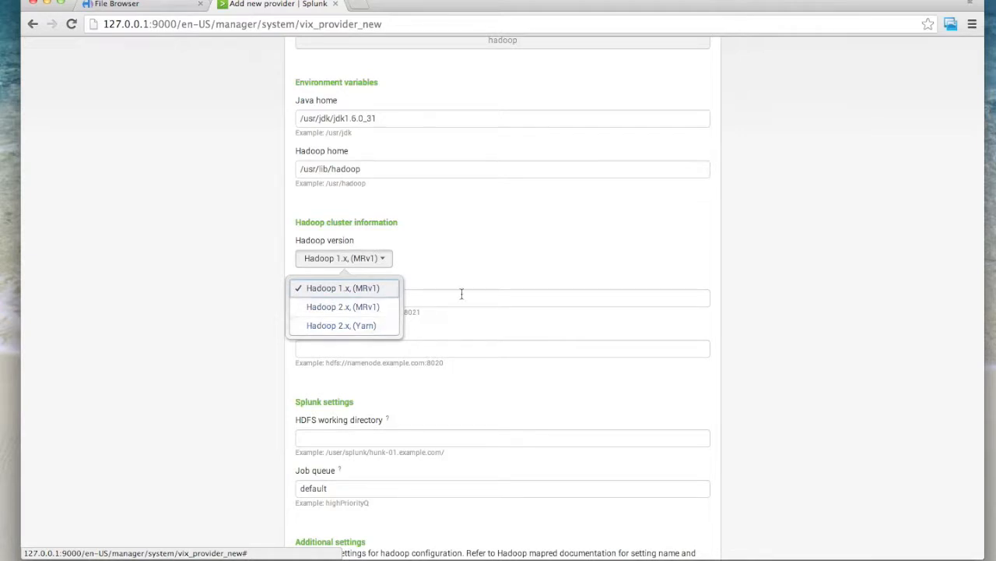
click(342, 288)
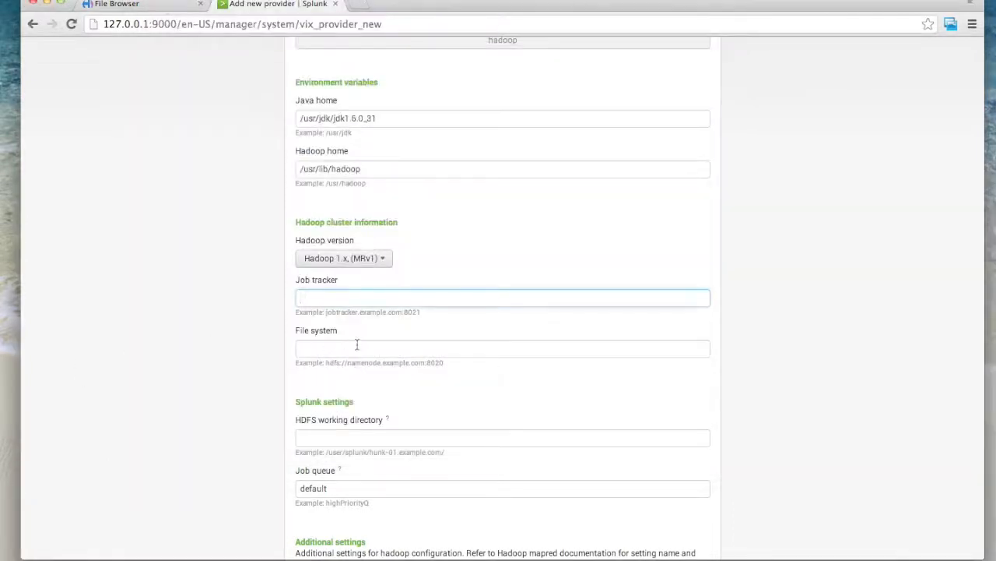
text(sandbox:50300)
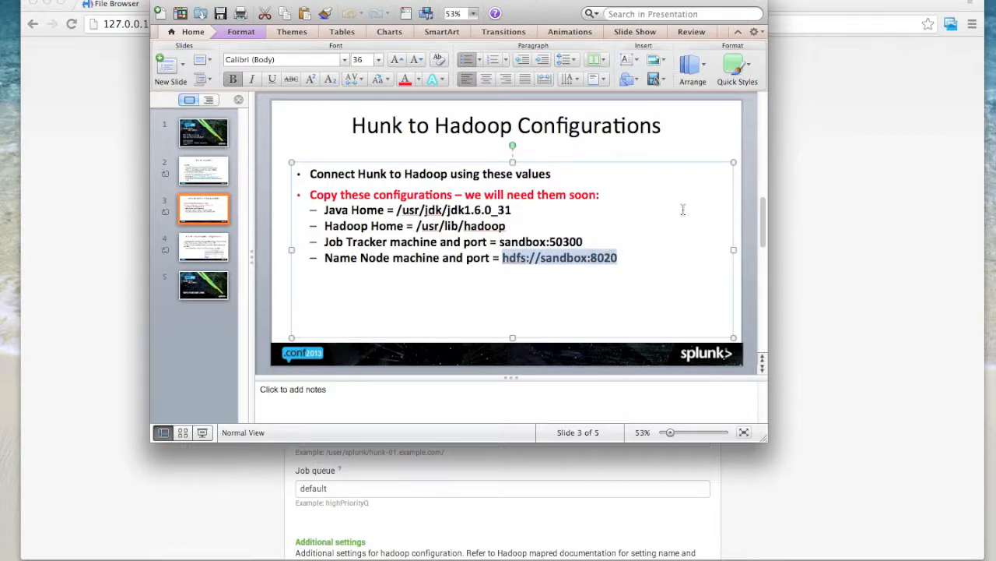
mouse_move(837, 264)
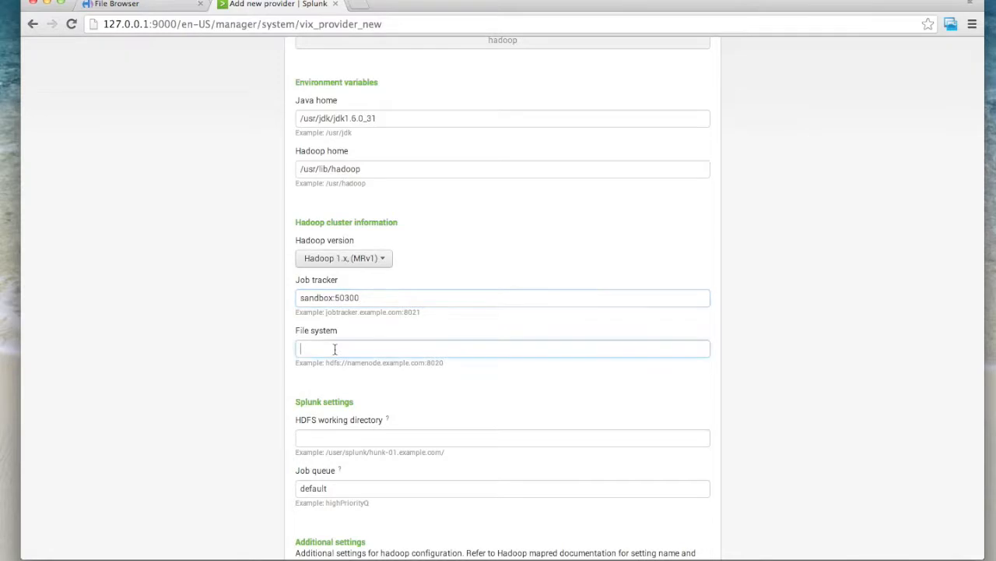
text(hdfs://sandbox:8020)
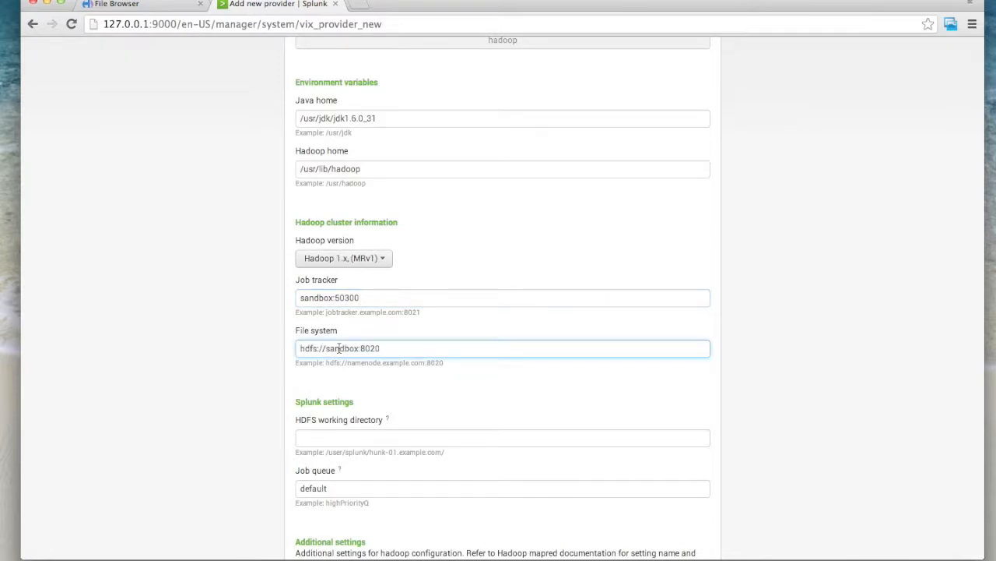
mouse_move(766, 303)
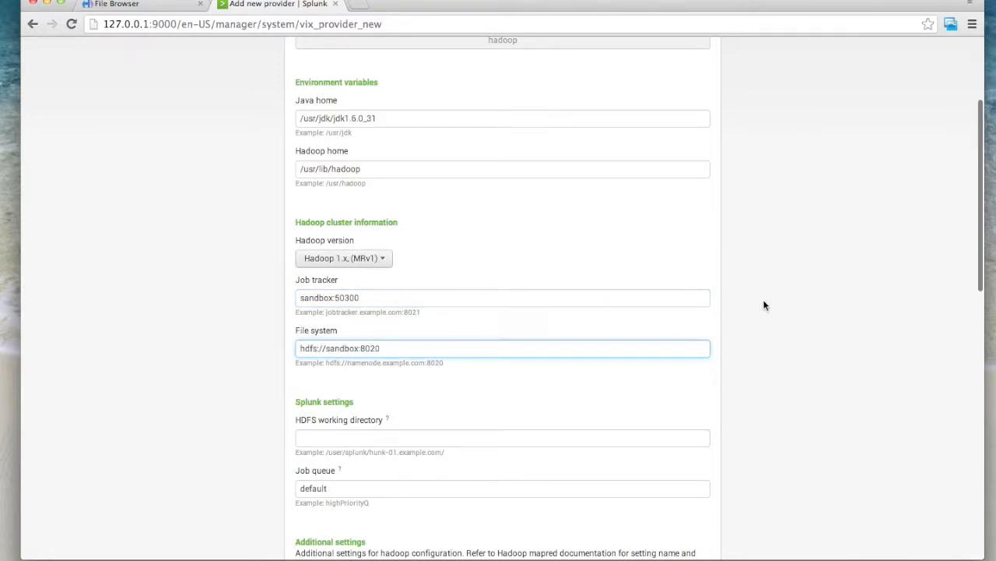
Step: Enter /user/hue/SplunkMR as the provider's HDFS working directory, leaving job queue default
scroll(down, 3)
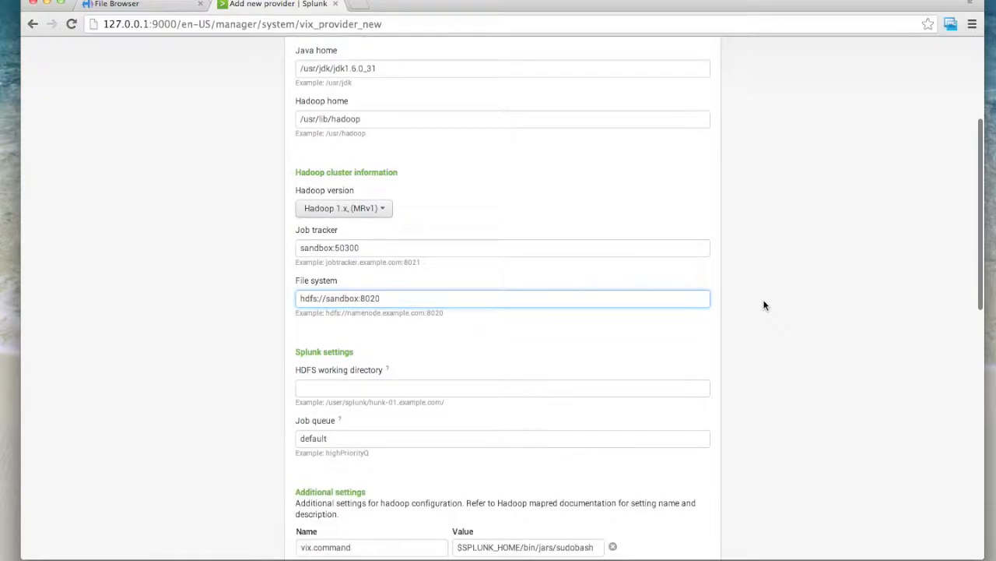
scroll(down, 3)
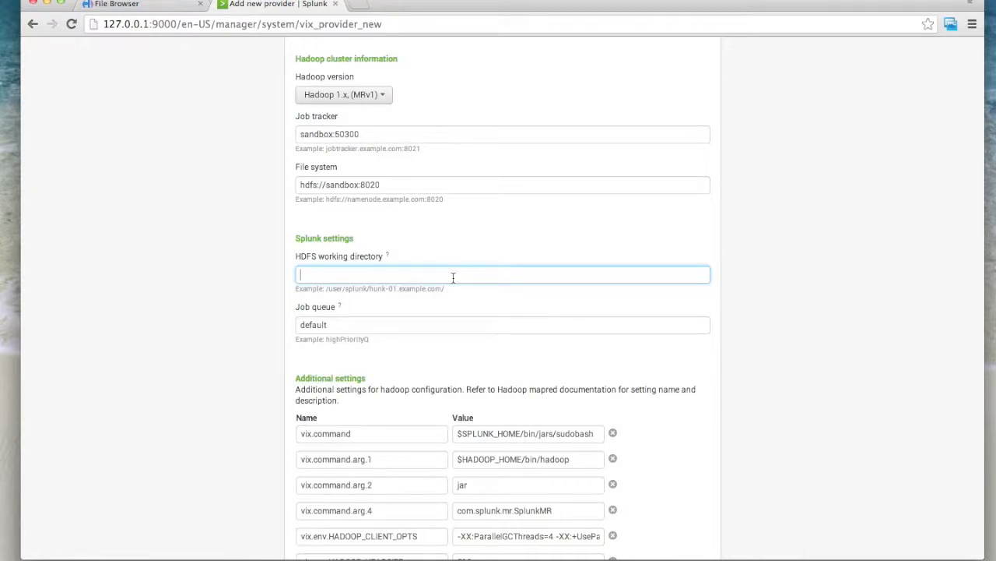
text(/)
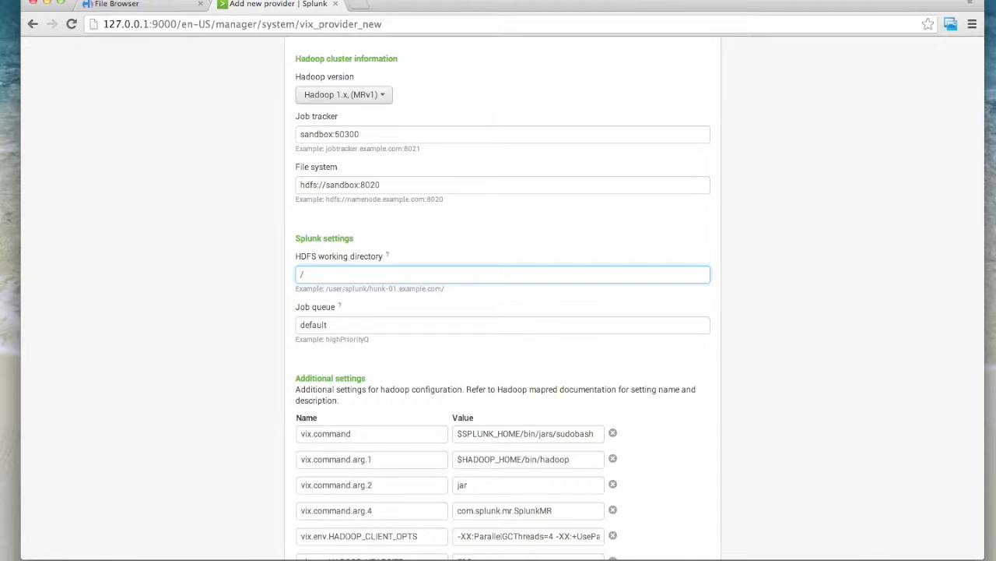
text(/user/h)
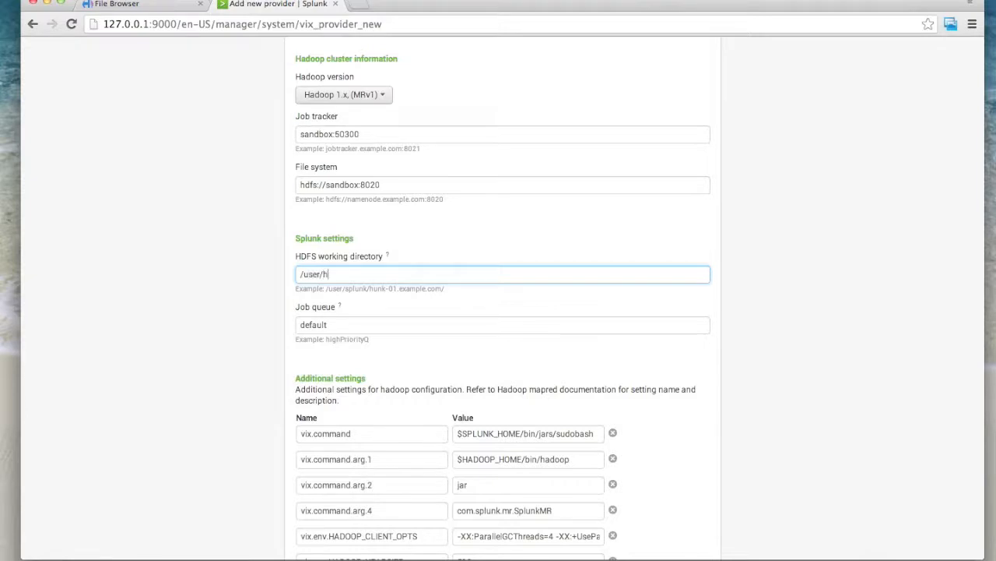
text(ue/)
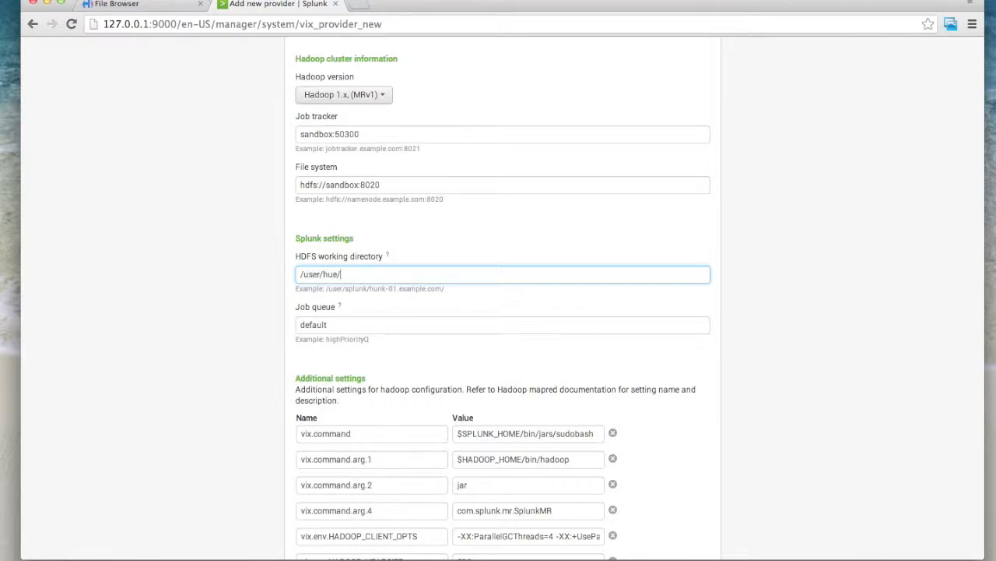
text(Splun)
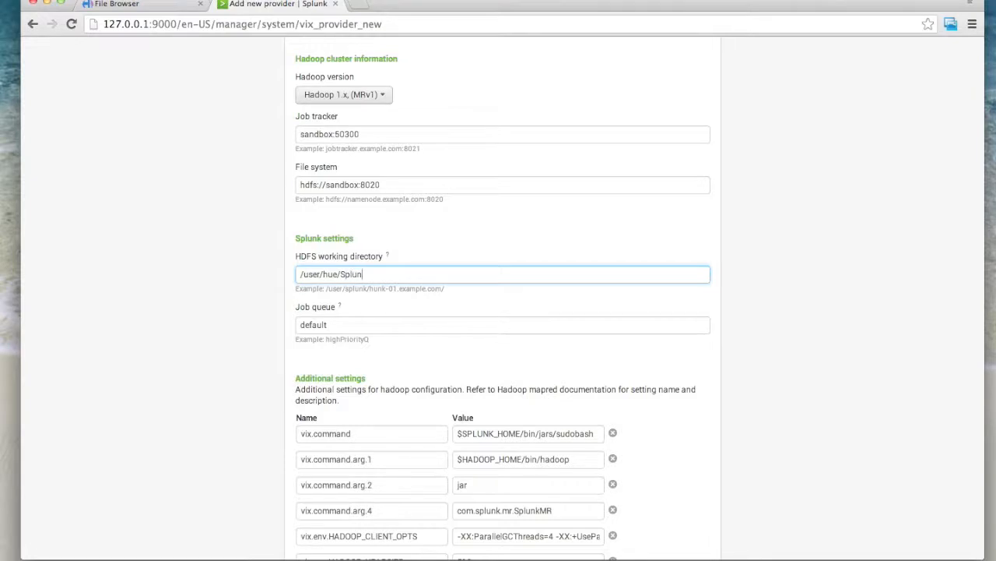
text(MR)
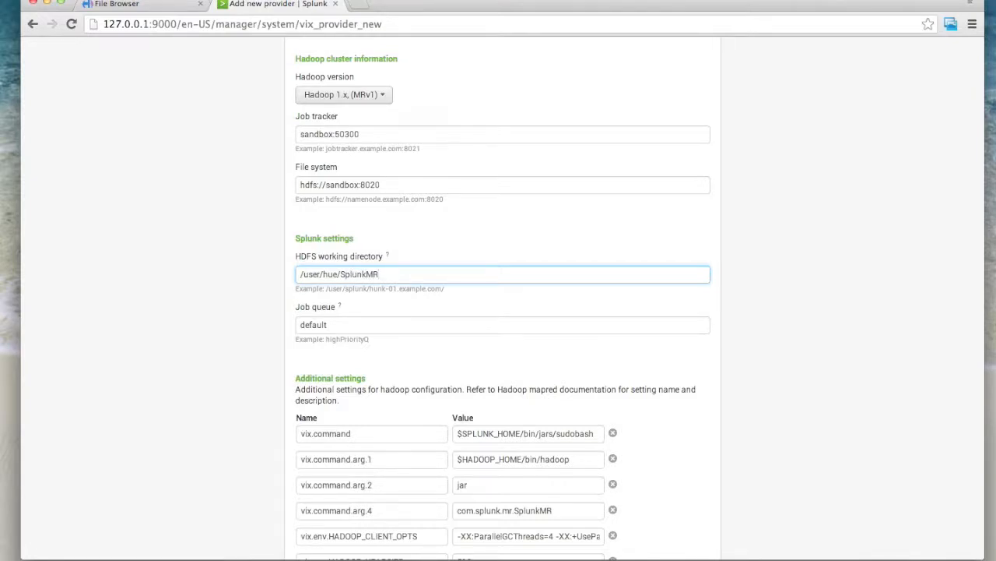
mouse_move(825, 362)
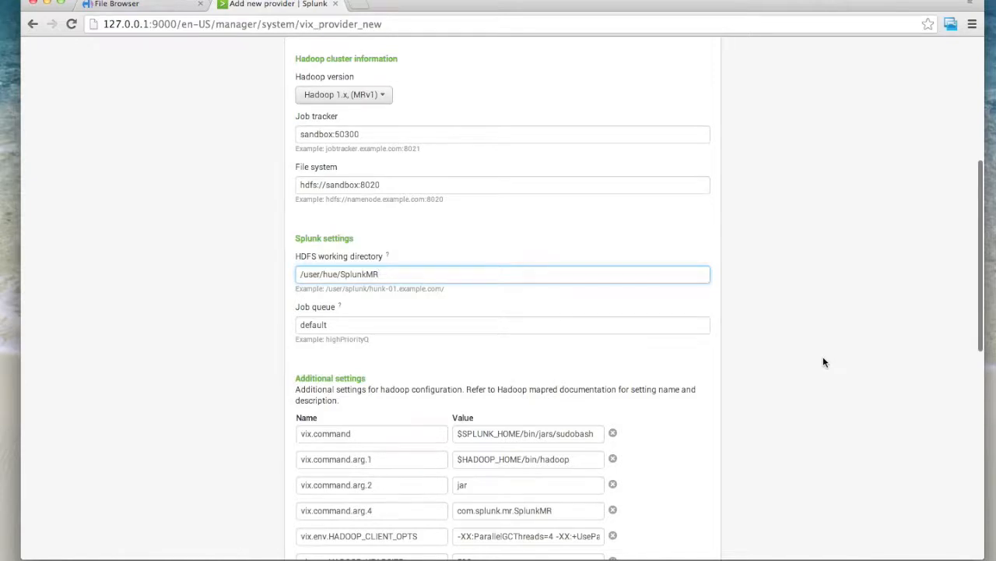
Step: Change the record reader to SimpleCSVRecordReader and its file regex to match .csv
scroll(down, 3)
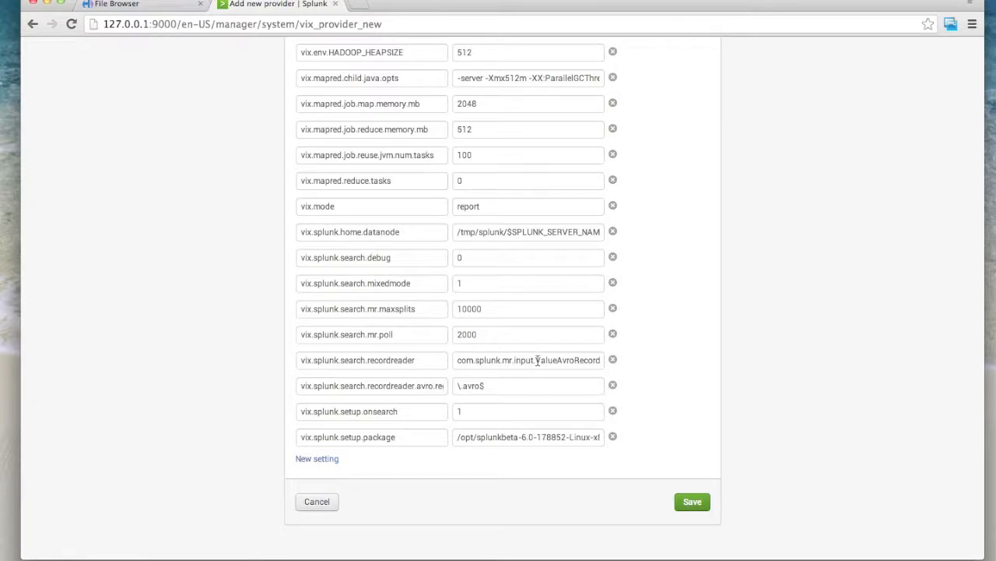
double_click(545, 359)
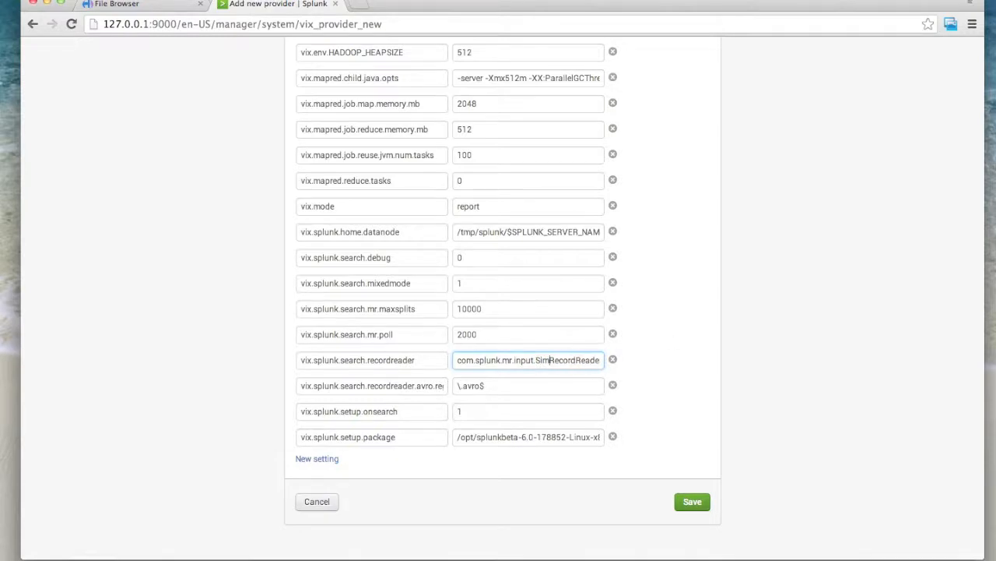
text(SimpleCSV)
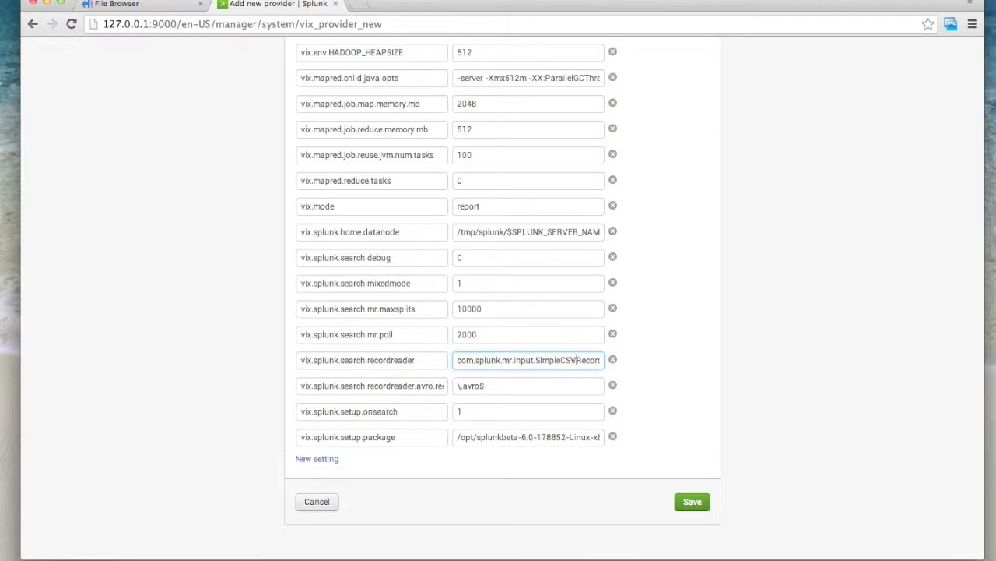
mouse_move(673, 349)
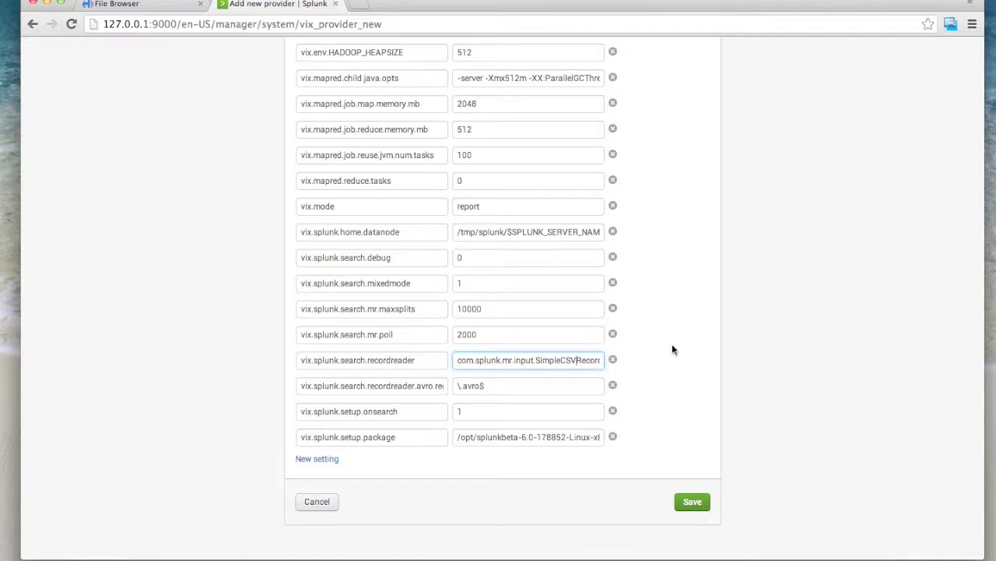
click(527, 386)
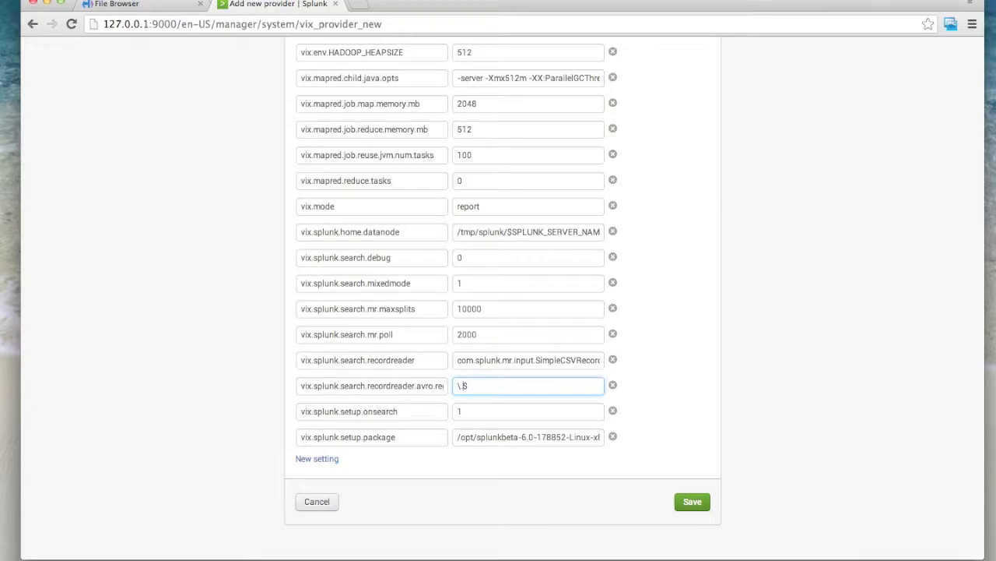
text(csv)
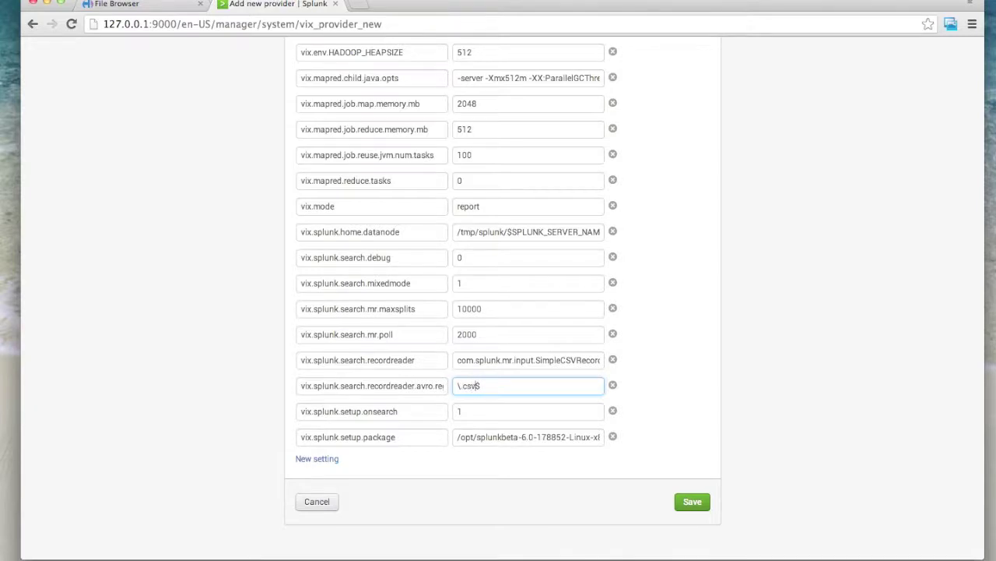
mouse_move(534, 363)
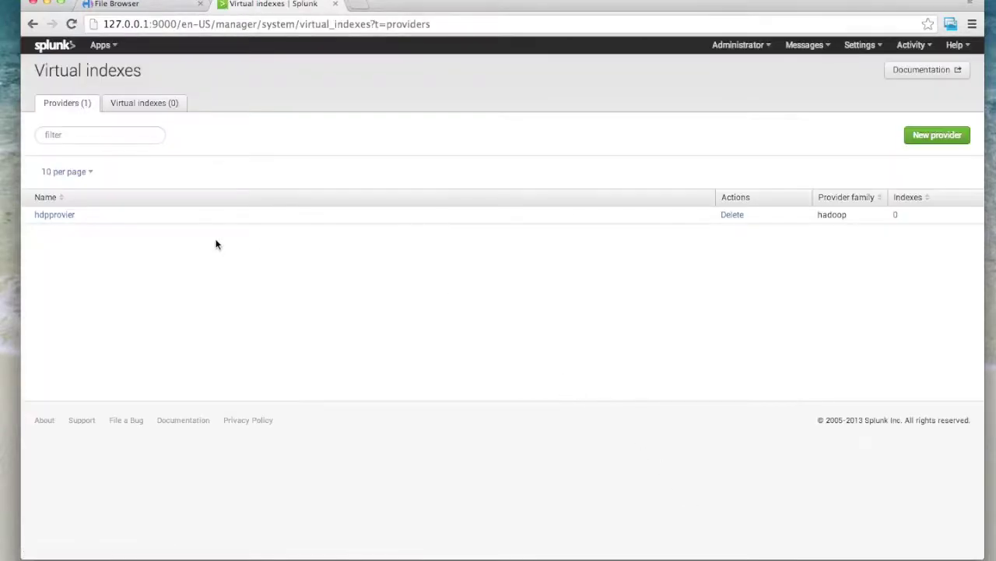
mouse_move(55, 215)
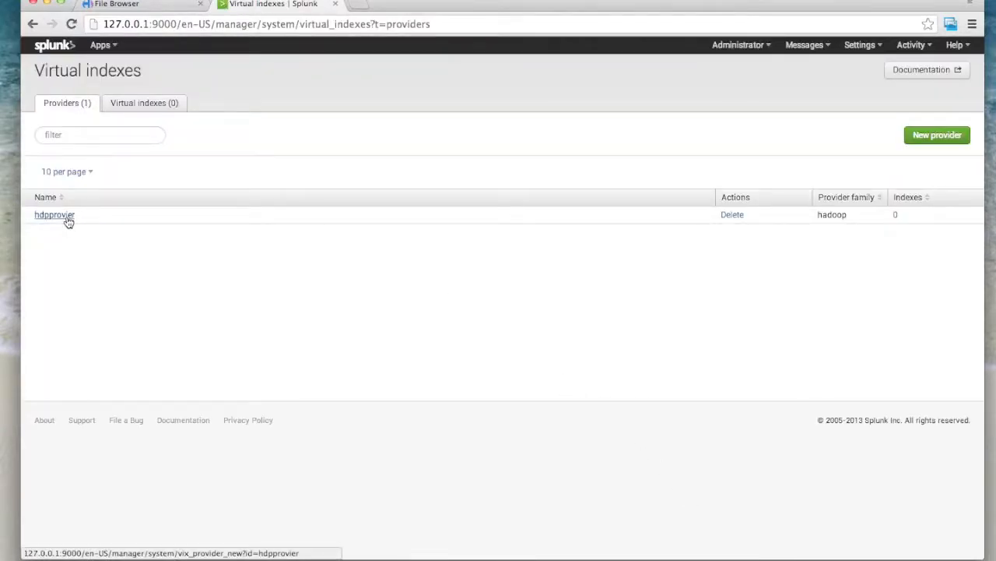
mouse_move(165, 129)
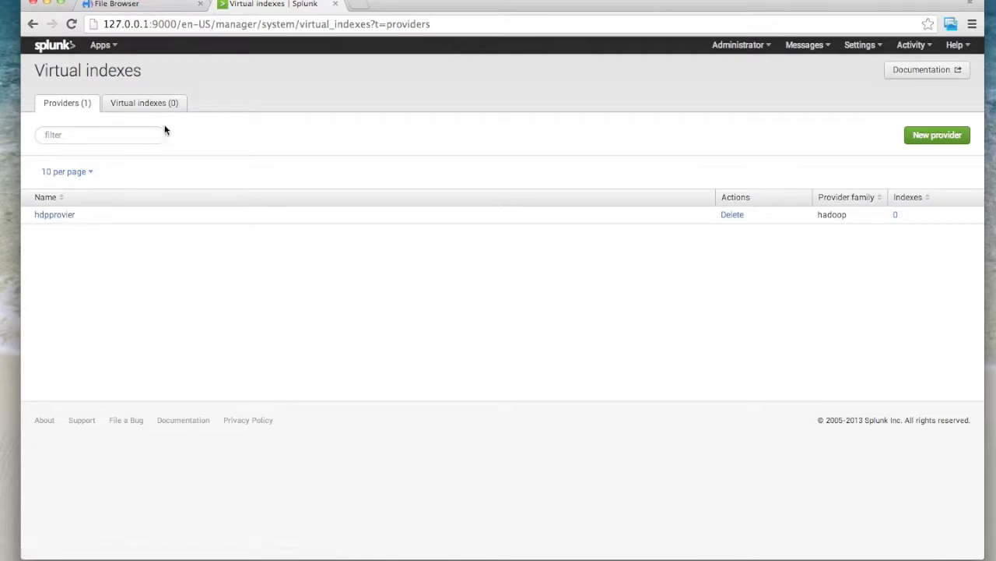
mouse_move(144, 103)
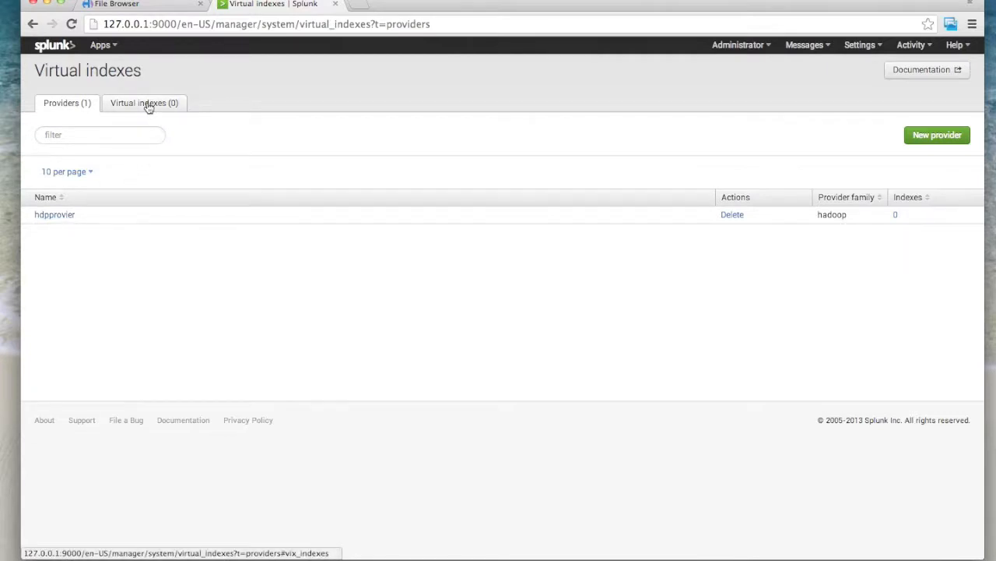
Step: Go to Virtual indexes and start a new virtual index under hdpprovier
click(144, 103)
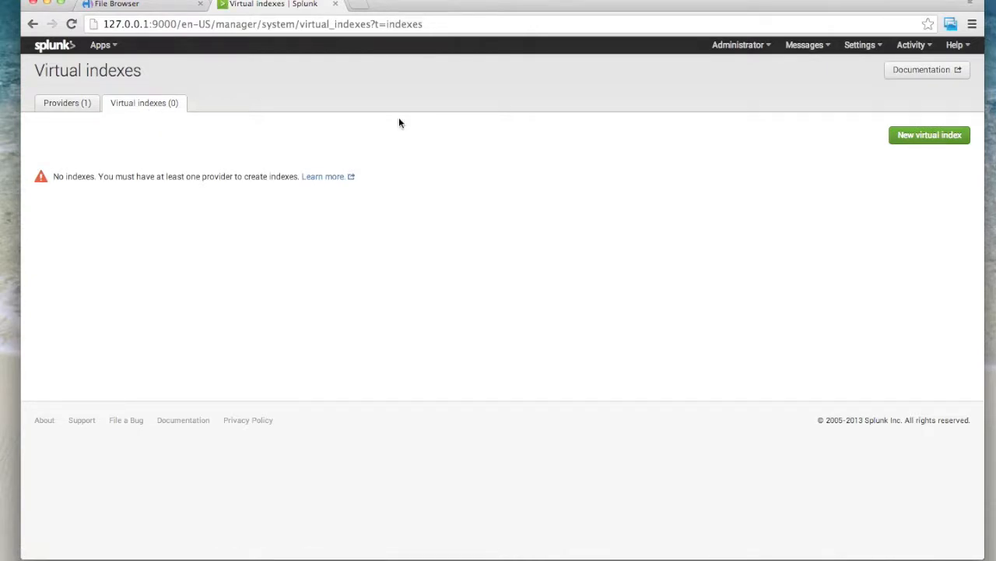
mouse_move(928, 156)
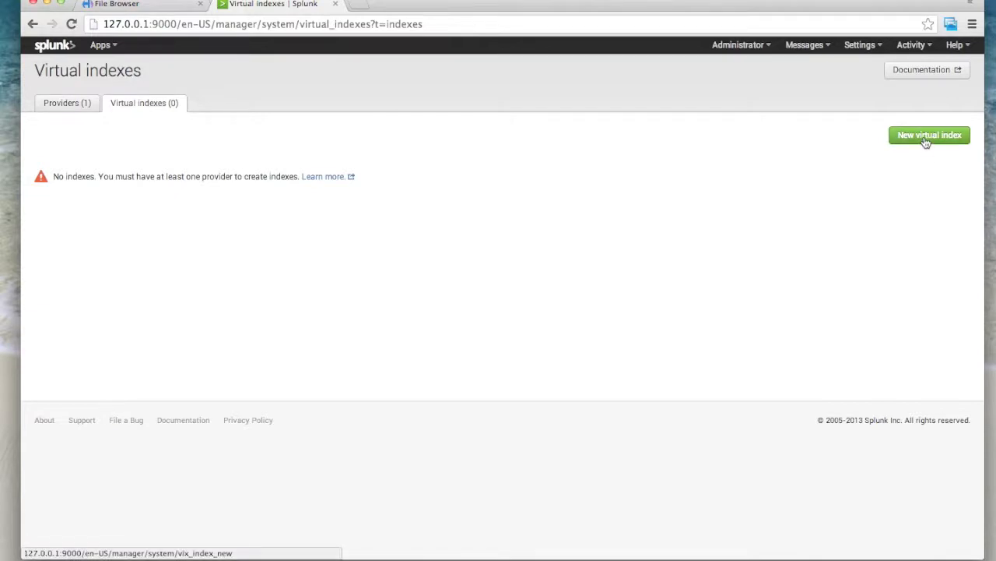
click(930, 133)
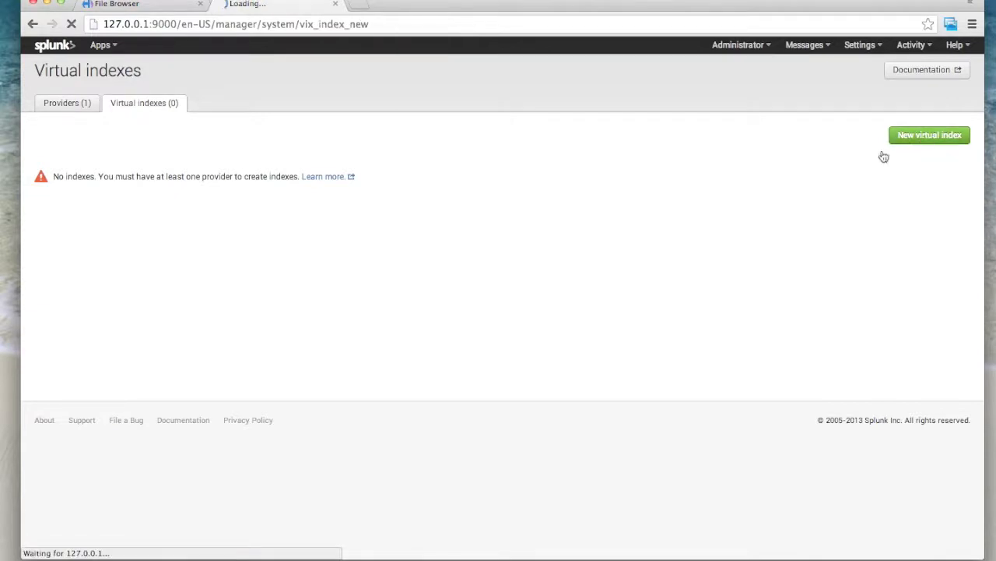
click(929, 134)
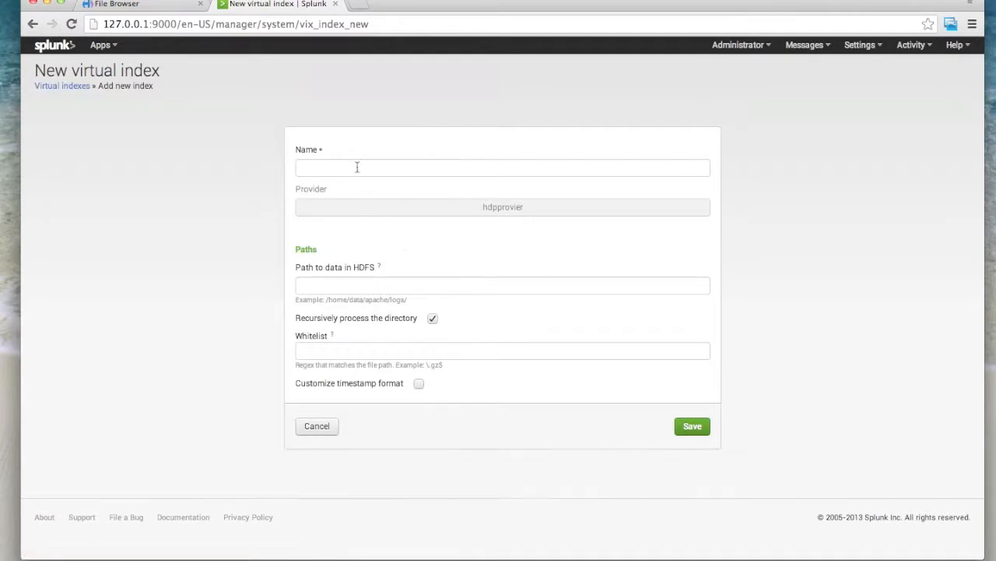
Step: Name the new virtual index hadoop_sports
click(501, 168)
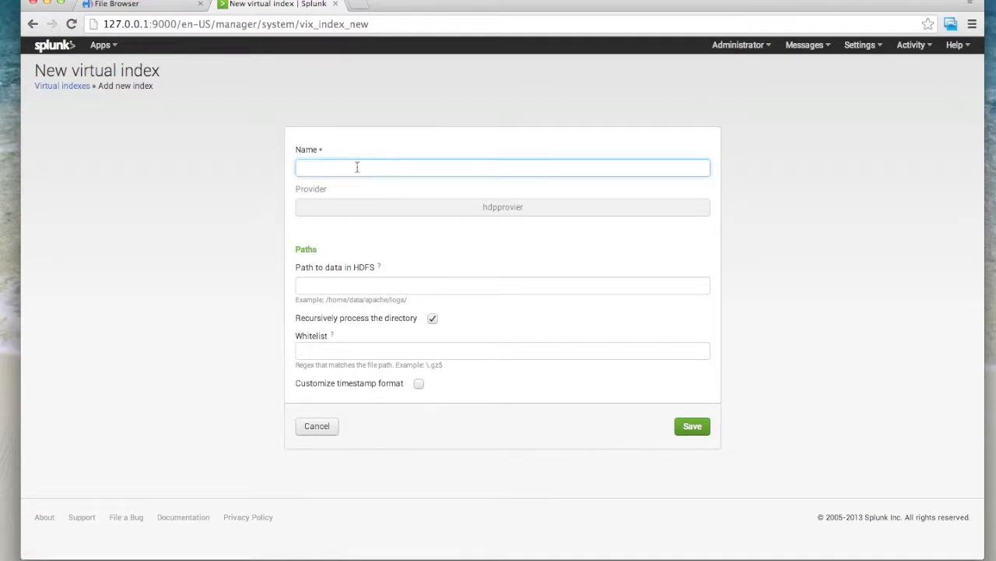
mouse_move(361, 117)
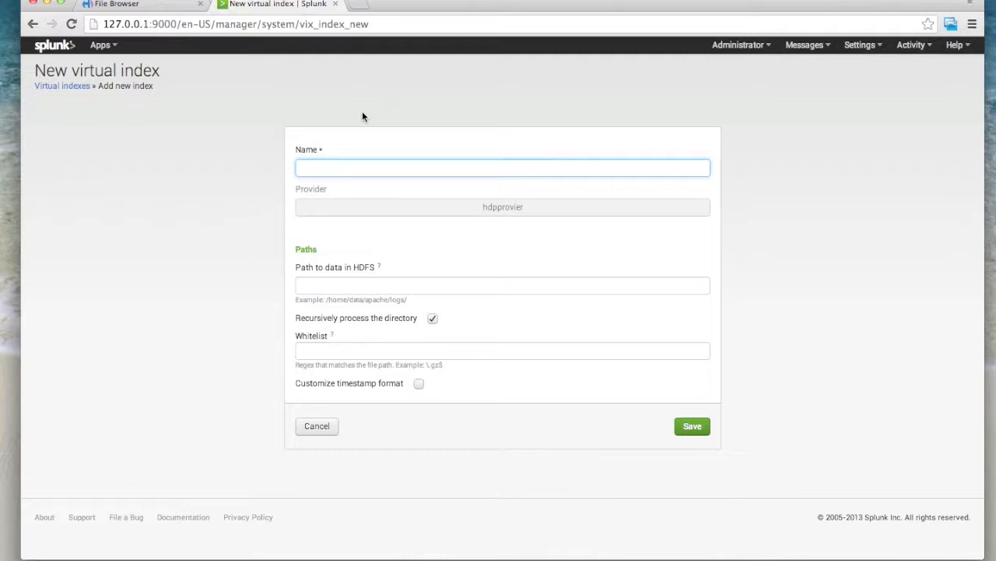
text(hado)
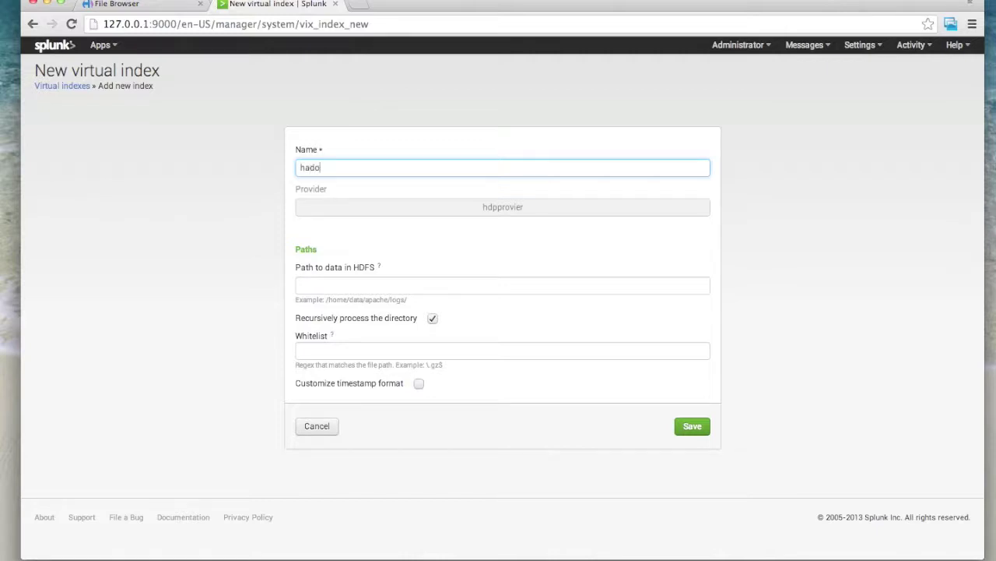
text(op_)
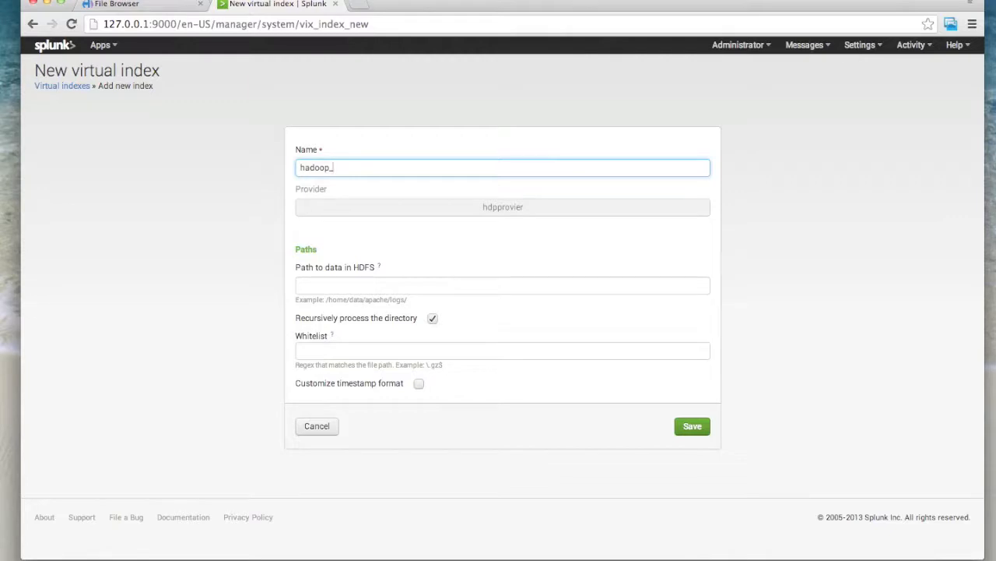
text(spor)
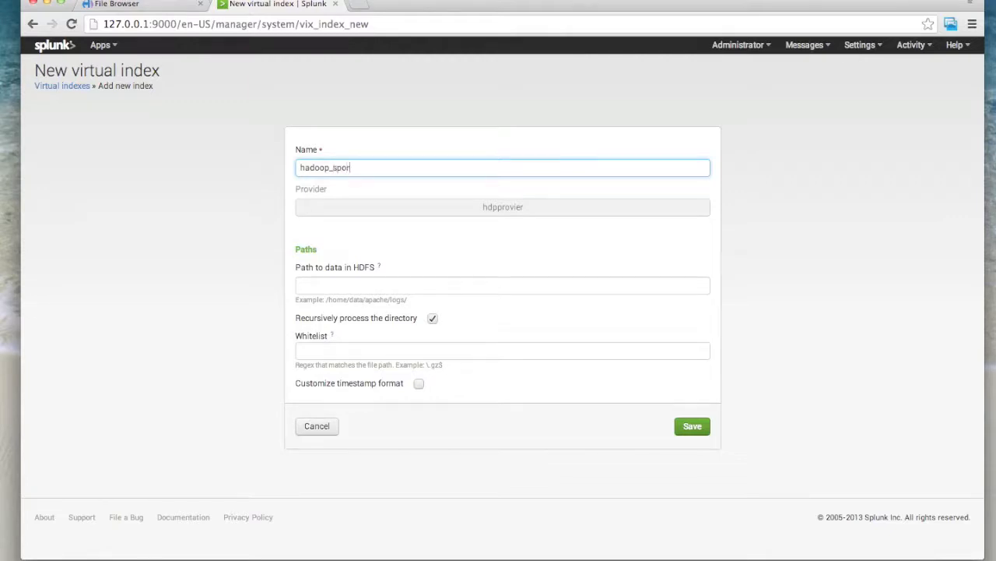
text(ts)
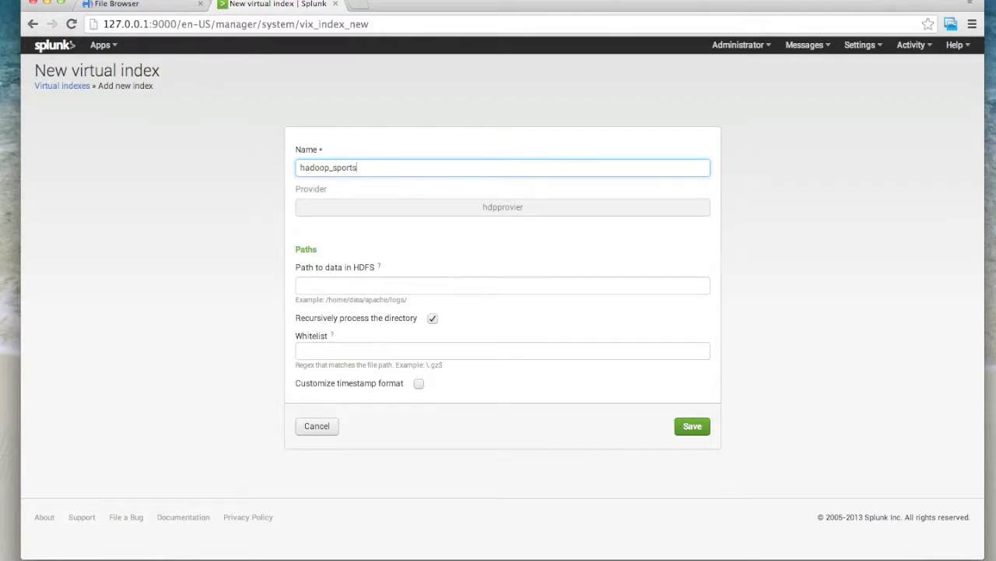
mouse_move(362, 240)
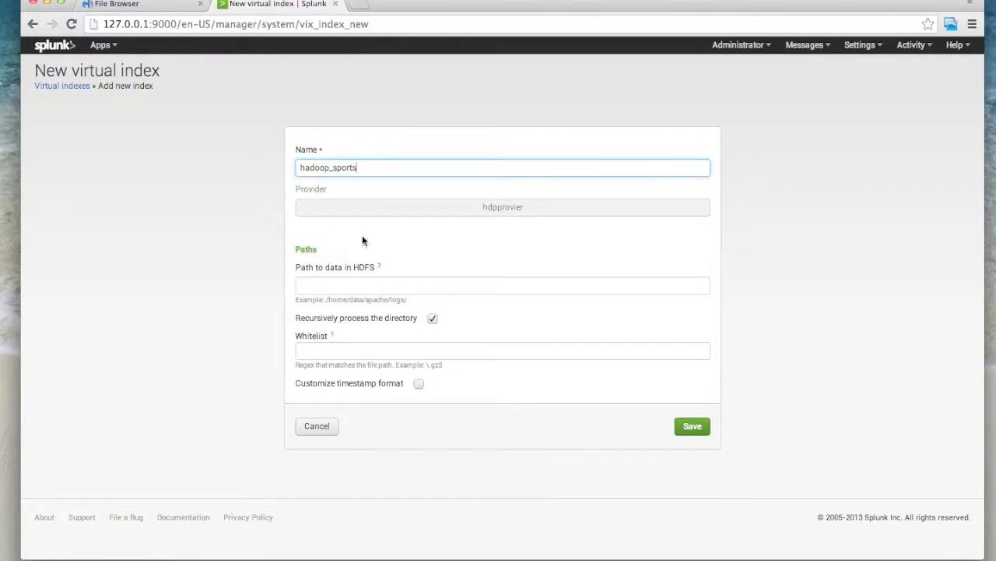
Step: Set the path to data in HDFS to /user/hue/raanan/
click(503, 285)
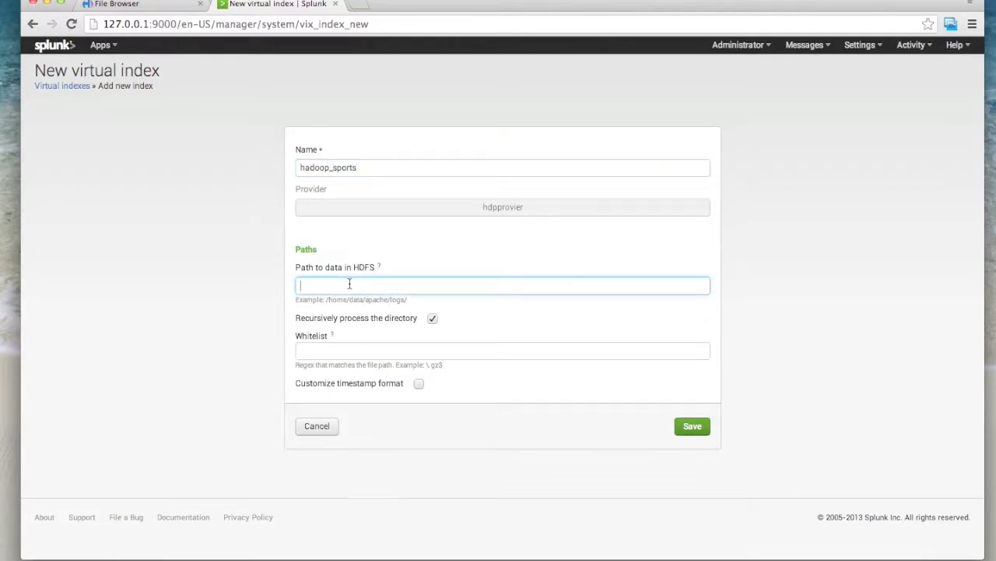
text(/user)
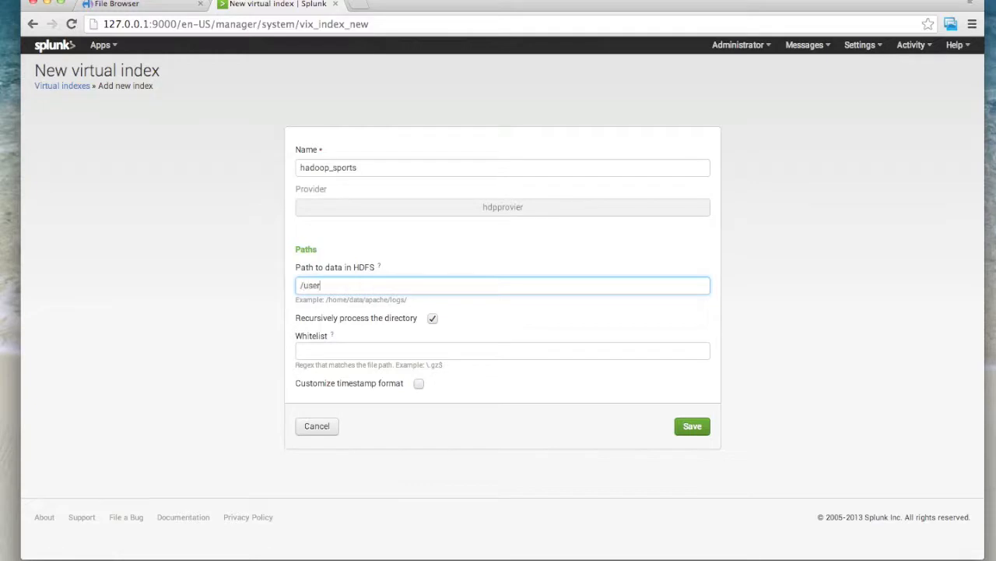
text(/hue/)
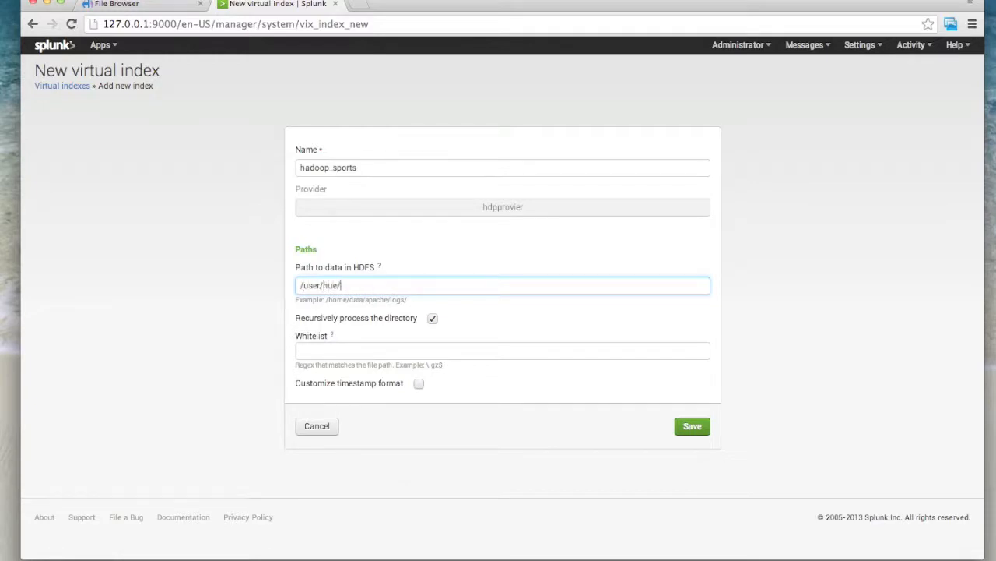
text(raanan)
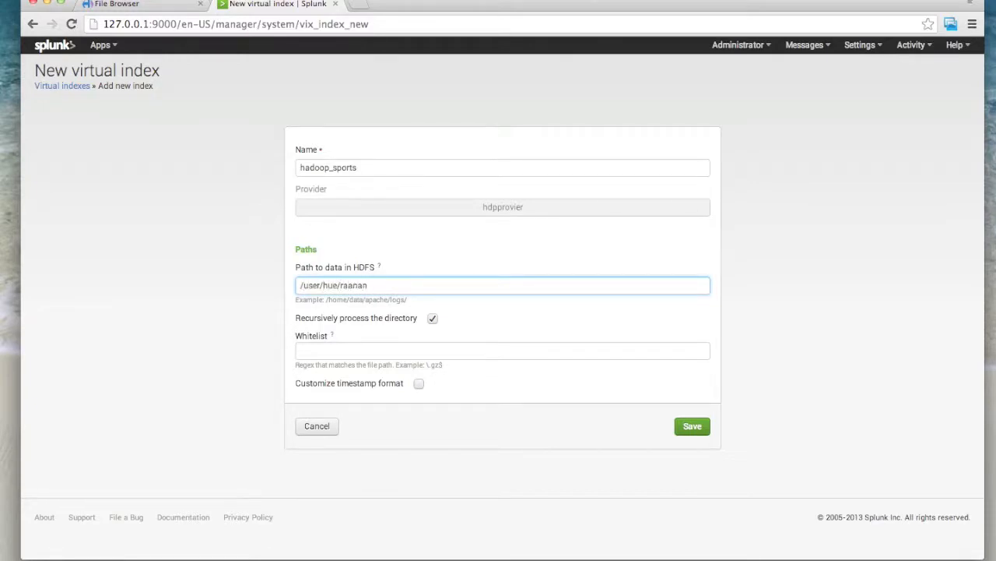
text(/)
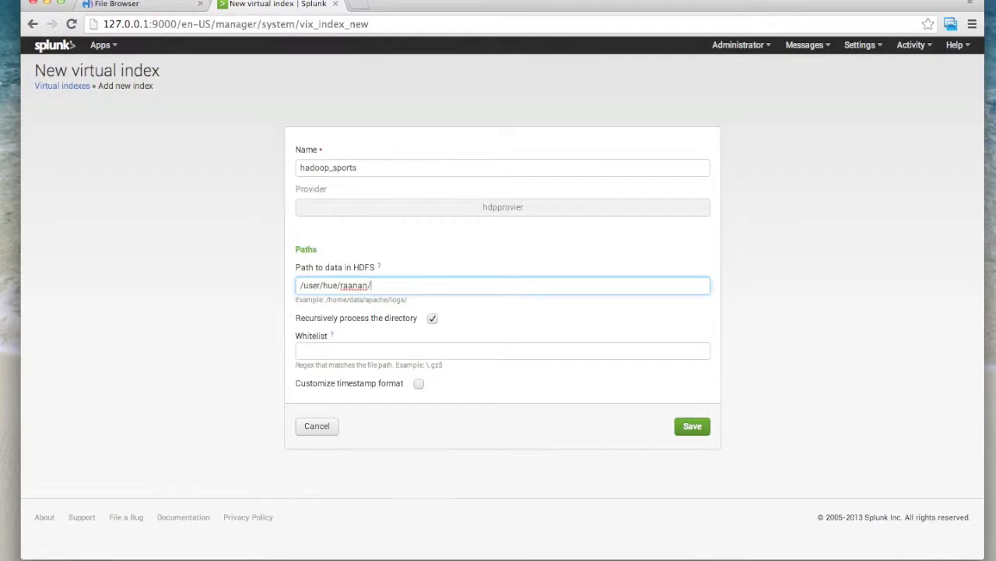
text(...)
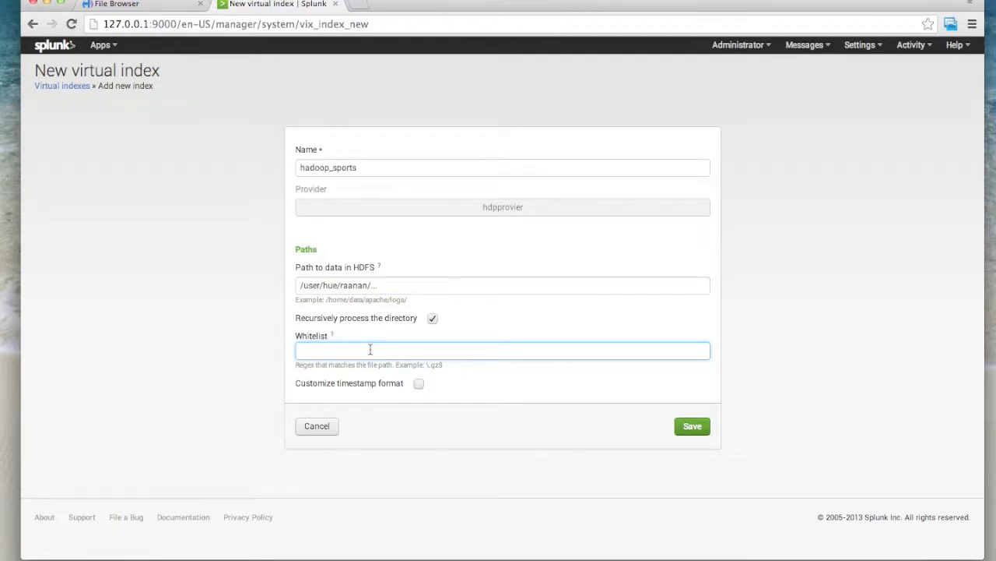
Step: Whitelist files matching \.csv$ and save the hadoop_sports virtual index
text(\.)
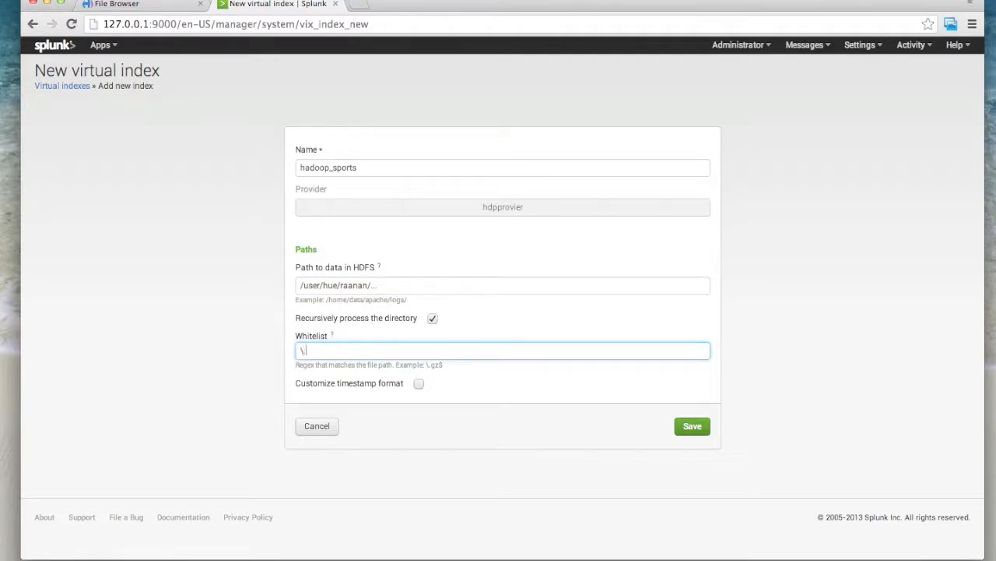
text(.csv)
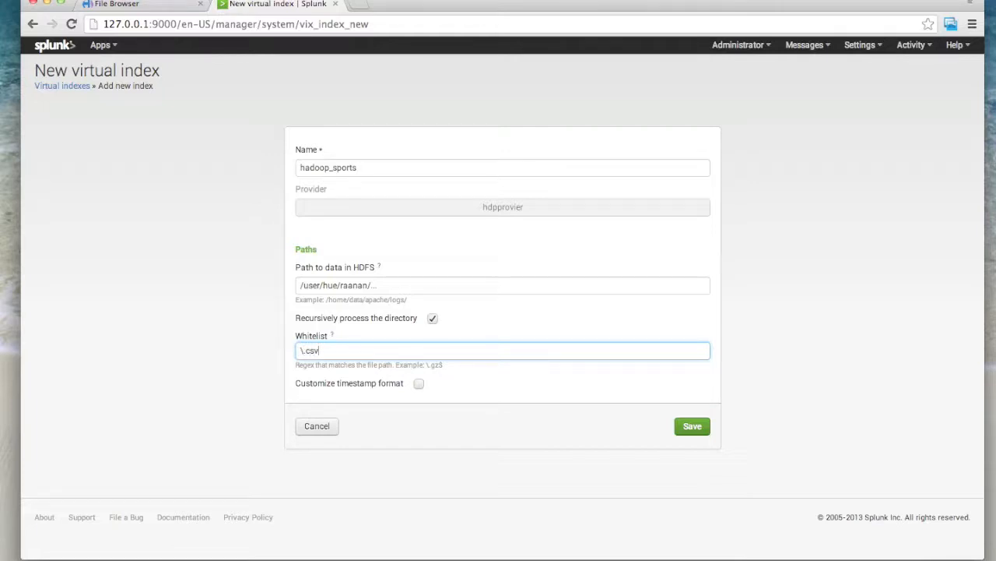
text($)
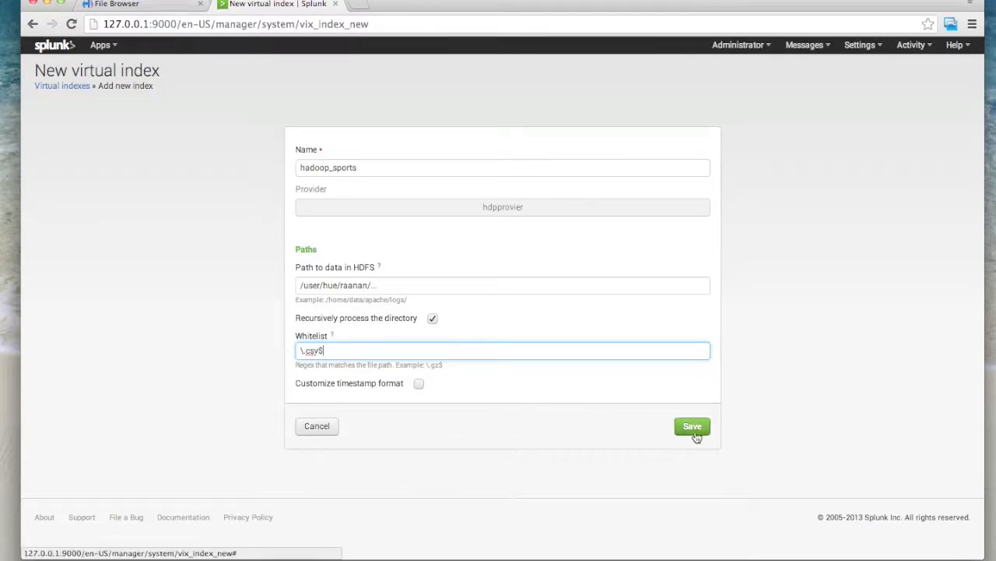
click(691, 427)
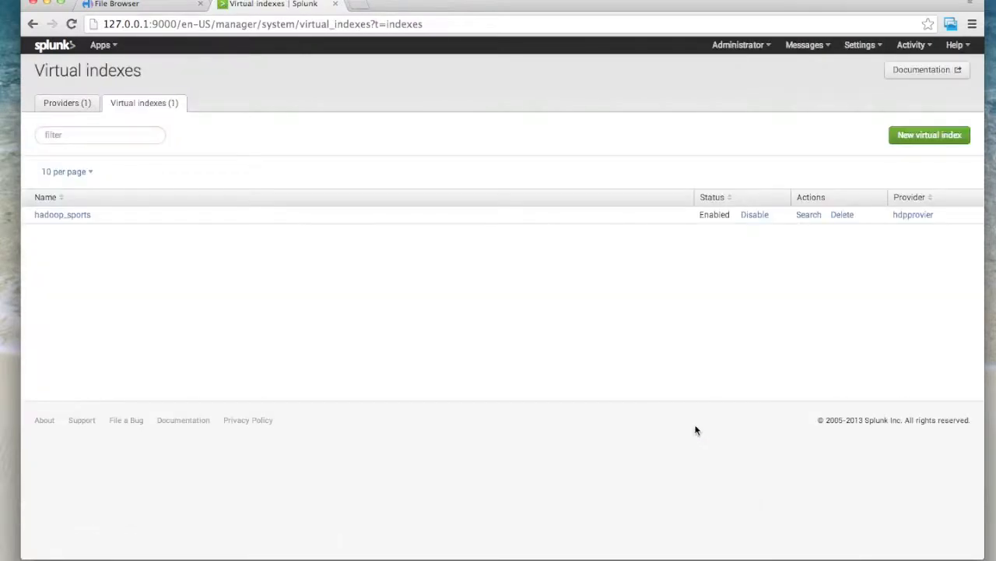
mouse_move(112, 109)
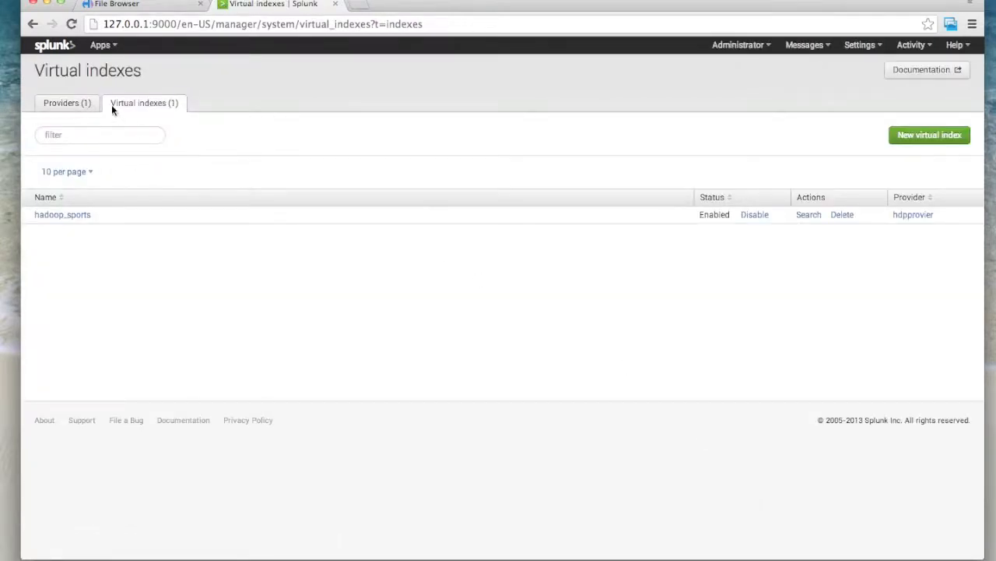
mouse_move(336, 215)
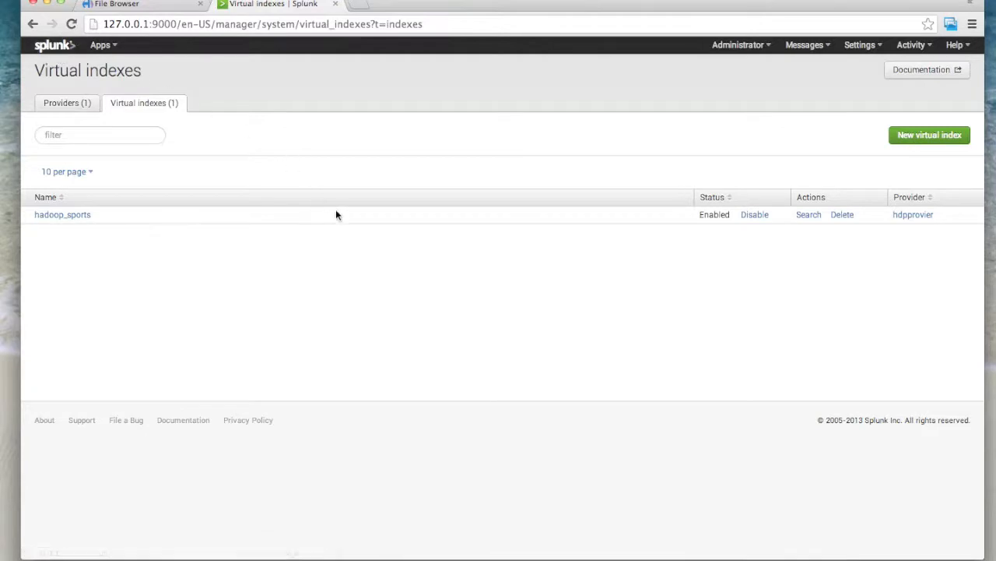
mouse_move(119, 232)
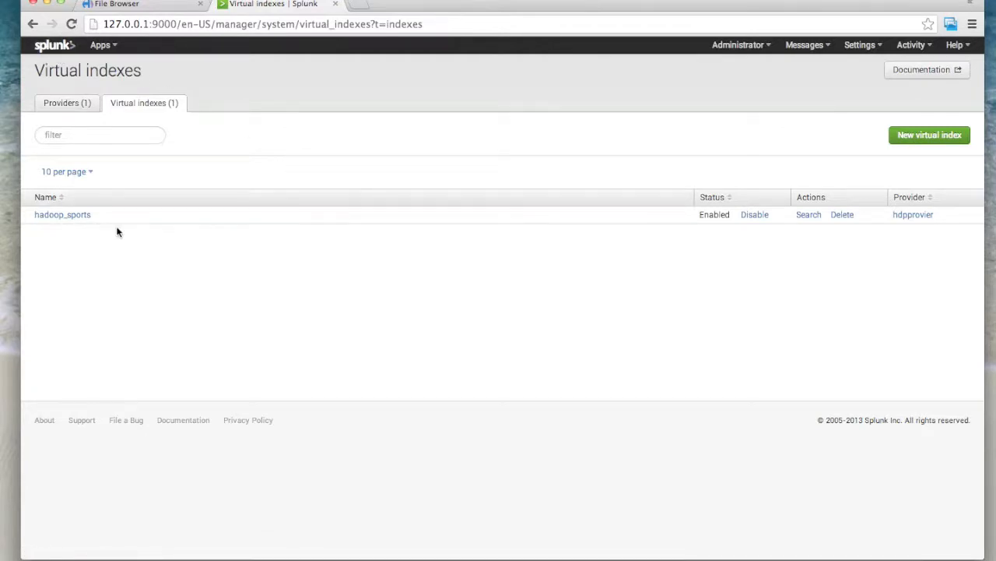
mouse_move(346, 228)
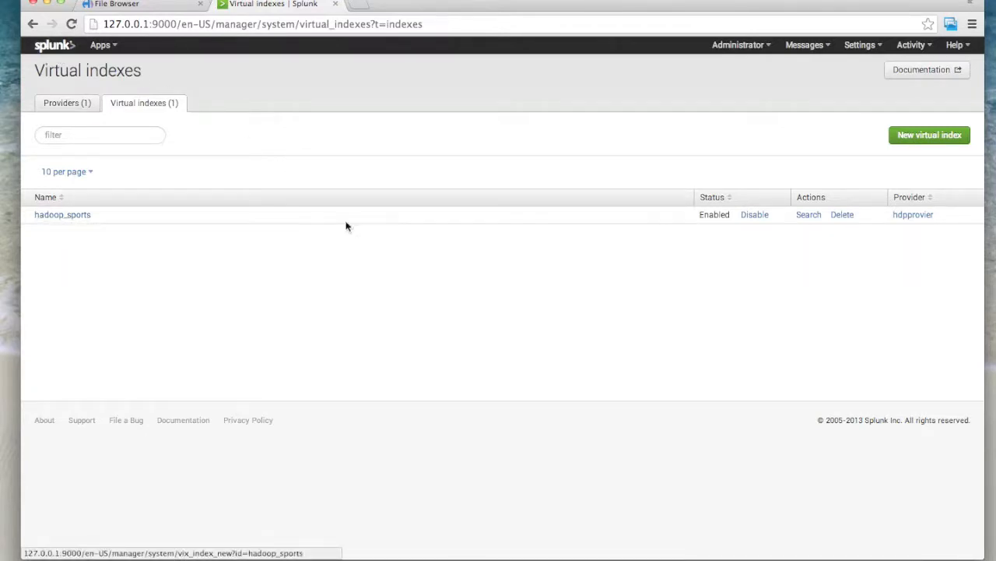
mouse_move(810, 234)
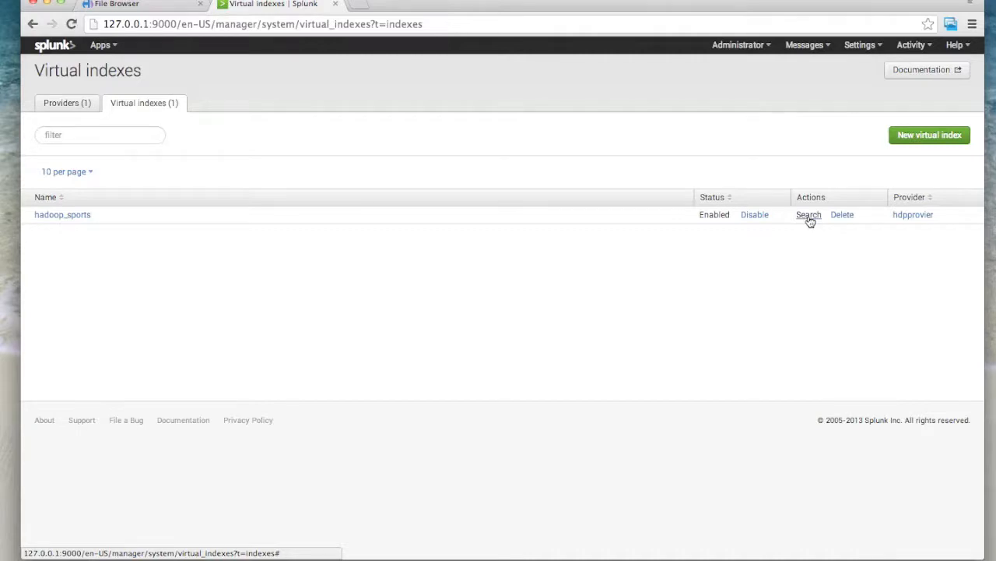
Step: Launch a search of the enabled hadoop_sports index from its Actions column
click(808, 215)
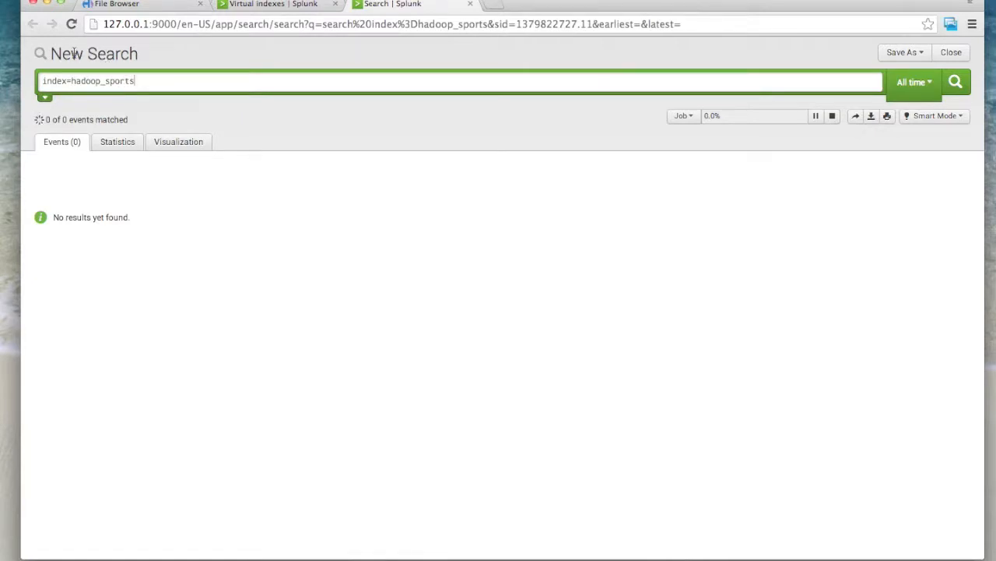
mouse_move(137, 53)
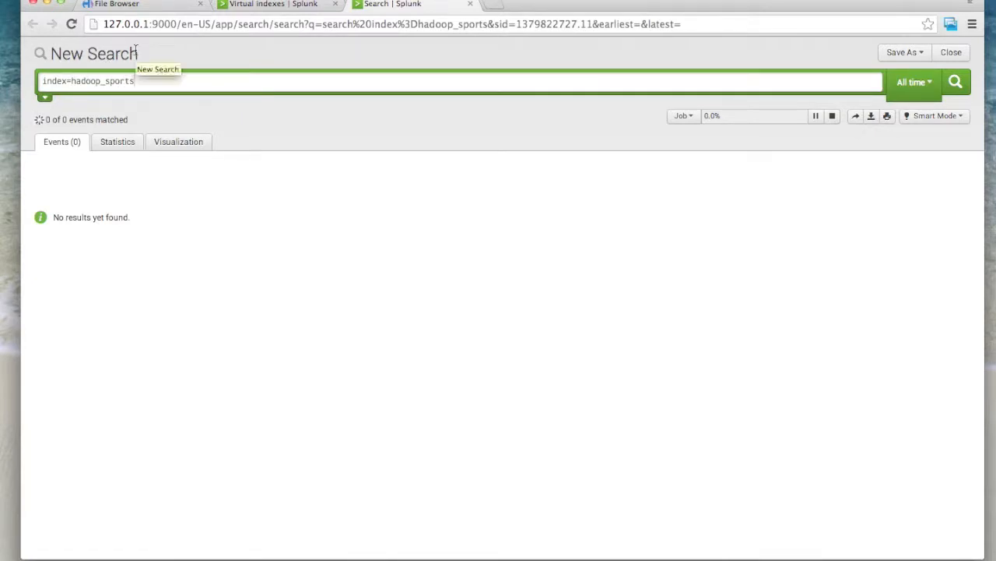
mouse_move(178, 140)
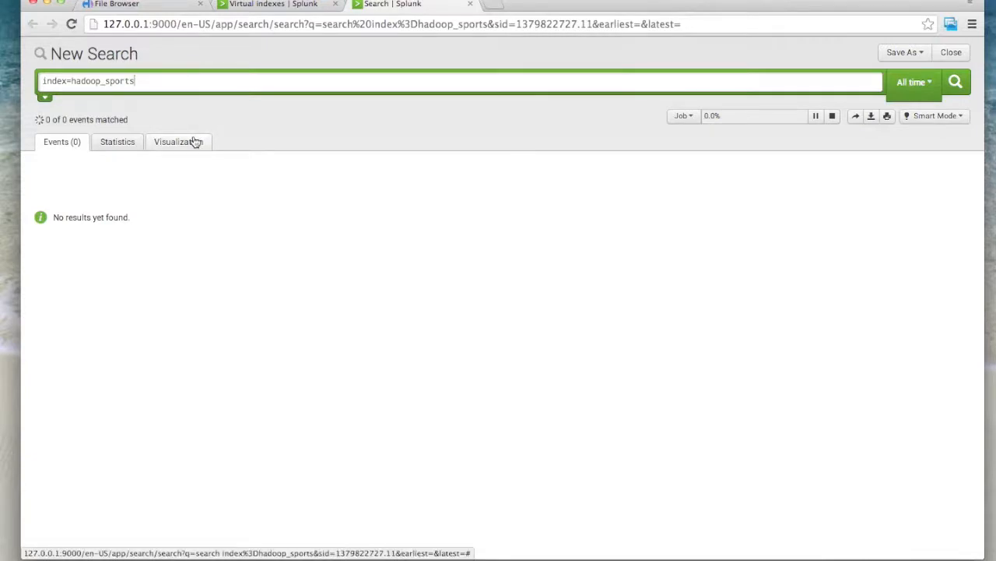
Step: Run the index=hadoop_sports search, returning 18,295 events with CSV sports fields
click(956, 81)
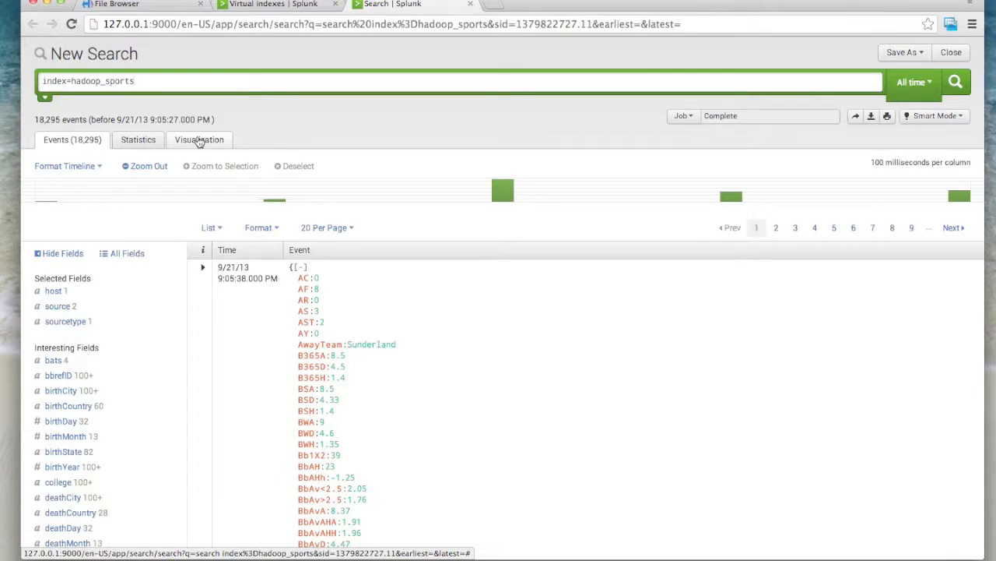
mouse_move(196, 302)
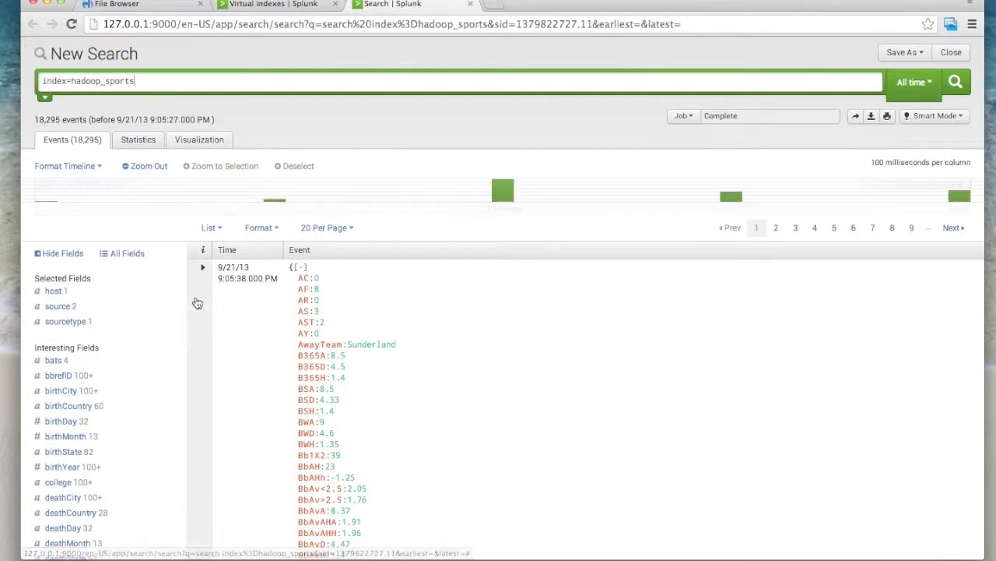
Step: Narrow the search to the Master.csv source and show the bats field value summary
scroll(down, 3)
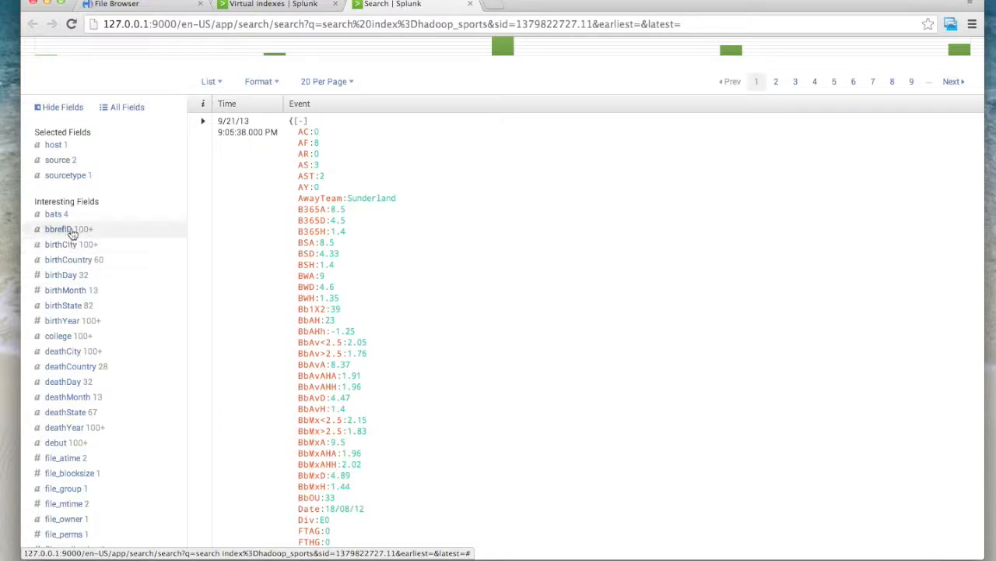
mouse_move(72, 244)
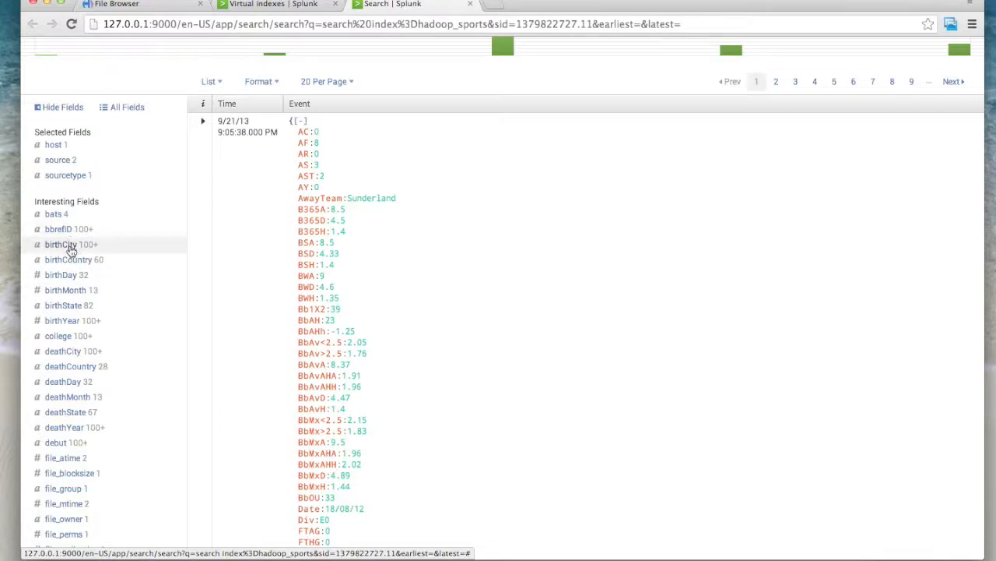
mouse_move(70, 259)
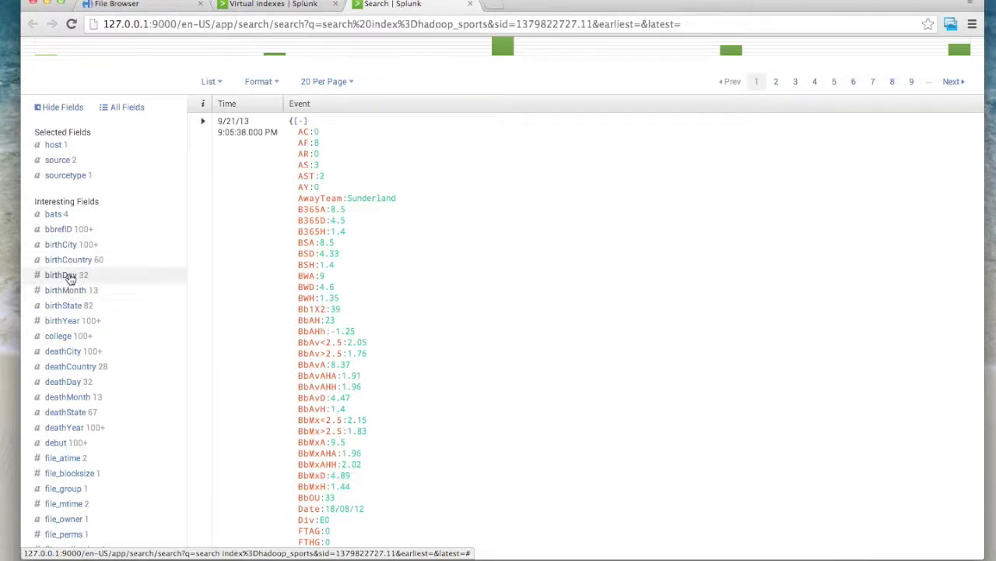
click(66, 274)
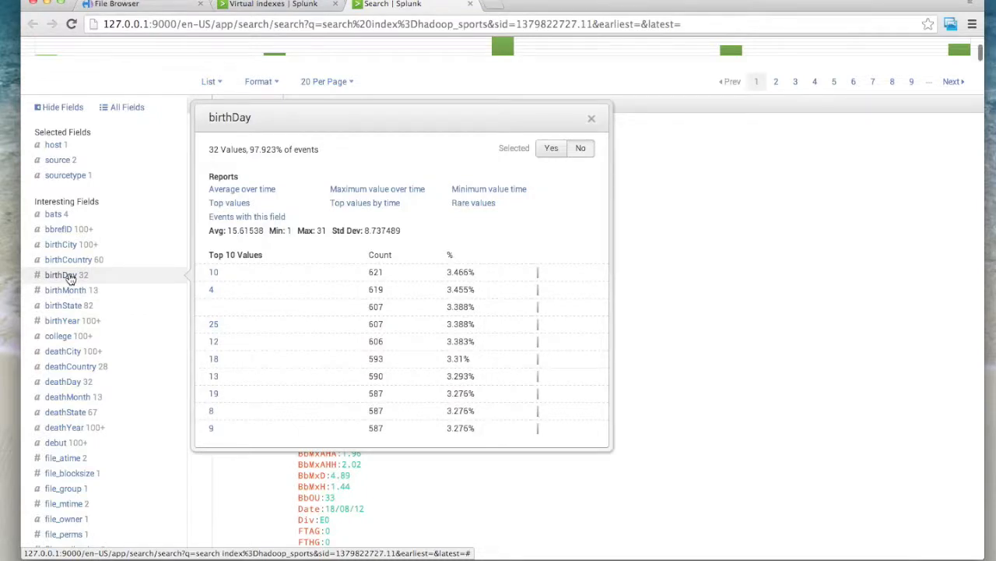
click(591, 118)
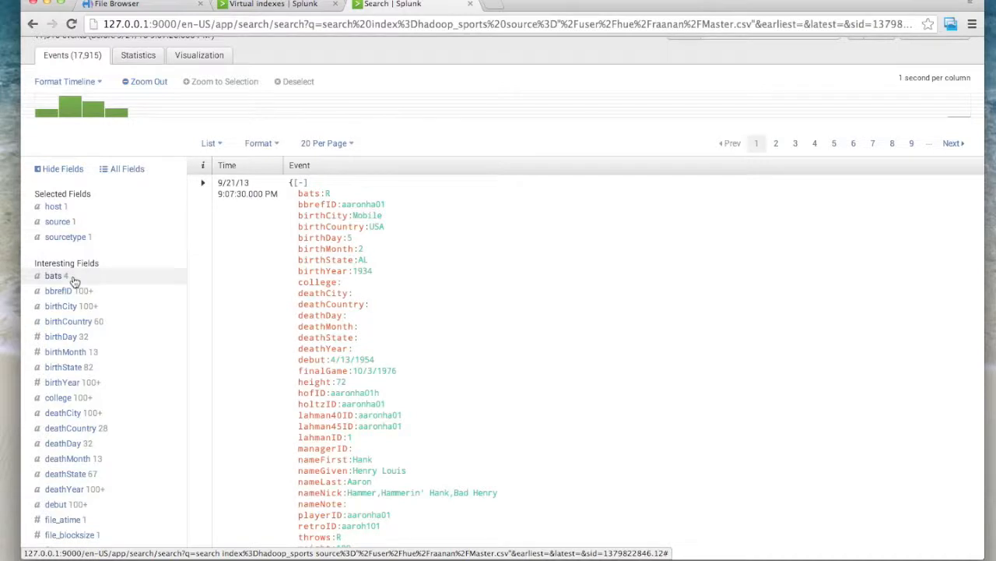
click(53, 276)
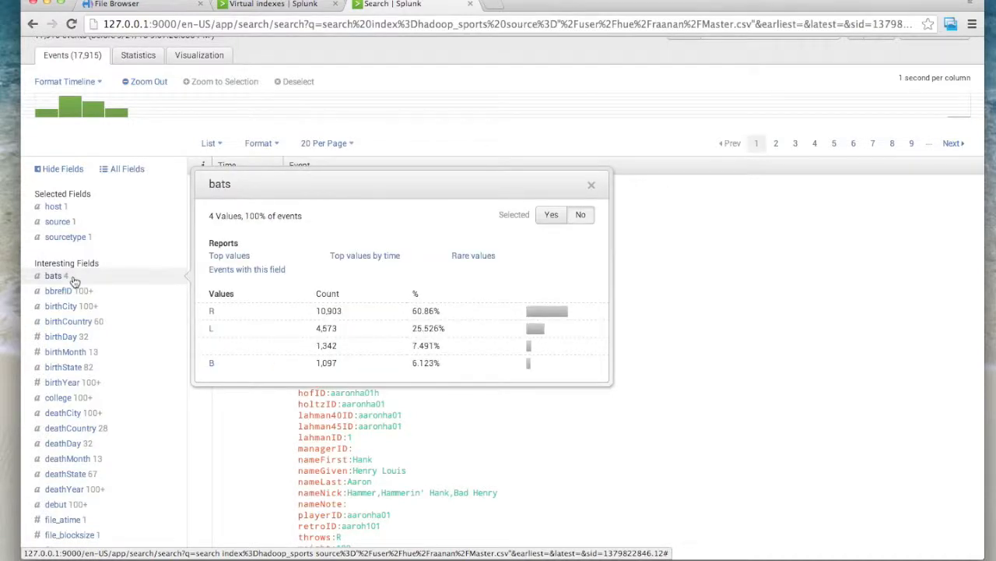
mouse_move(168, 280)
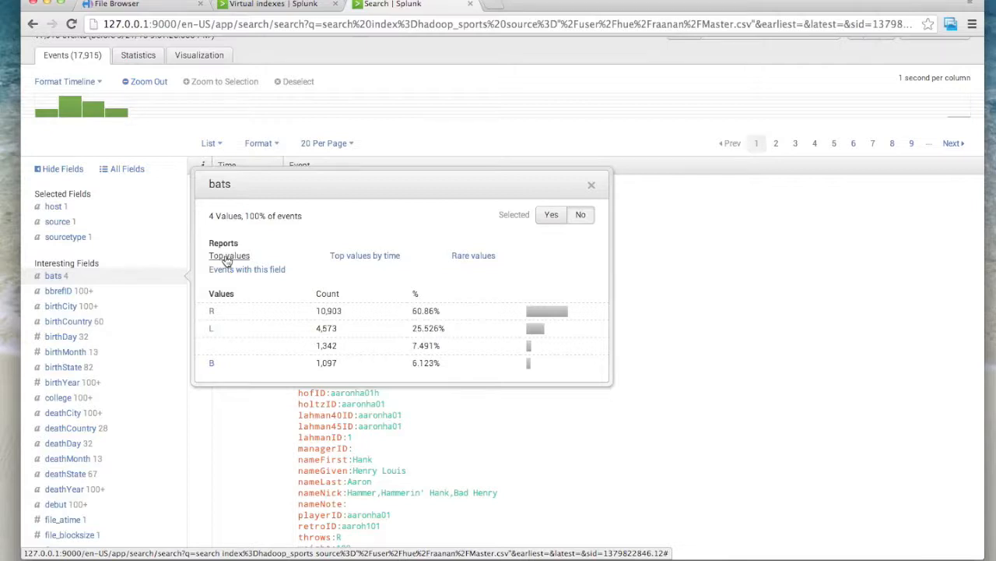
Step: Chart the top 20 bats values on Master.csv as bars for R, L, blank and B
click(229, 256)
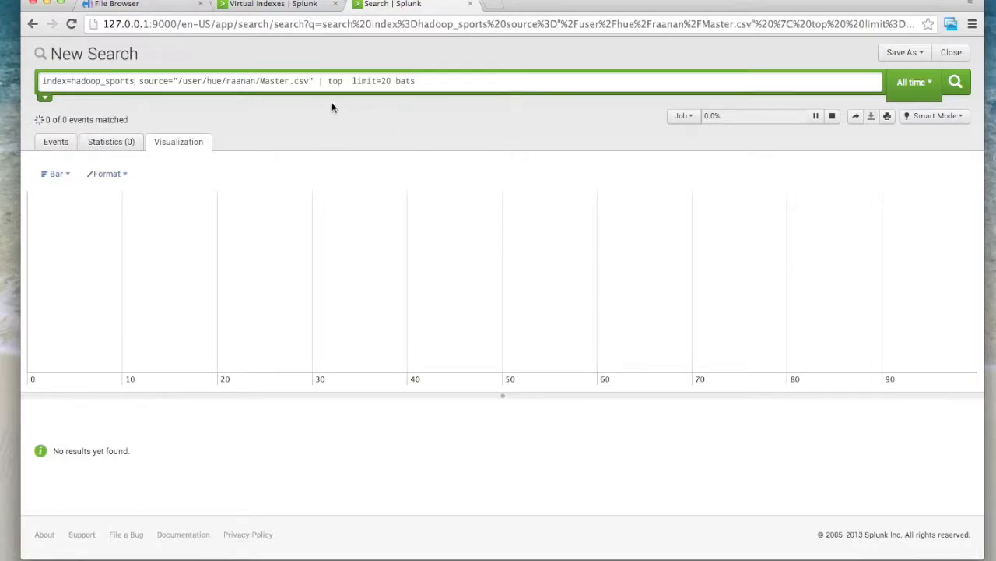
click(956, 81)
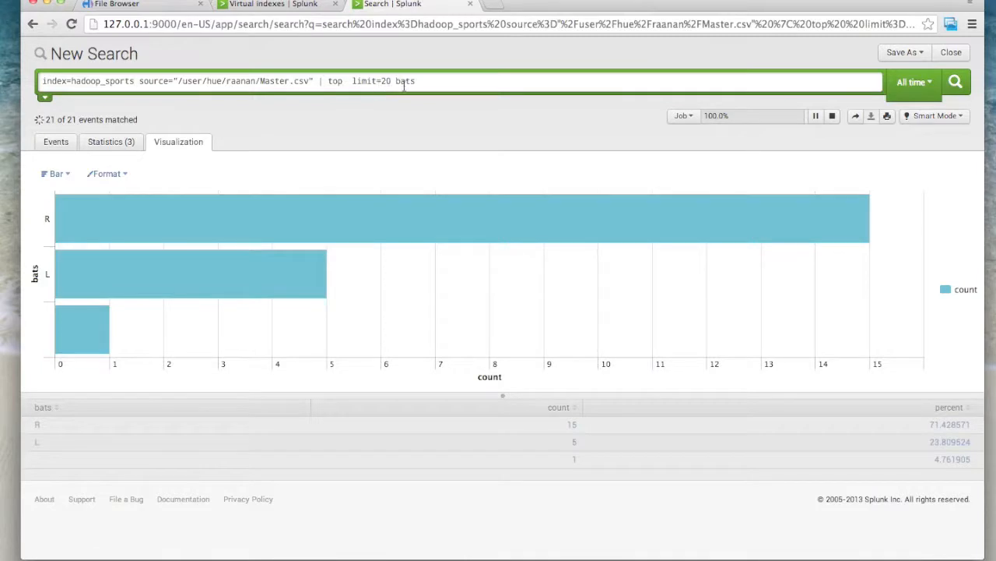
mouse_move(428, 81)
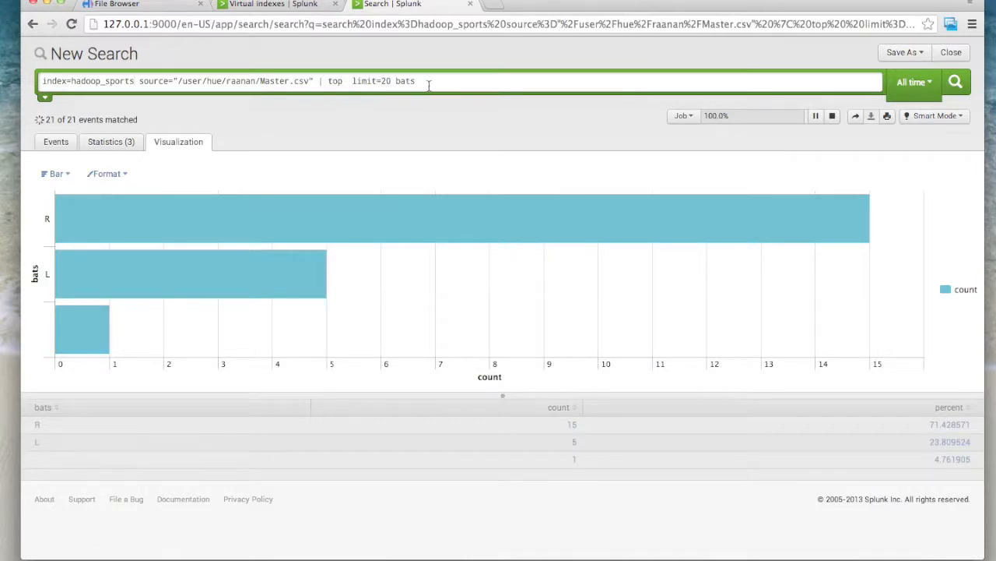
mouse_move(121, 95)
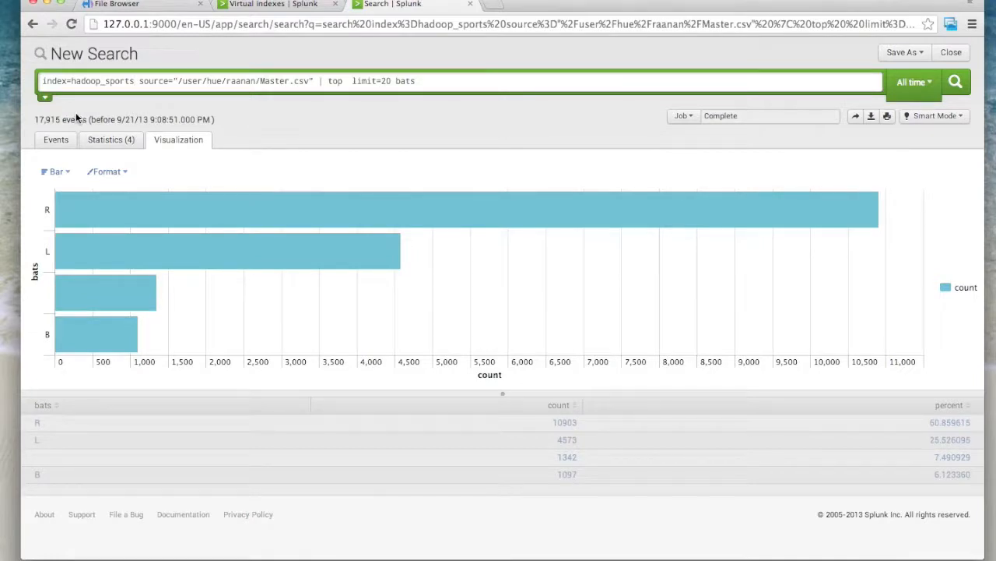
mouse_move(99, 109)
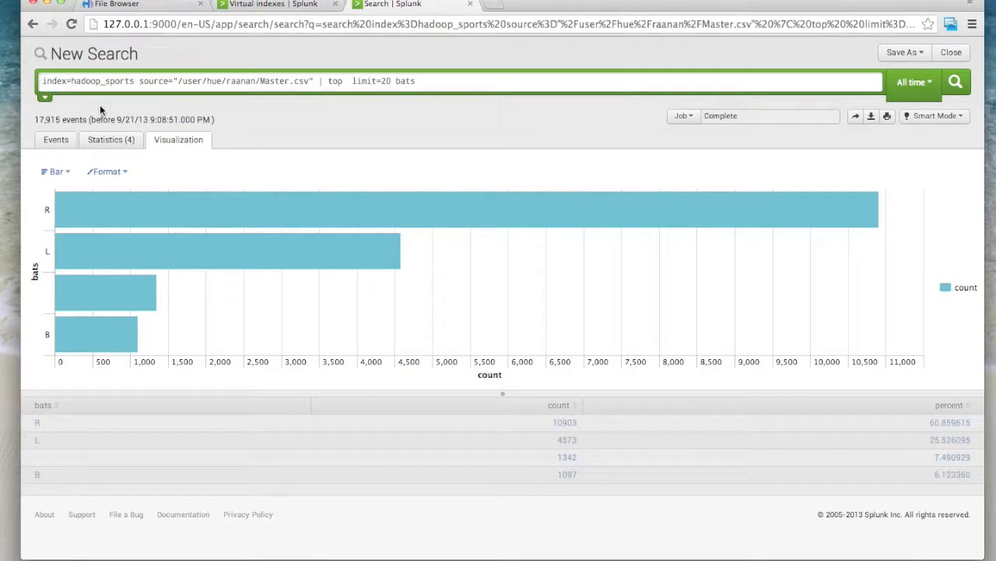
mouse_move(88, 159)
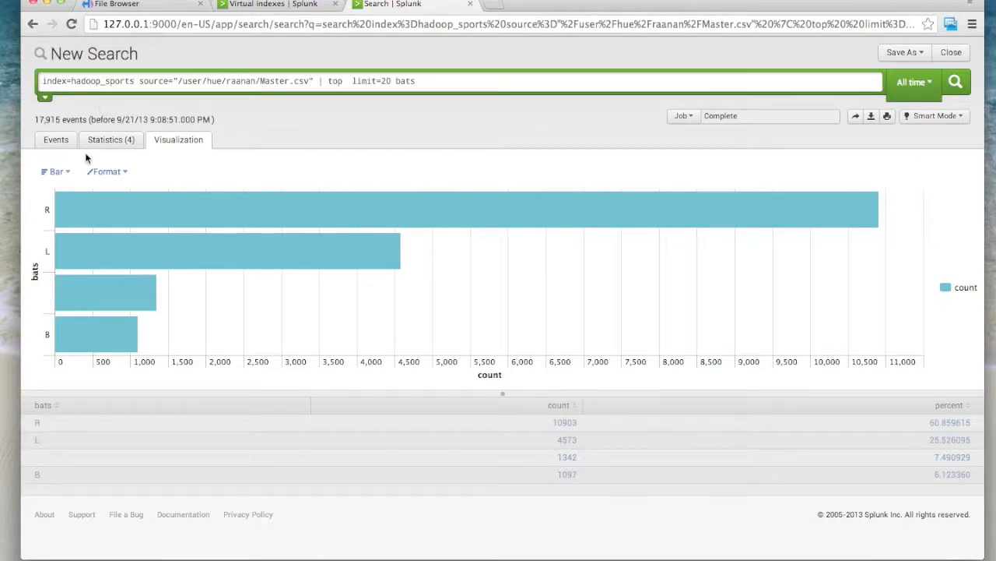
Step: Switch the bats top-values chart to a pie of R, L, blank and B
click(54, 172)
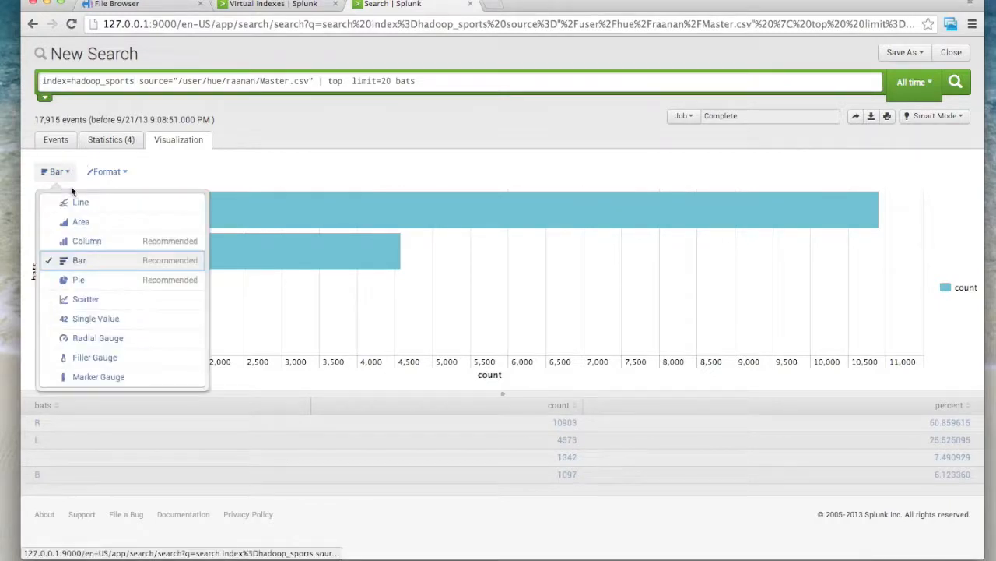
click(77, 280)
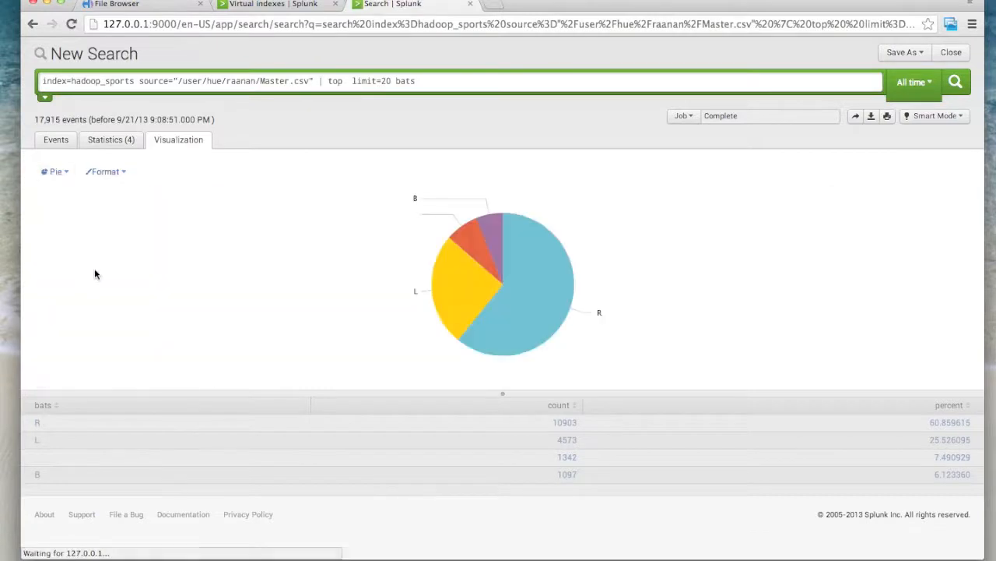
mouse_move(196, 224)
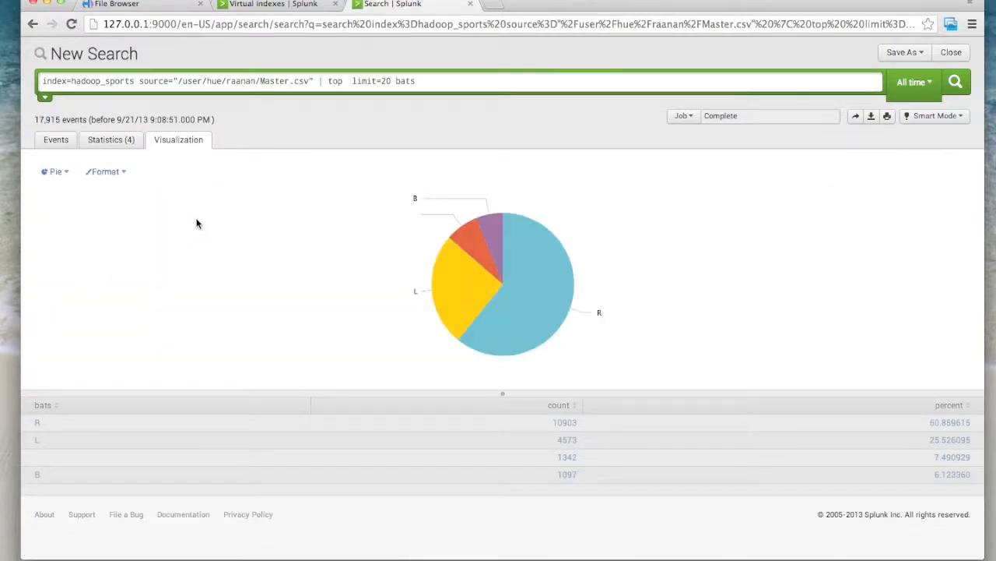
mouse_move(137, 181)
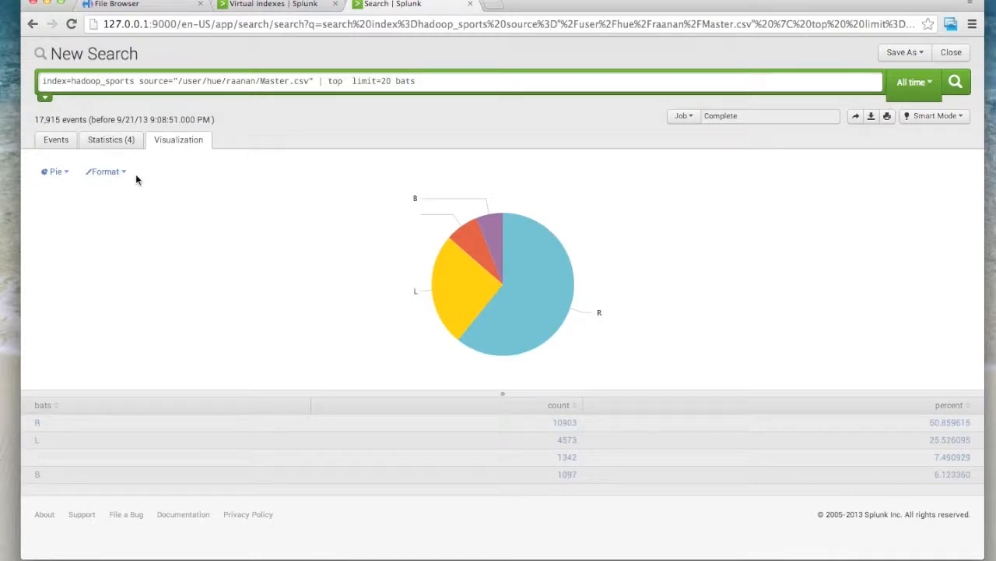
mouse_move(311, 140)
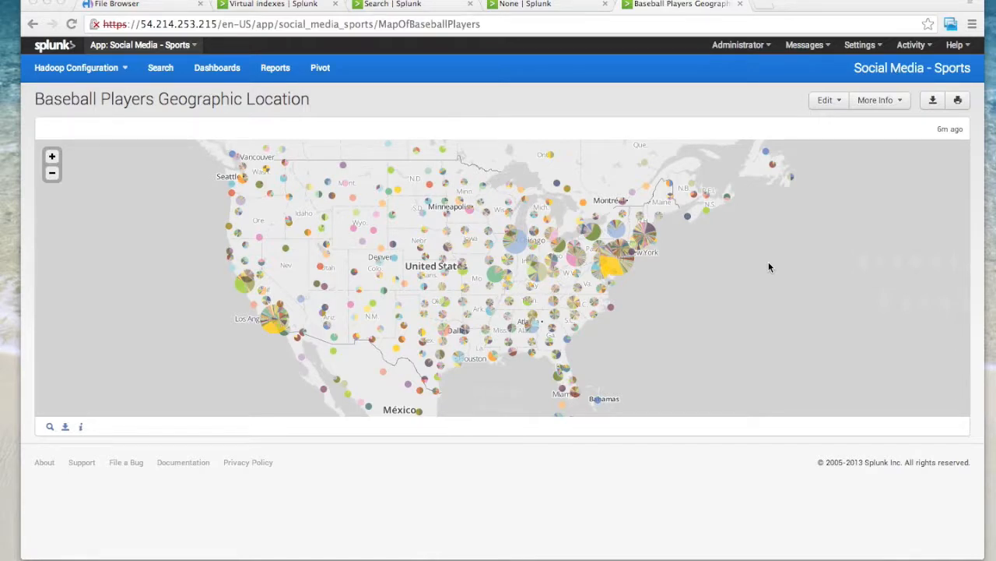
mouse_move(639, 322)
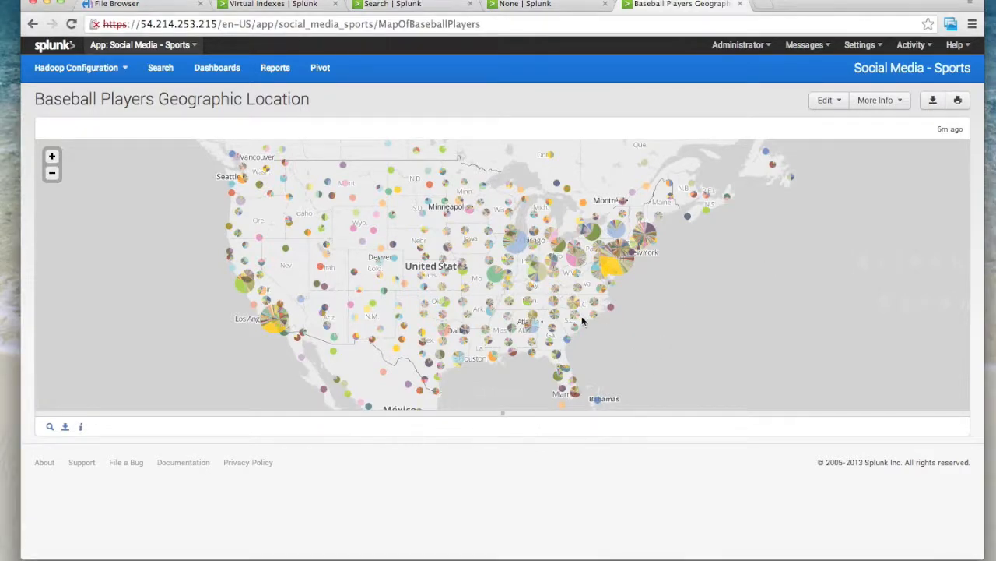
Step: Bring up the MapOfBaseballPlayers dashboard in the Social Media - Sports app
click(504, 272)
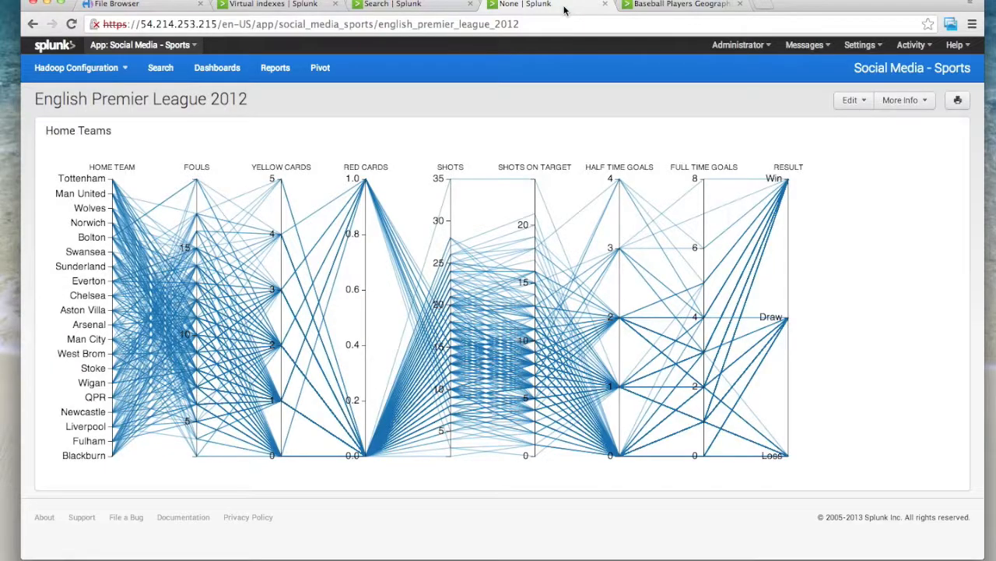
mouse_move(514, 131)
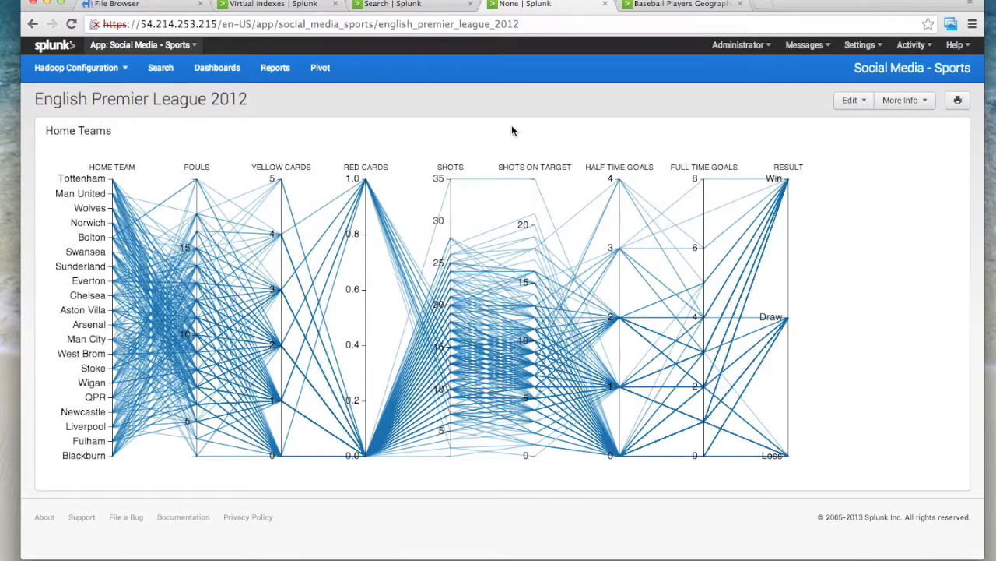
mouse_move(251, 250)
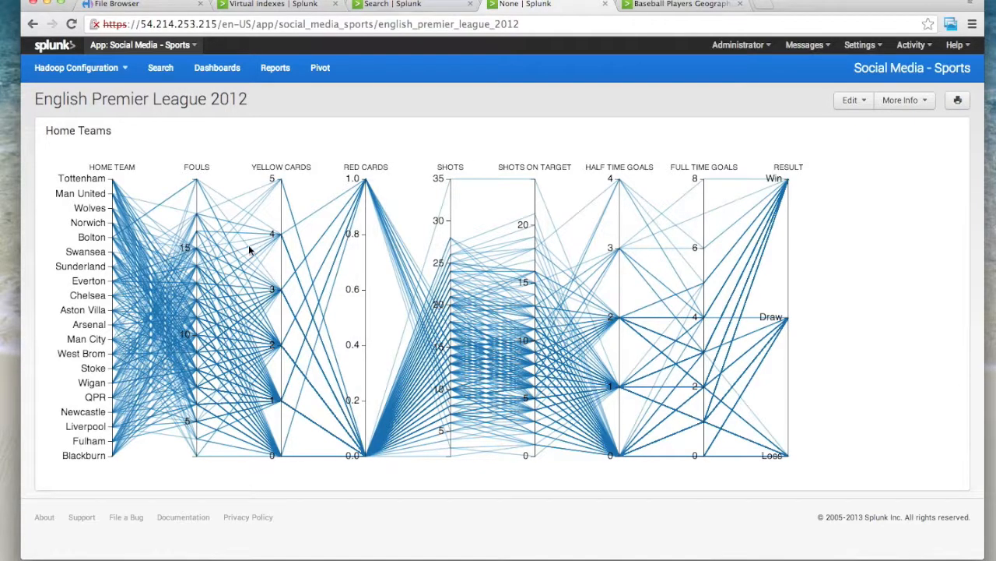
mouse_move(210, 250)
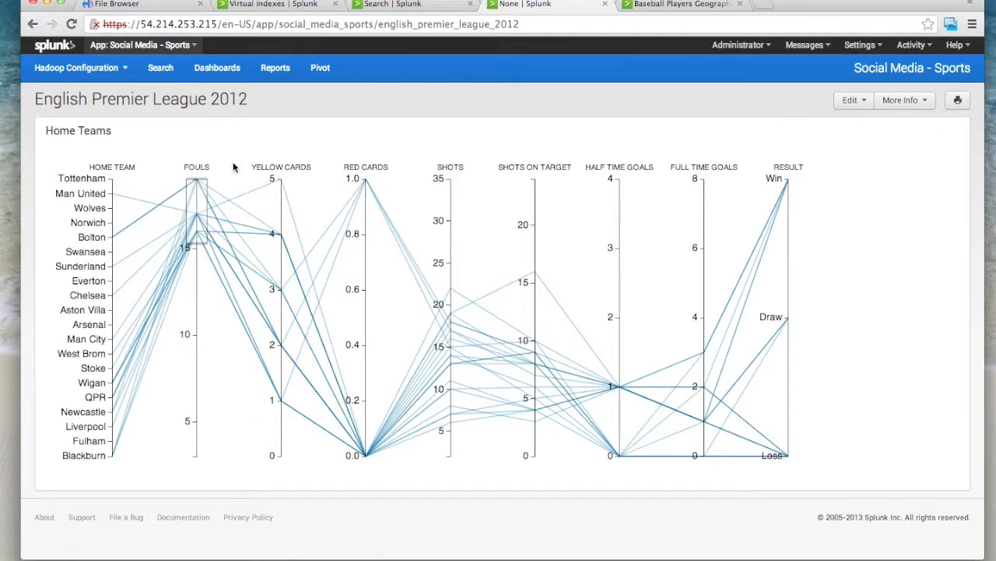
mouse_move(262, 254)
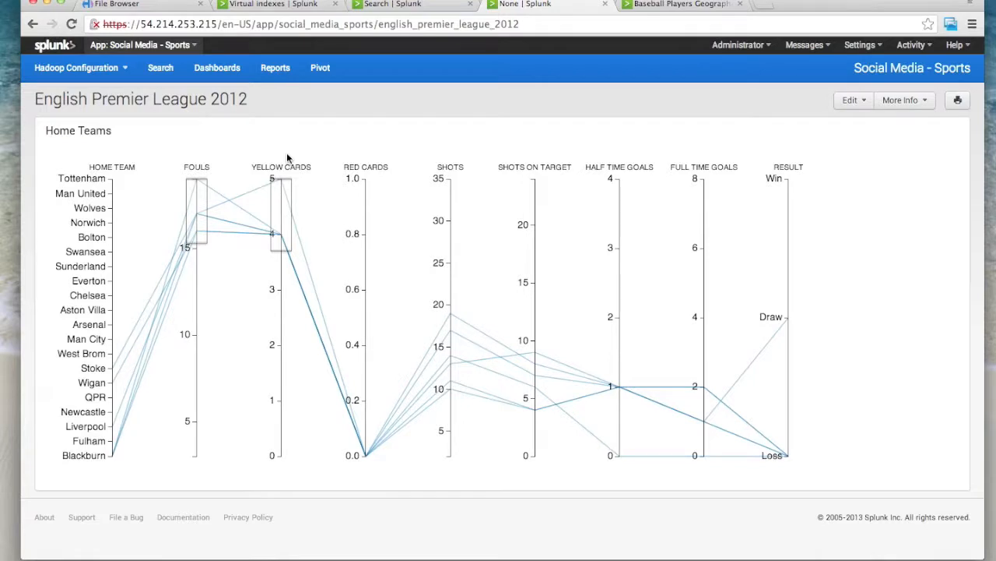
mouse_move(480, 277)
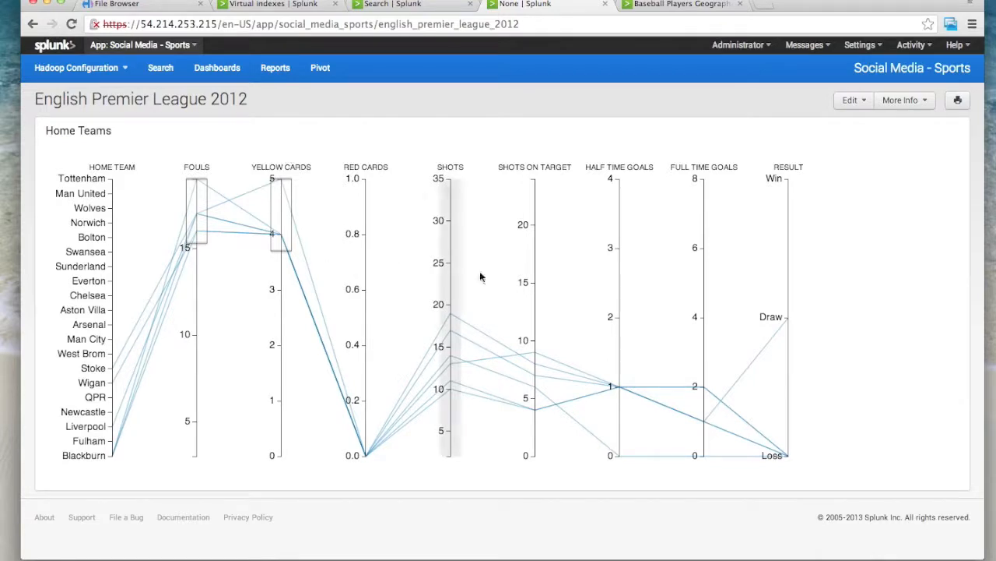
mouse_move(816, 196)
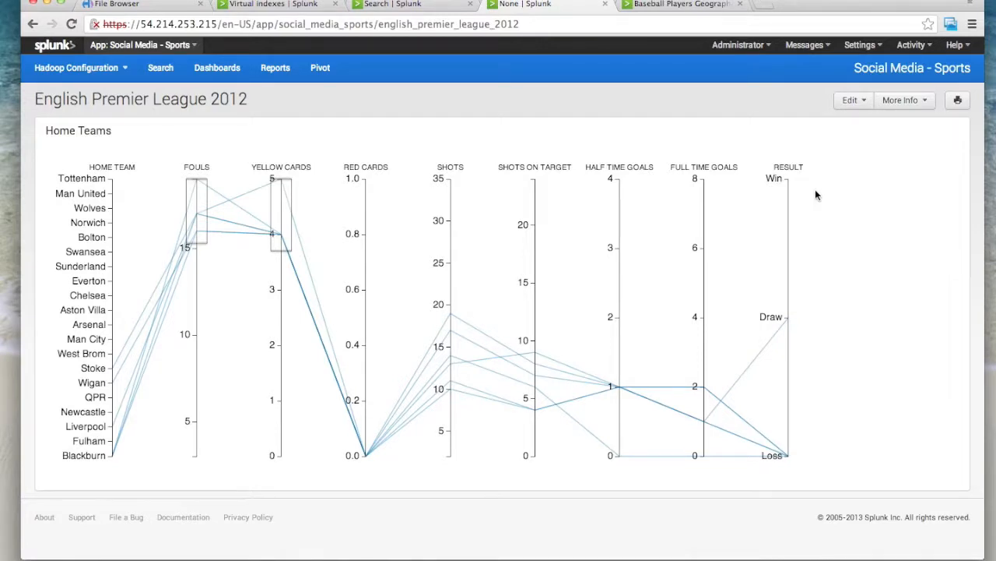
mouse_move(816, 195)
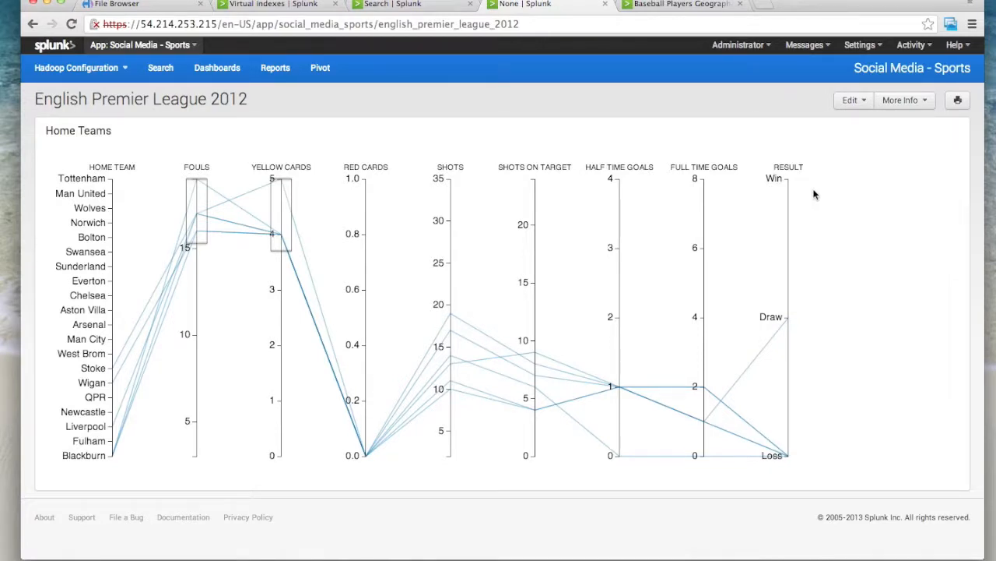
mouse_move(844, 206)
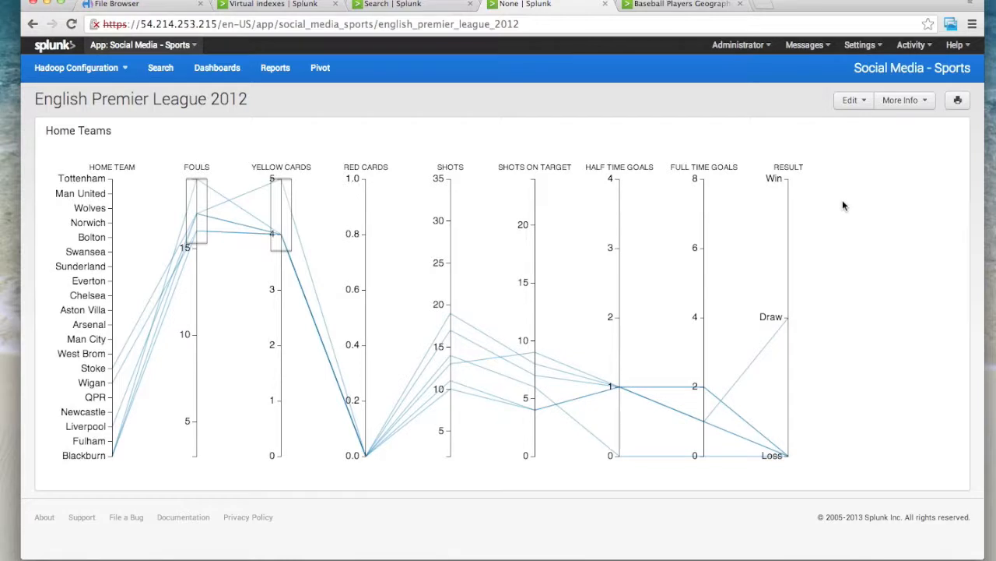
mouse_move(280, 314)
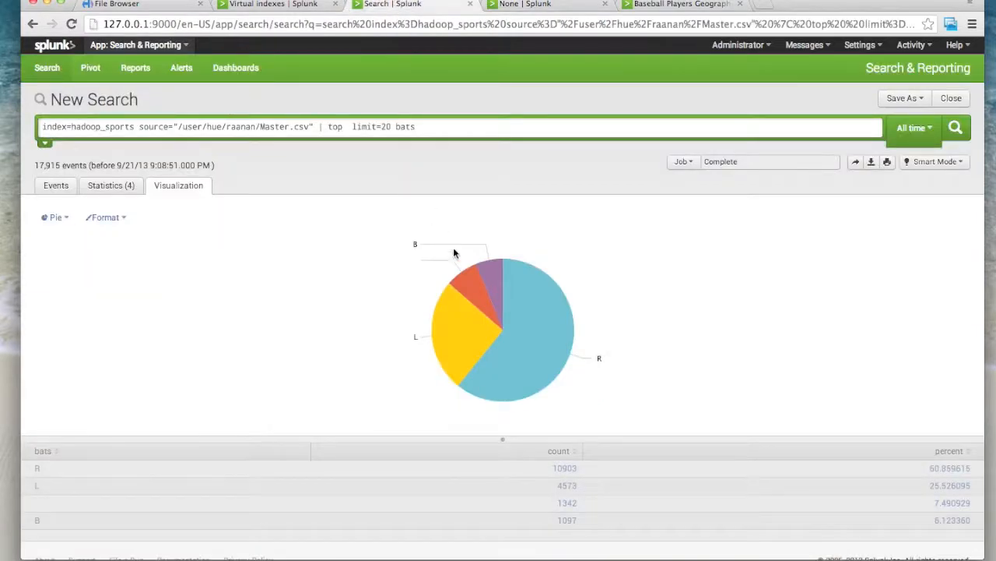
Step: Switch the bats top-values chart from a pie to horizontal bars
click(55, 218)
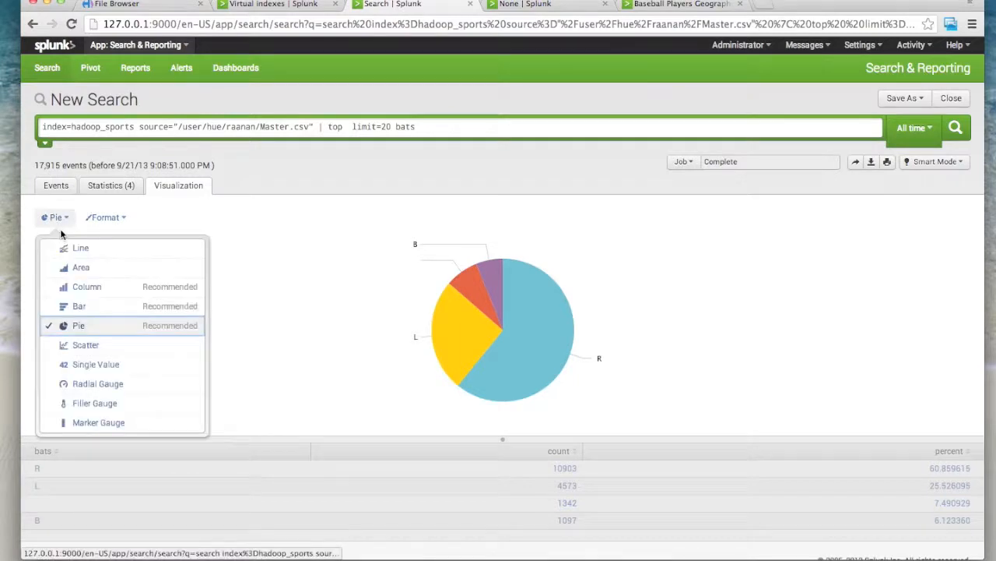
click(77, 305)
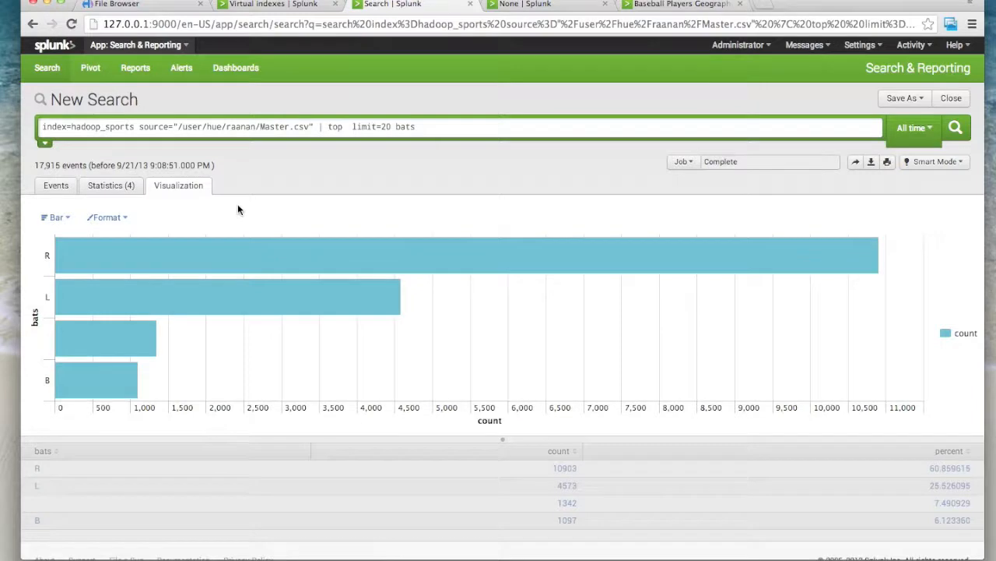
mouse_move(122, 166)
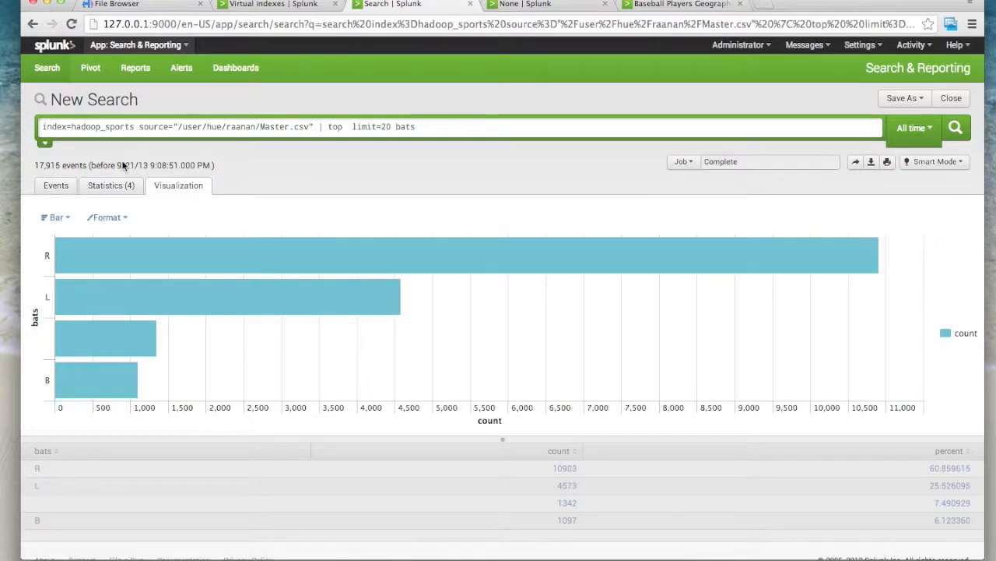
mouse_move(180, 68)
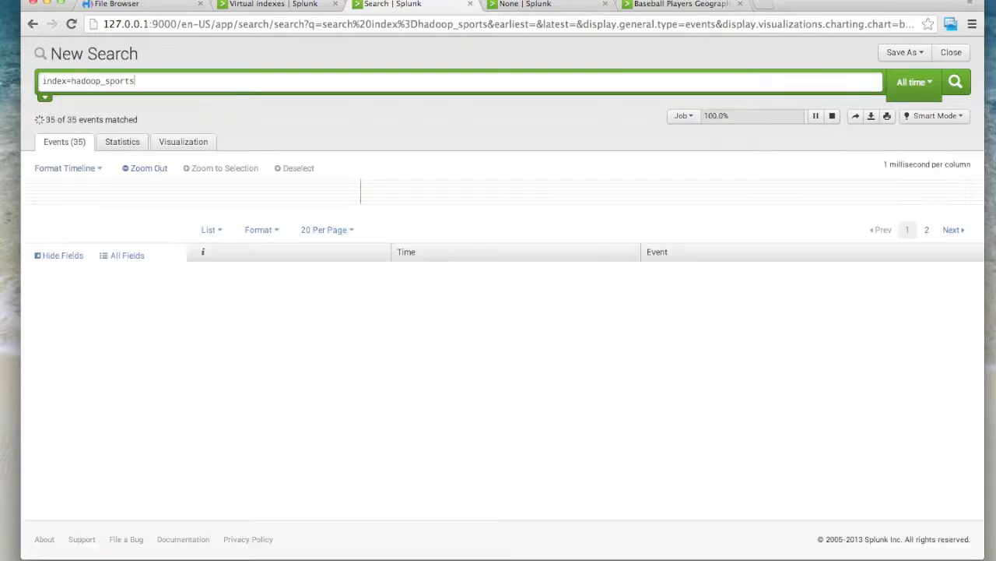
Step: Run a fresh index=hadoop_sports search listing all events with their fields
click(956, 81)
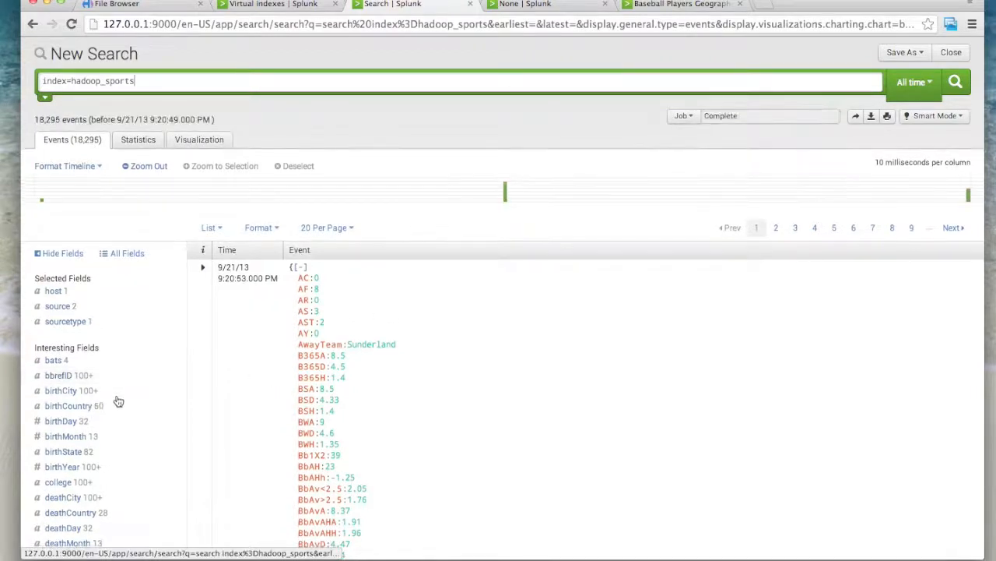
mouse_move(119, 405)
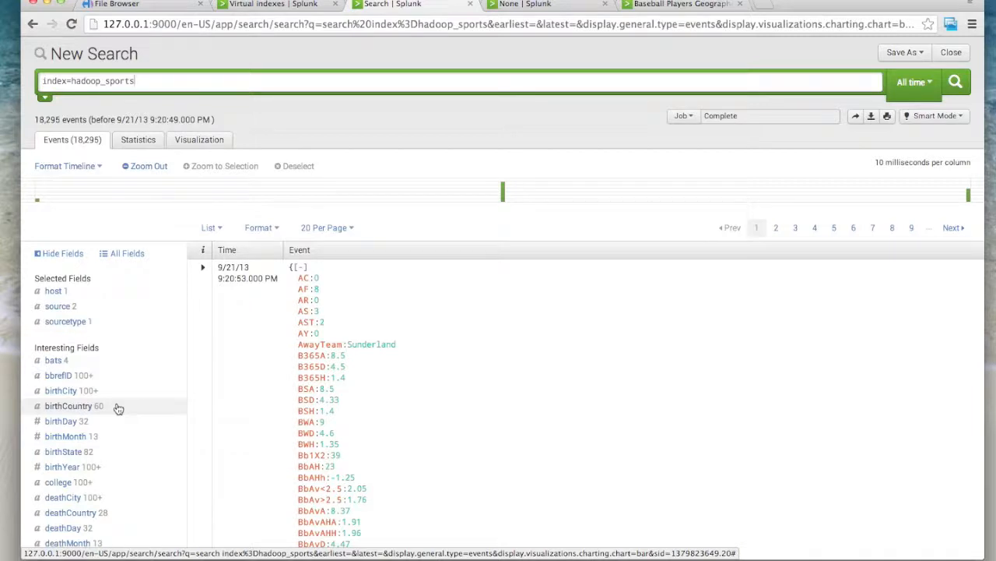
mouse_move(863, 18)
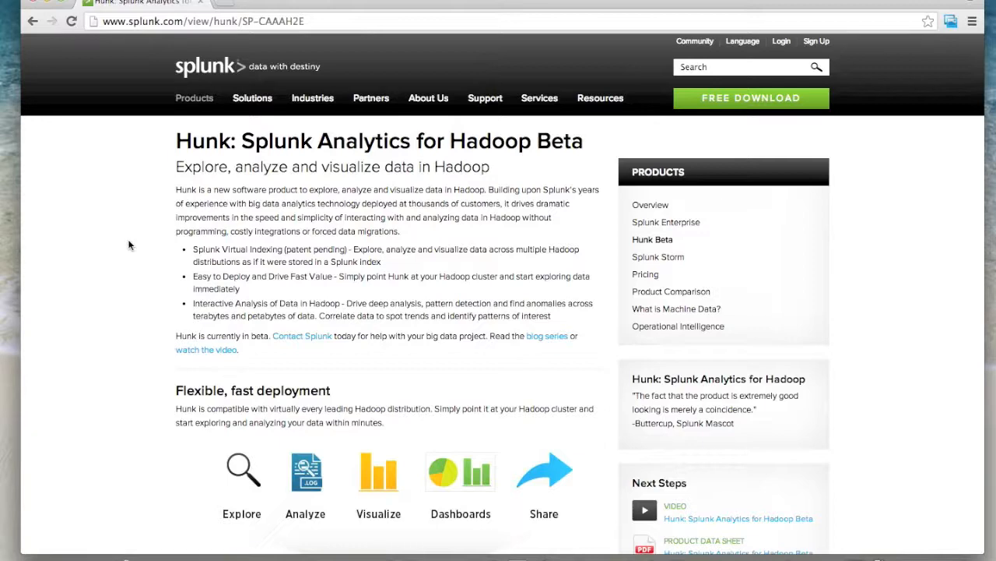
Step: Browse the Products and Solutions menus, then scroll down the Hunk Beta page
click(195, 98)
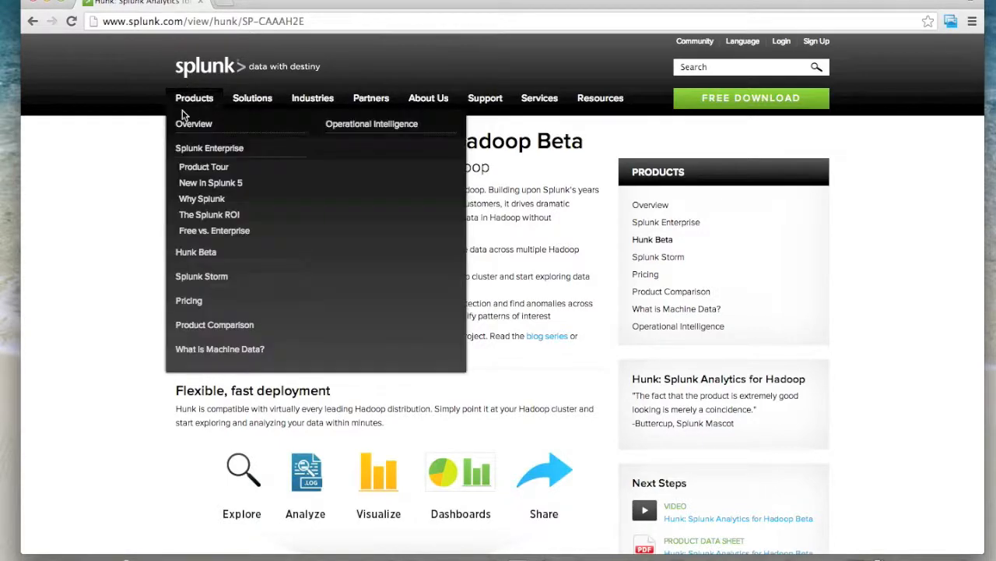
mouse_move(195, 98)
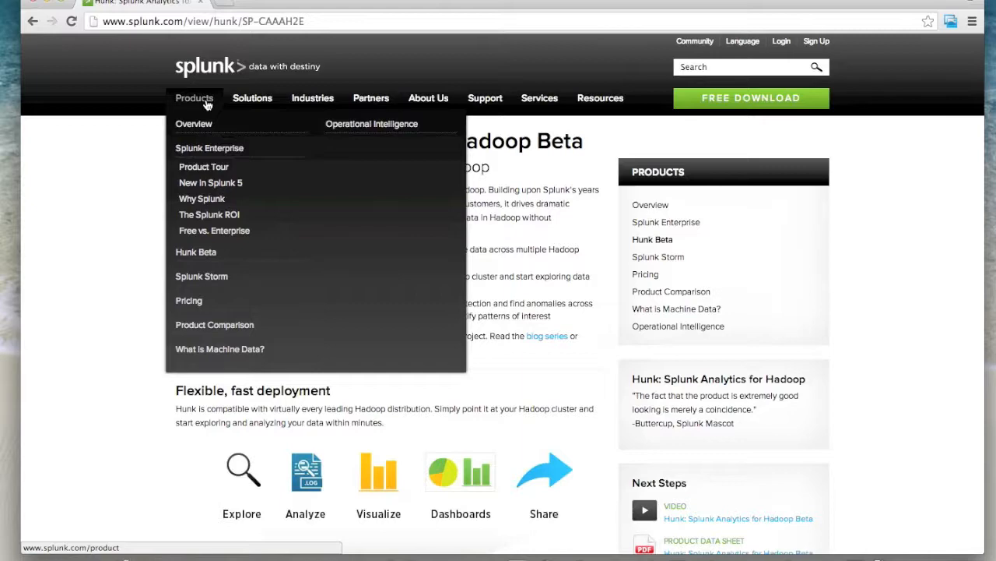
click(252, 96)
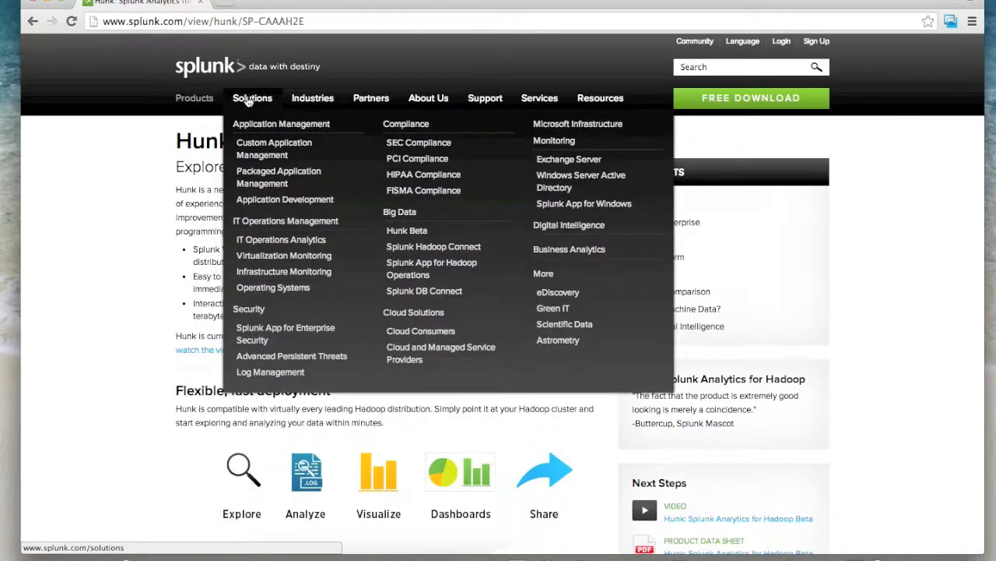
mouse_move(408, 230)
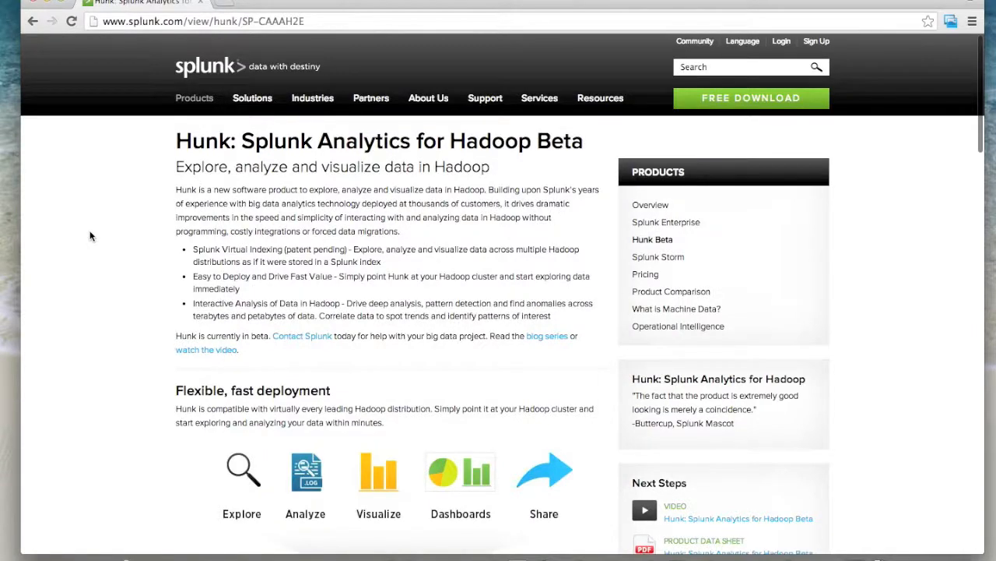
scroll(down, 3)
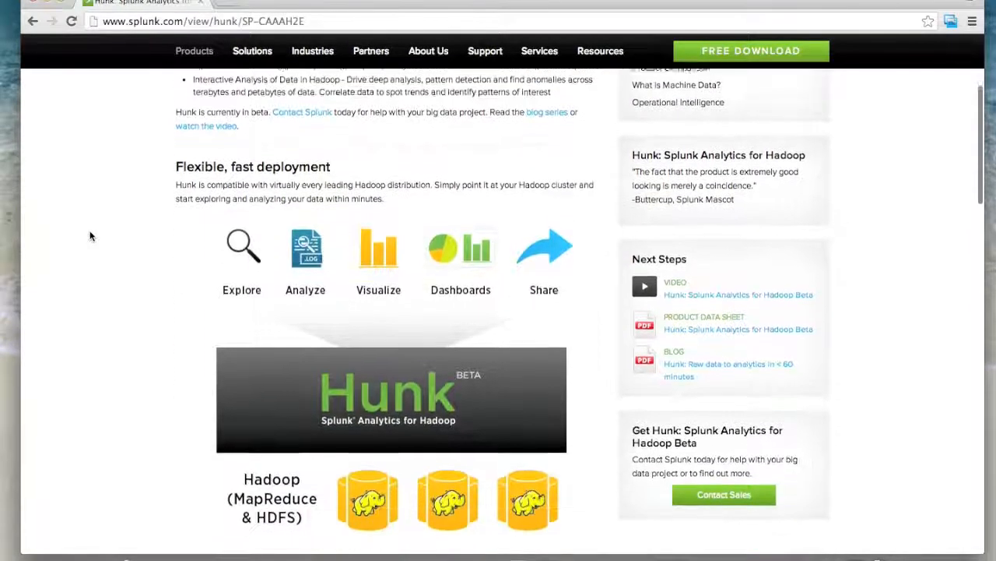
scroll(down, 3)
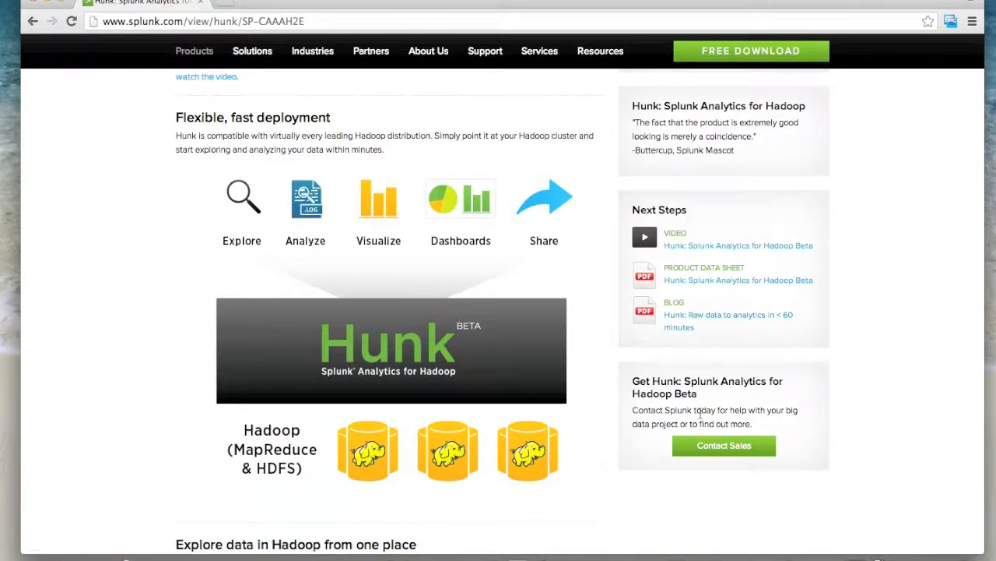
mouse_move(722, 445)
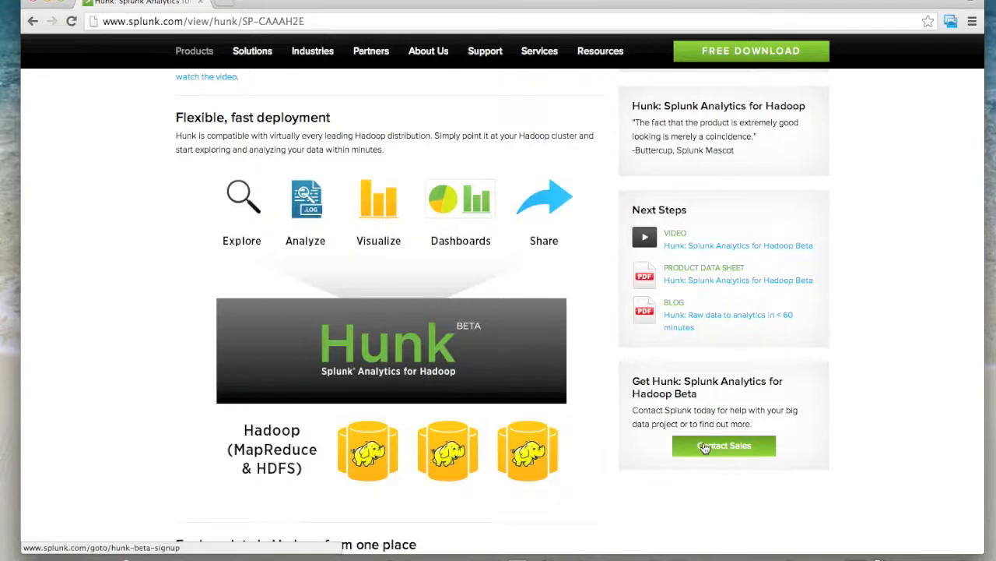